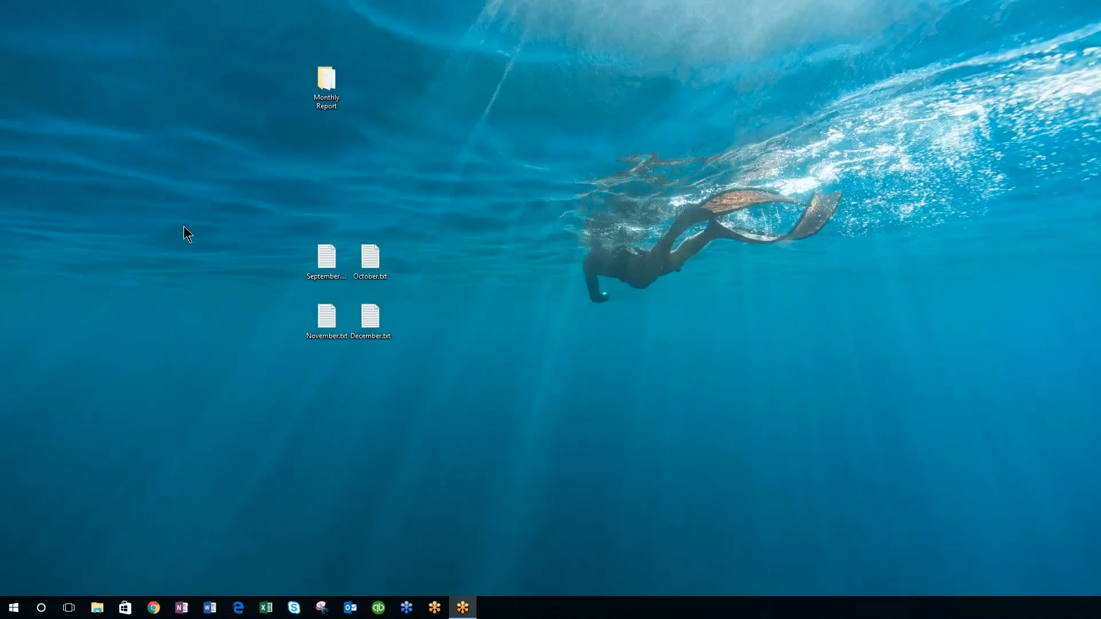
mouse_move(302, 186)
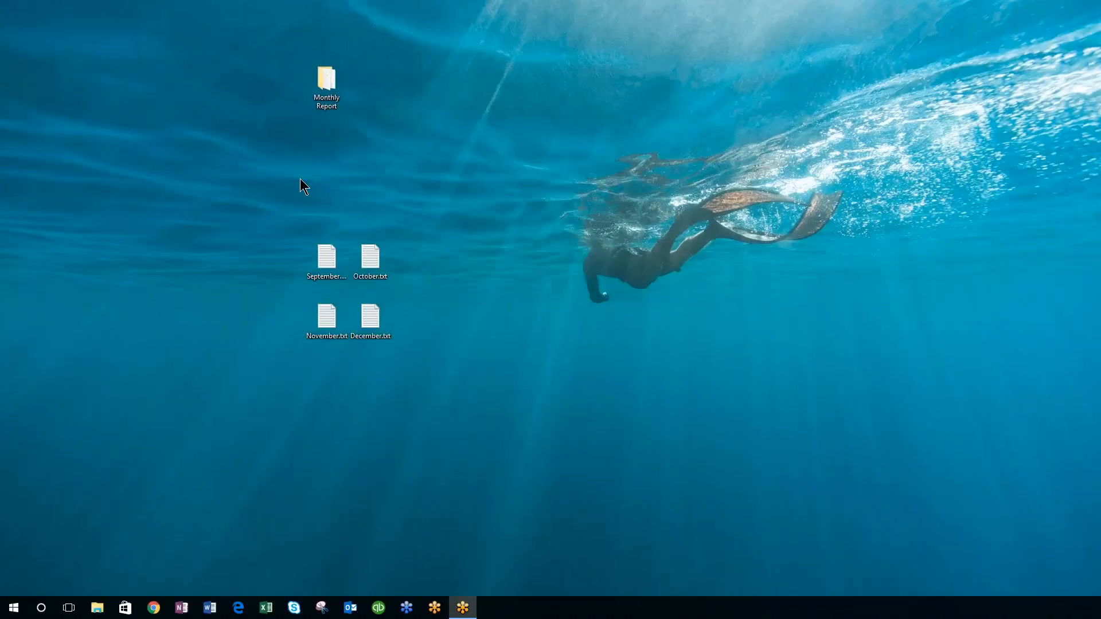
mouse_move(321, 128)
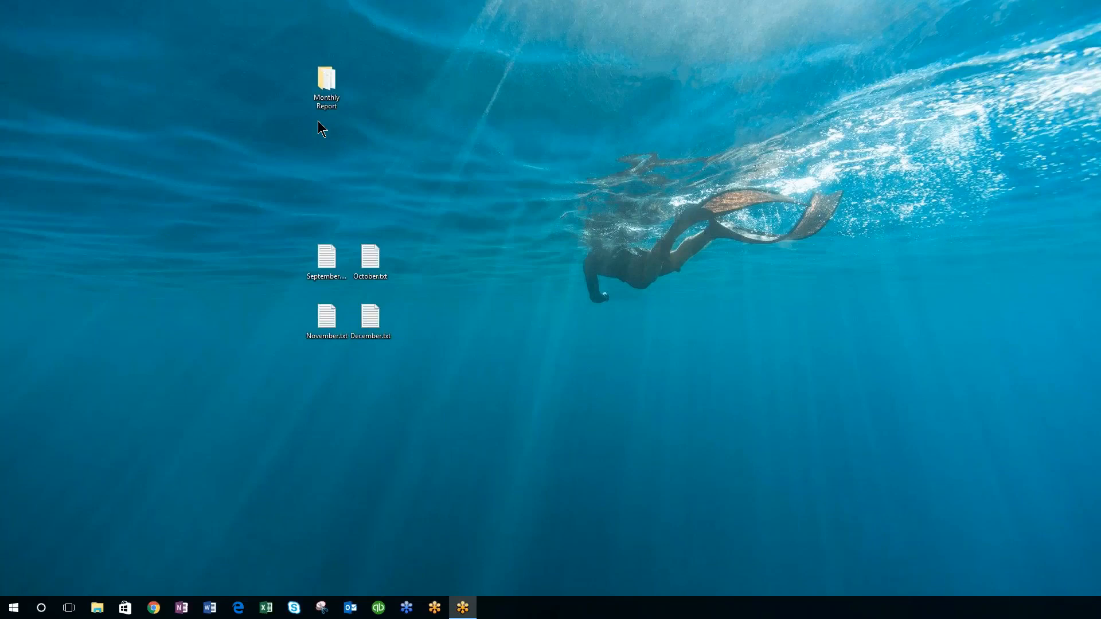
Step: Open the Monthly Report folder from the desktop
click(325, 77)
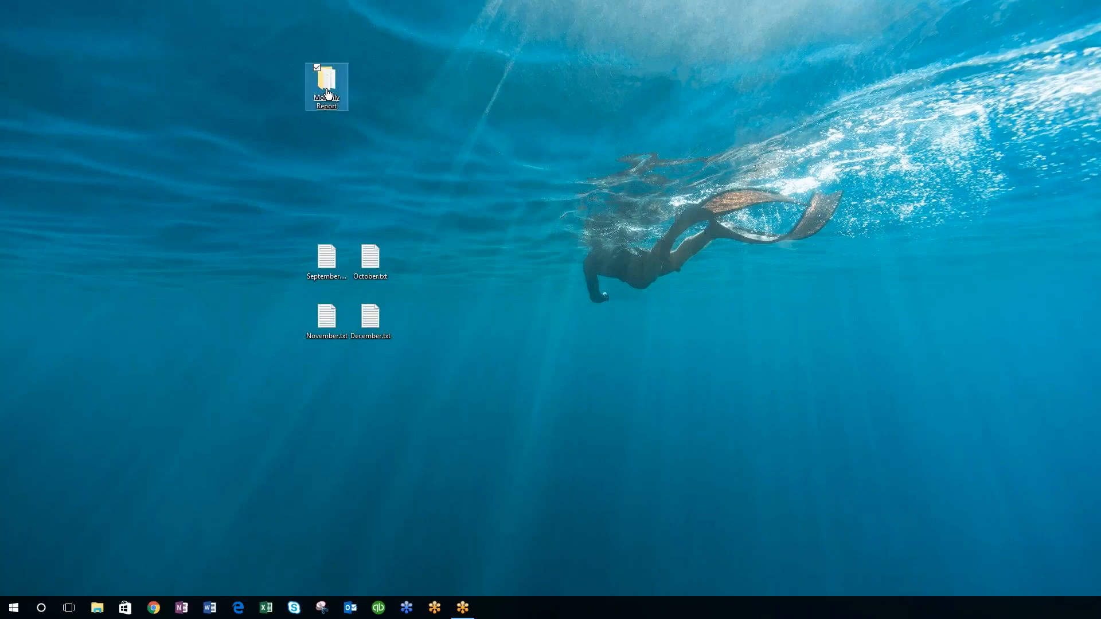
double_click(326, 82)
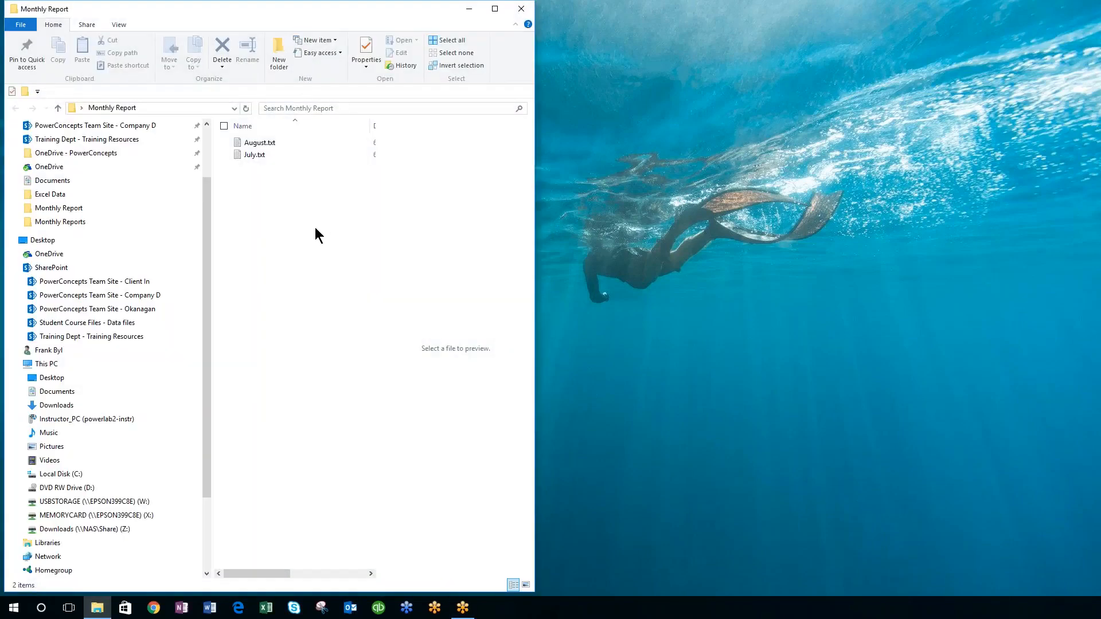
mouse_move(292, 216)
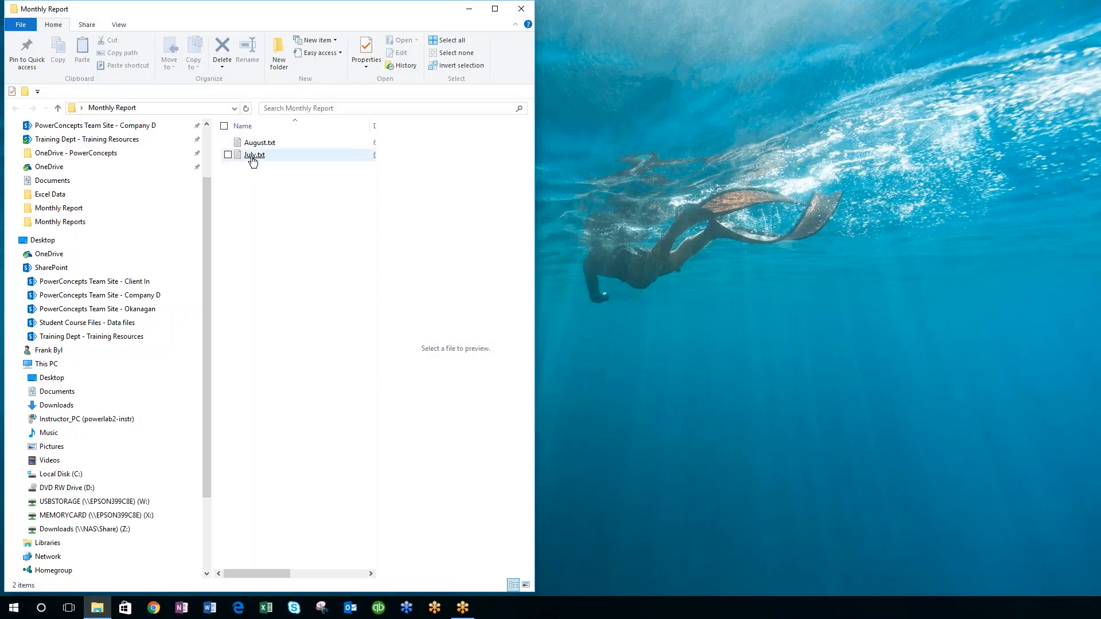
Step: Open July.txt in Notepad, scroll through its sales rows, then close it
double_click(254, 154)
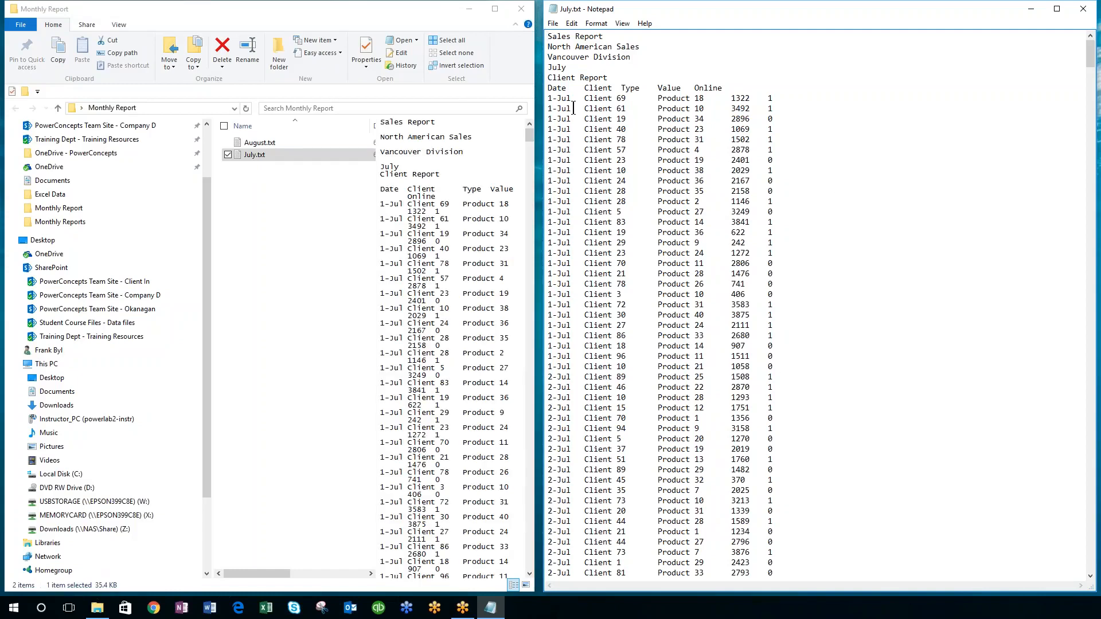
scroll(down, 3)
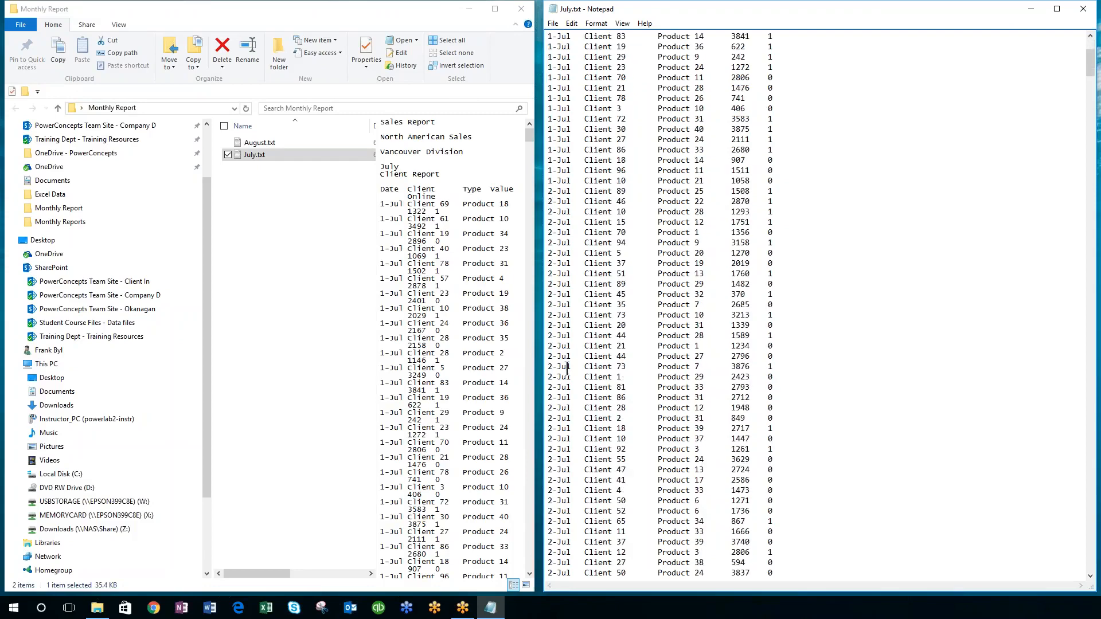
scroll(up, 3)
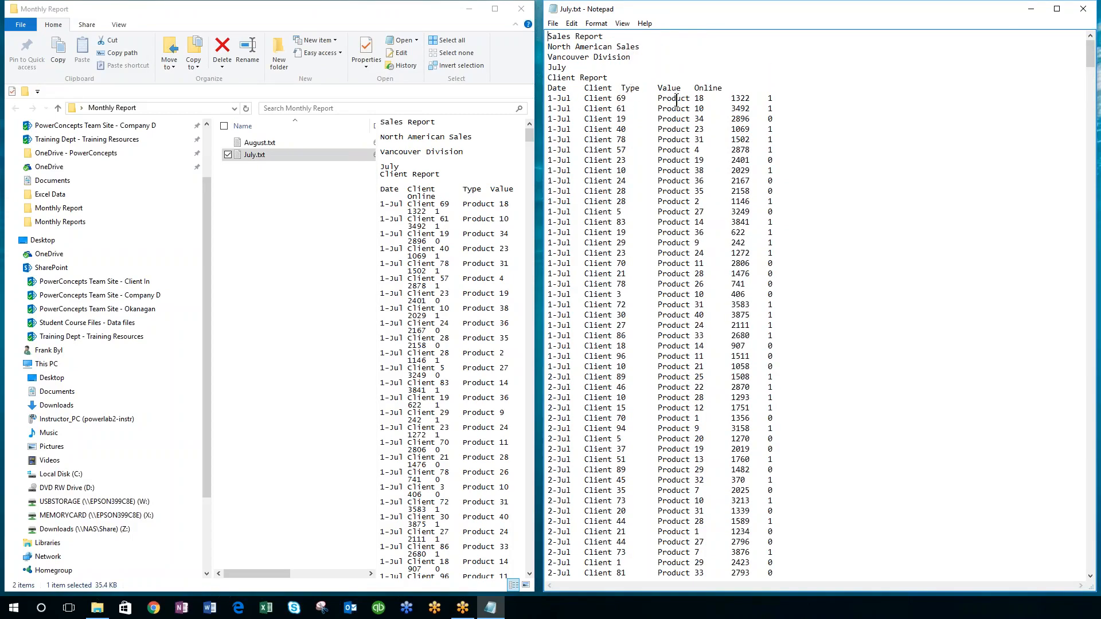
mouse_move(707, 129)
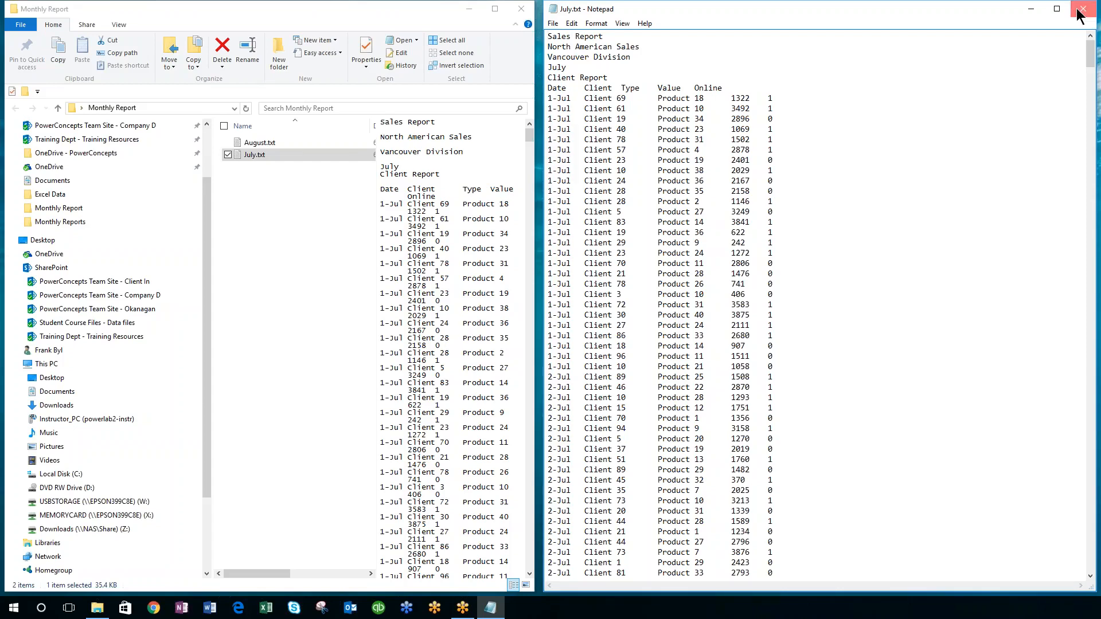
click(1083, 9)
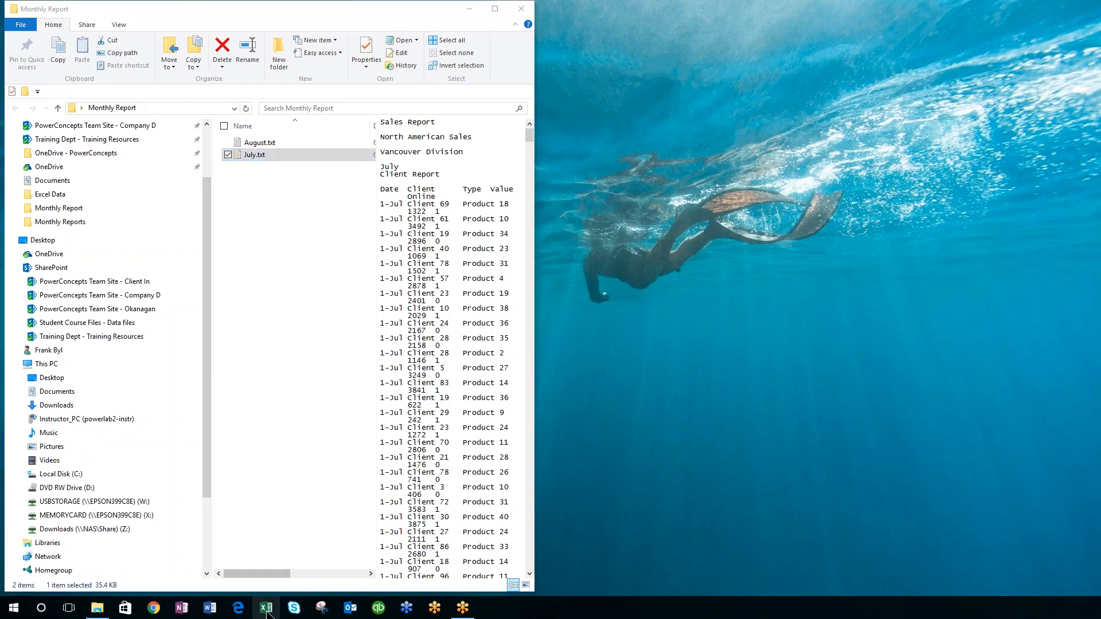
Step: Launch Excel, create a blank workbook, and select cell A1
click(265, 608)
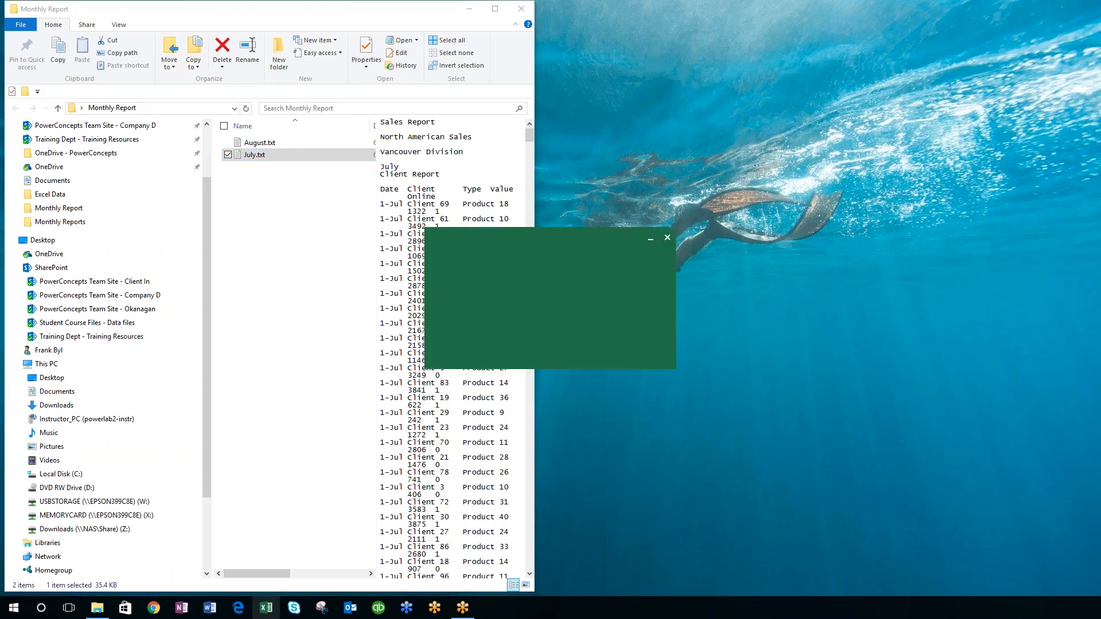
click(265, 607)
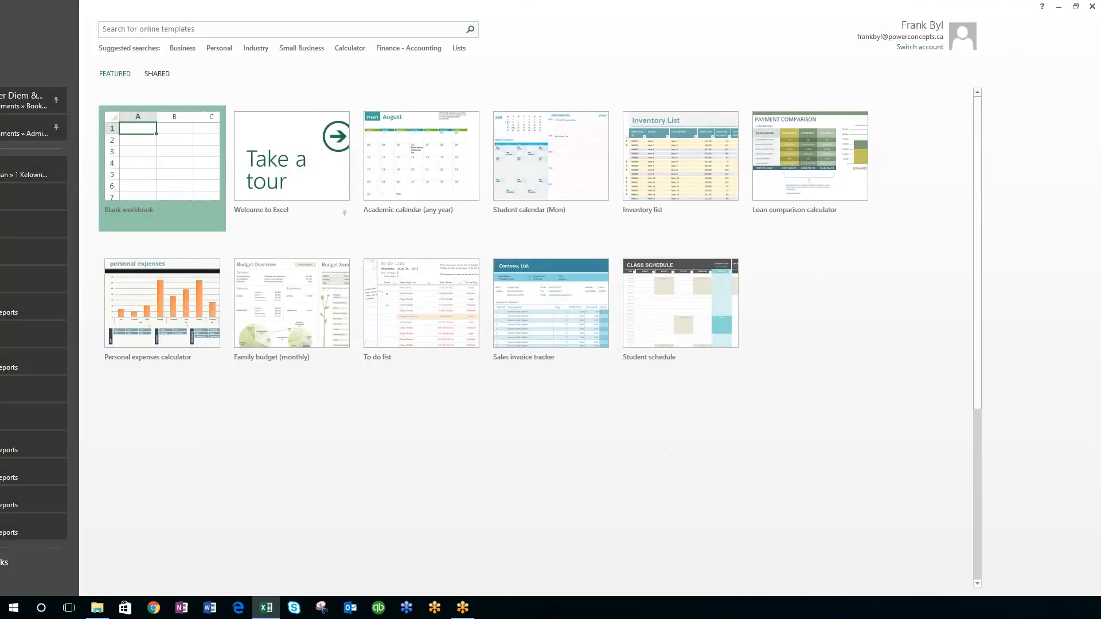
click(163, 164)
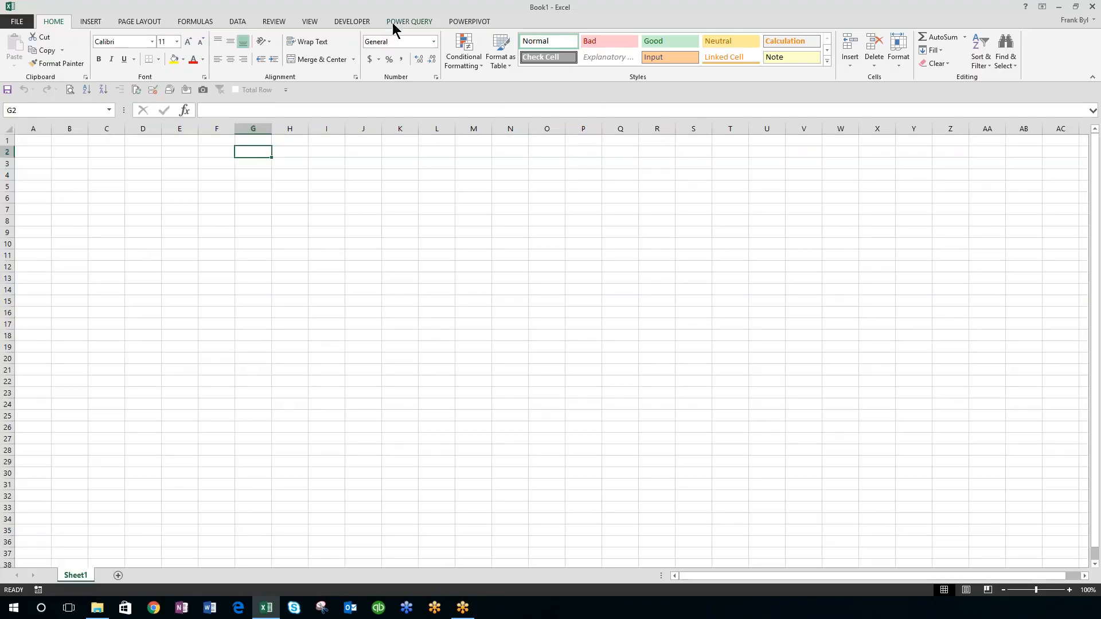
mouse_move(413, 27)
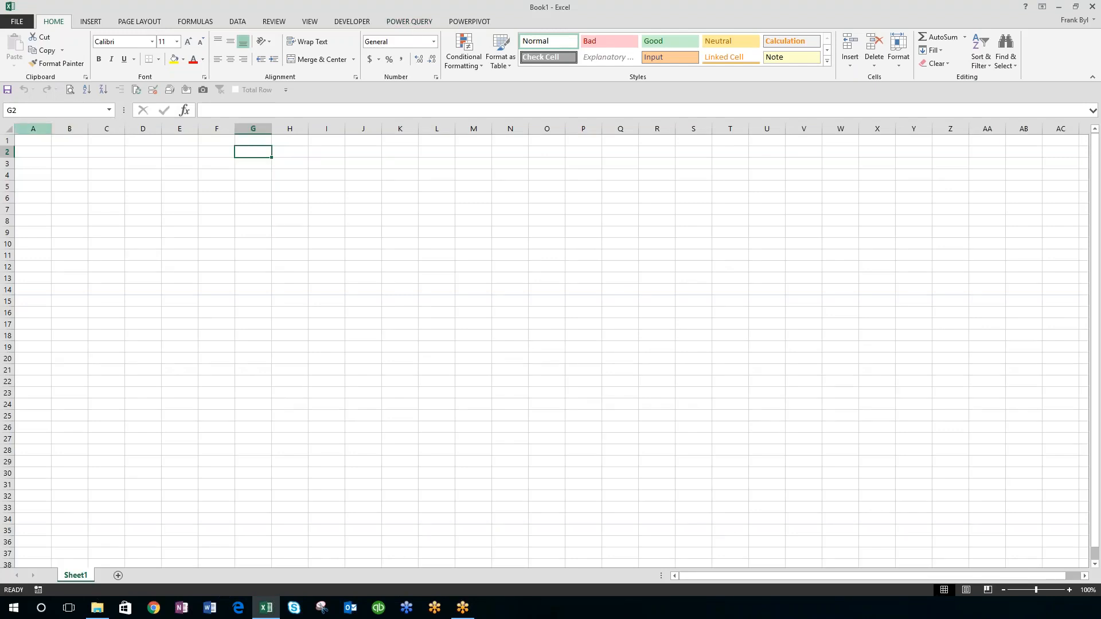
click(33, 140)
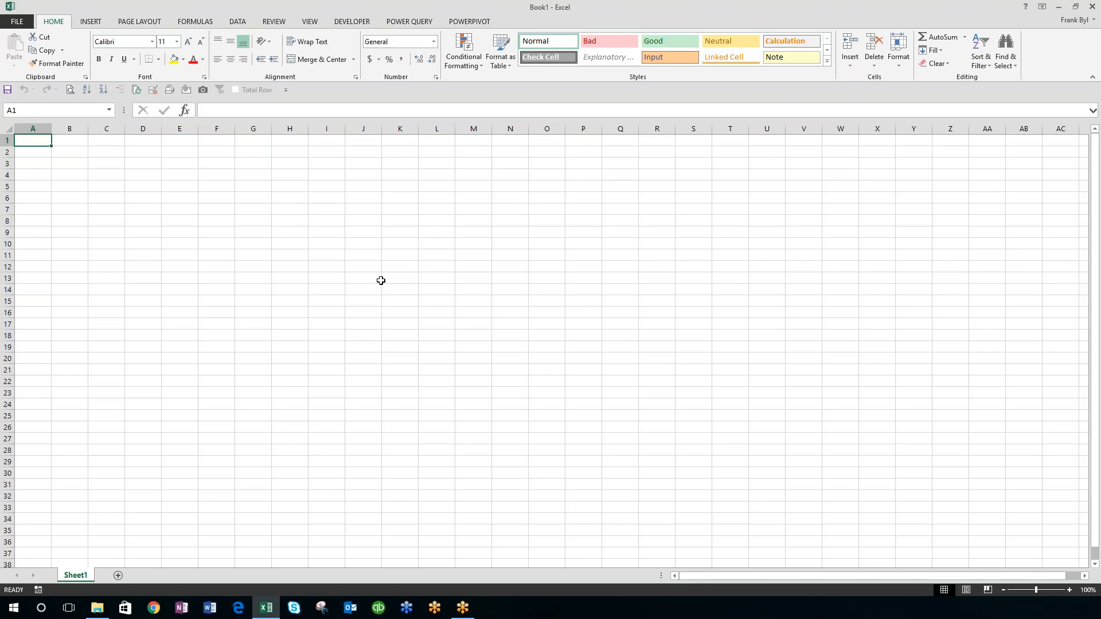
mouse_move(409, 22)
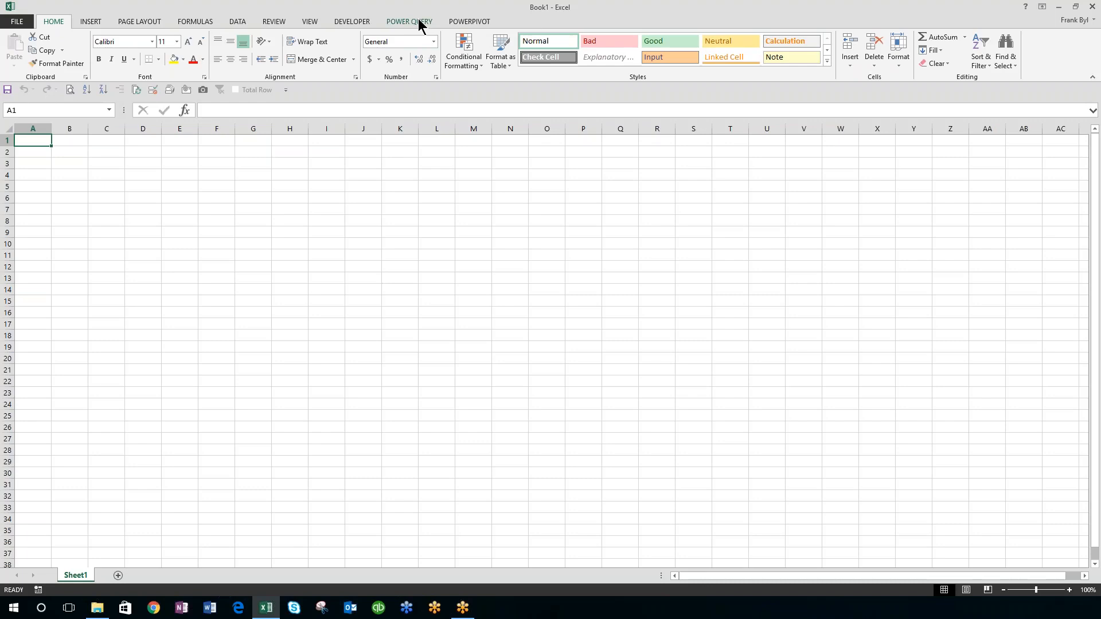
Step: Show Power Query's From File source list to import from a folder
click(409, 21)
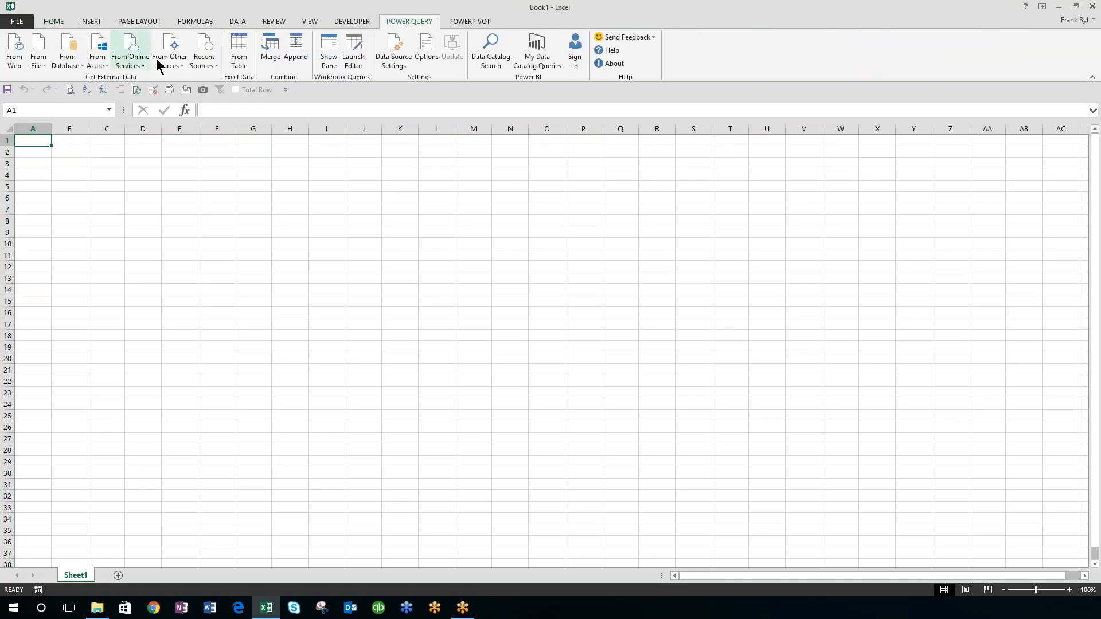
mouse_move(186, 77)
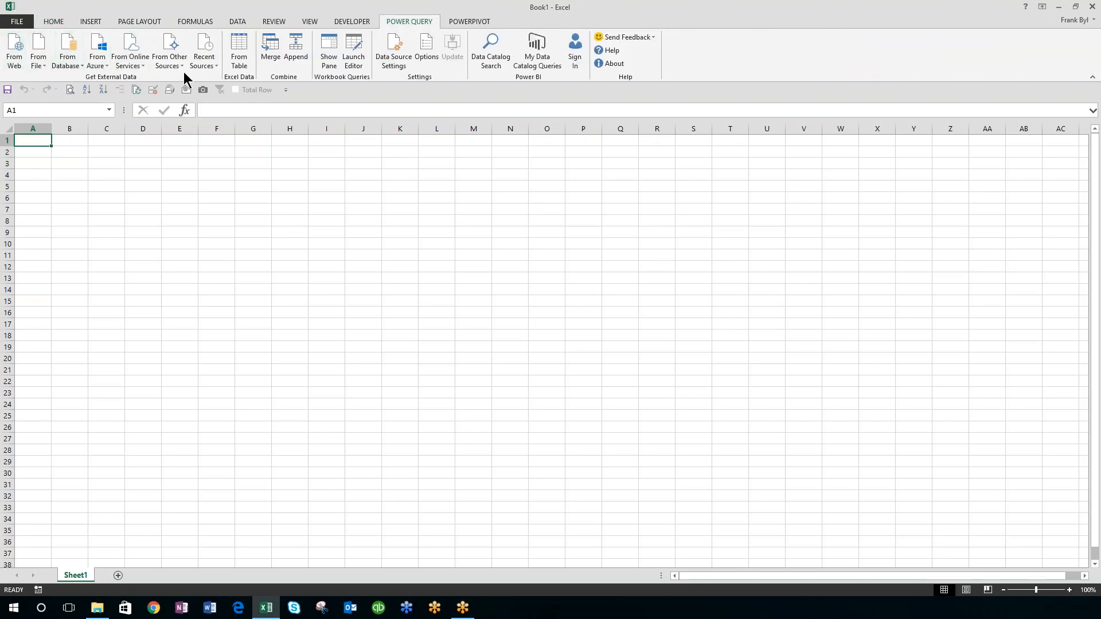
mouse_move(39, 50)
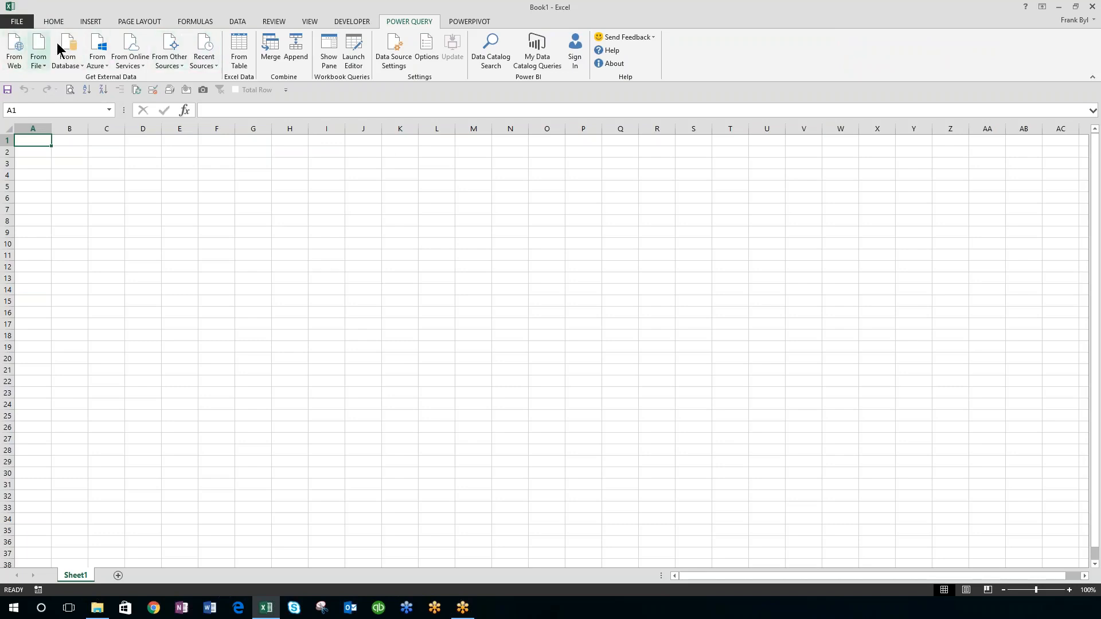
click(38, 51)
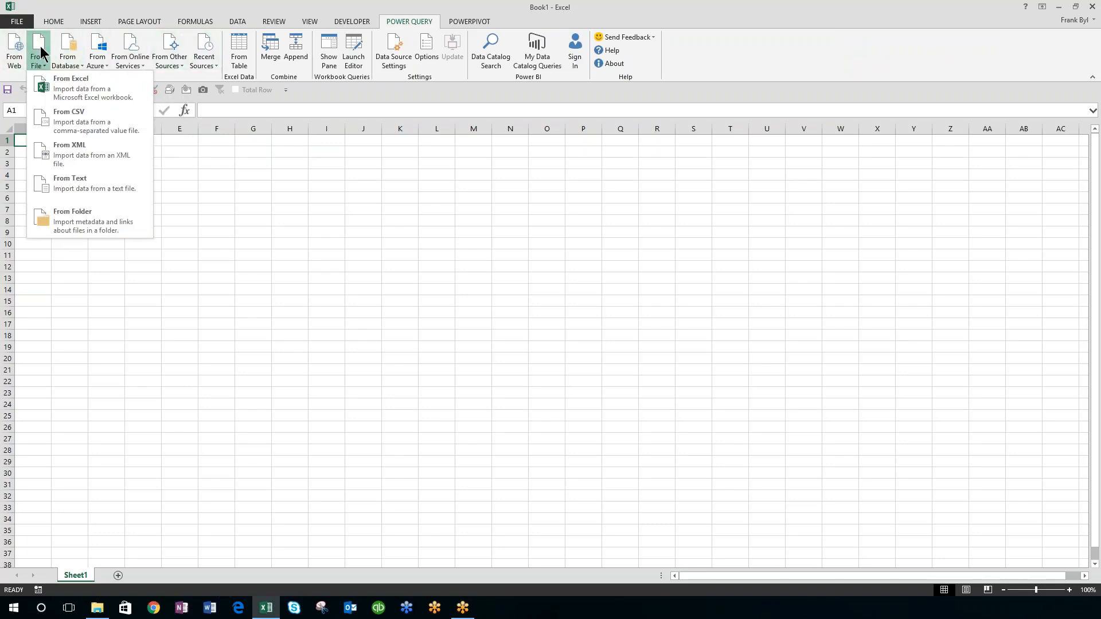
mouse_move(73, 221)
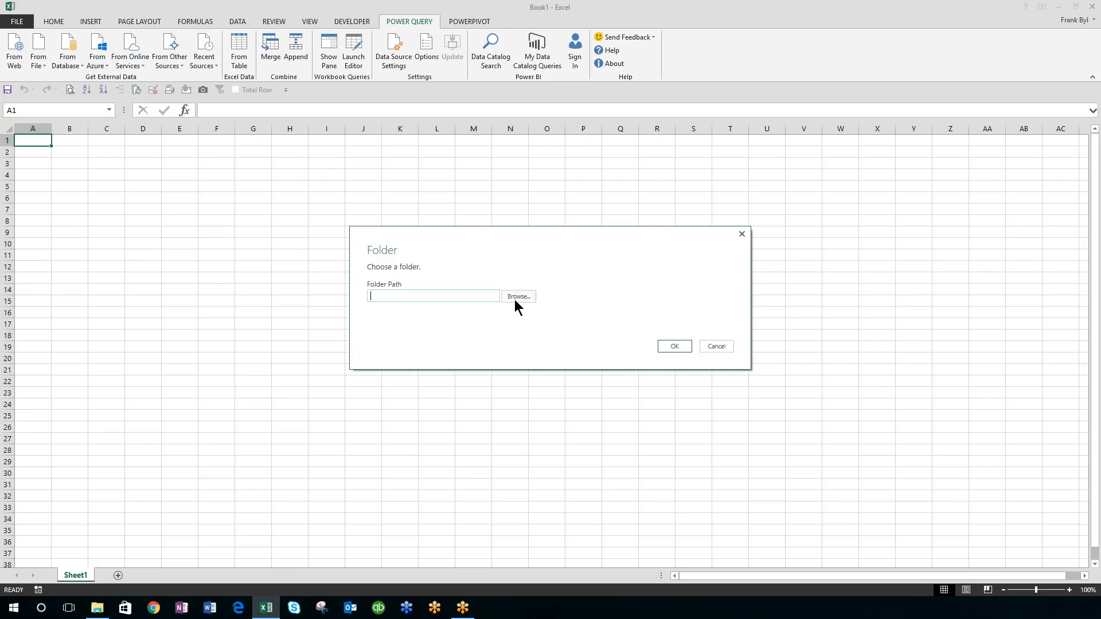
Step: Browse to and confirm the Monthly Report folder as the query source
click(517, 296)
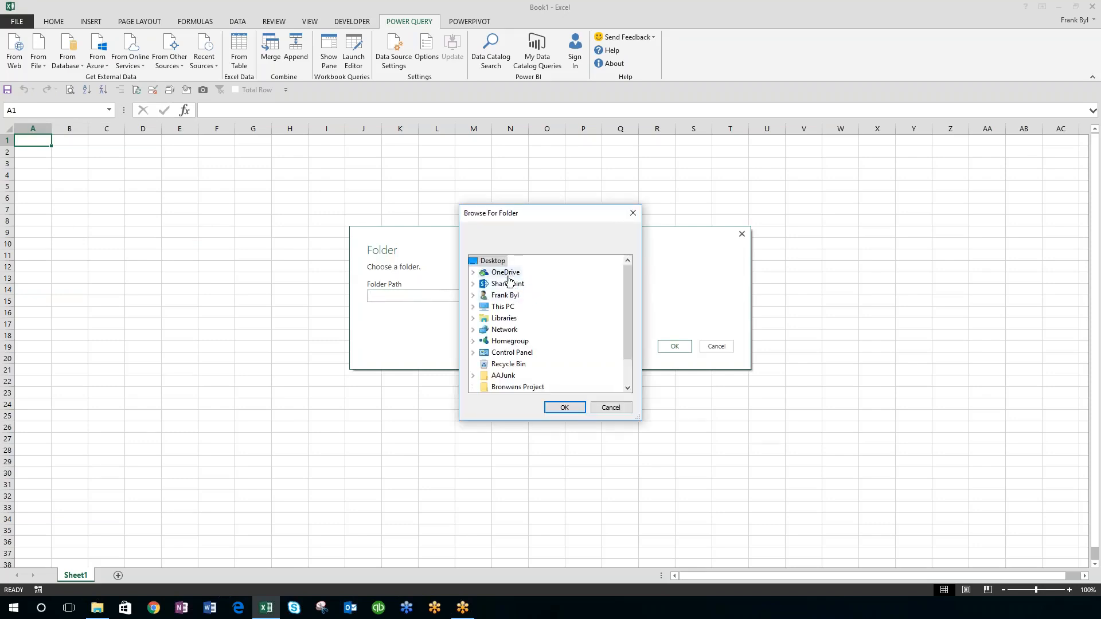
scroll(down, 3)
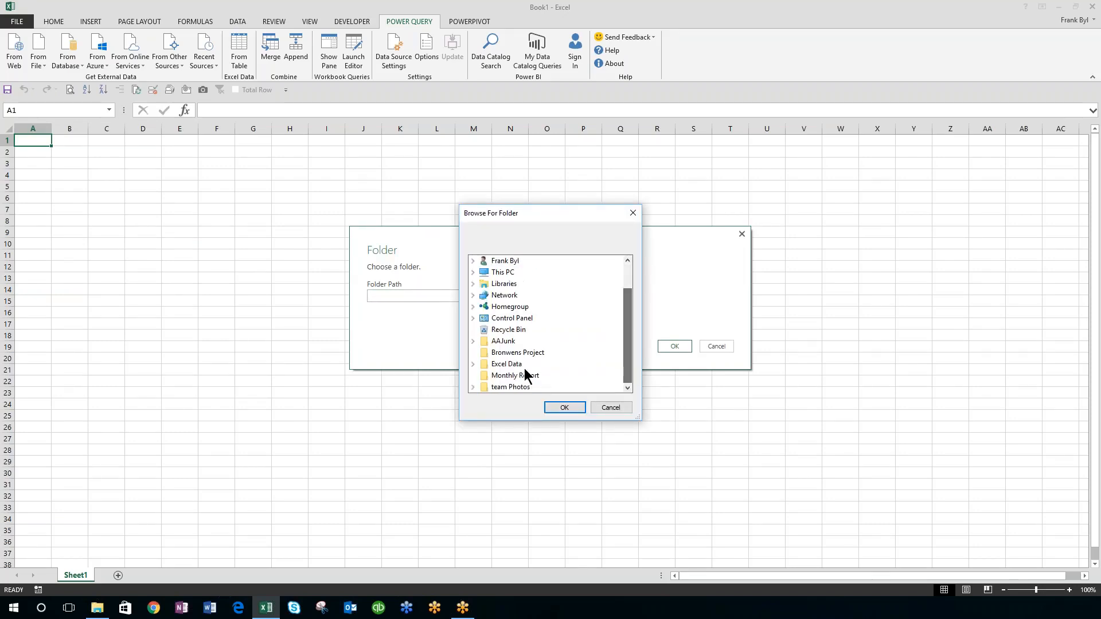
click(514, 375)
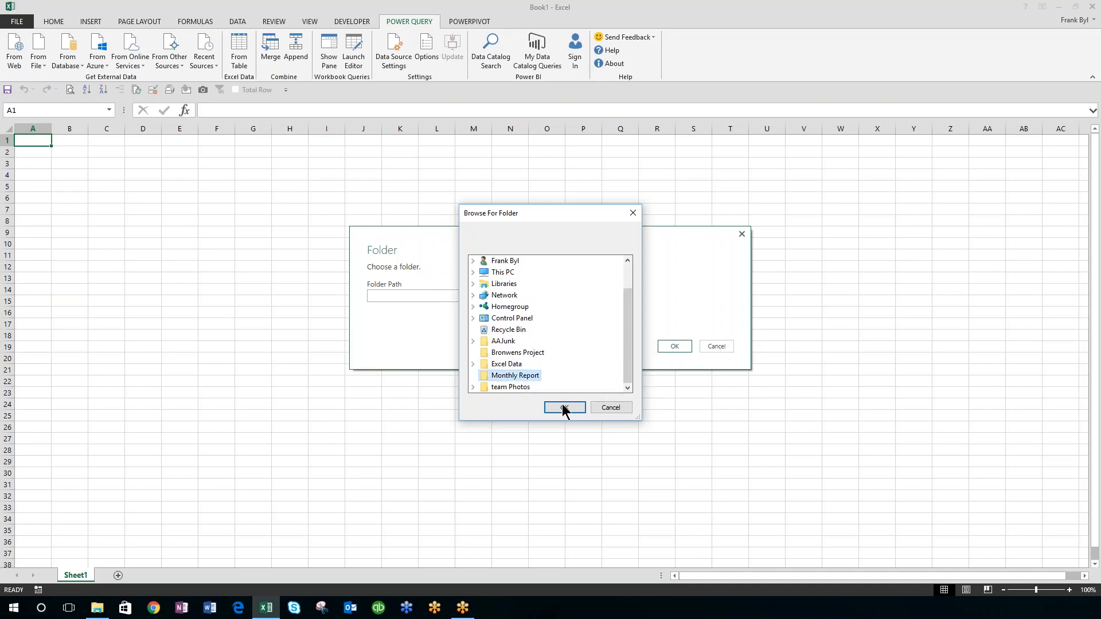
click(564, 408)
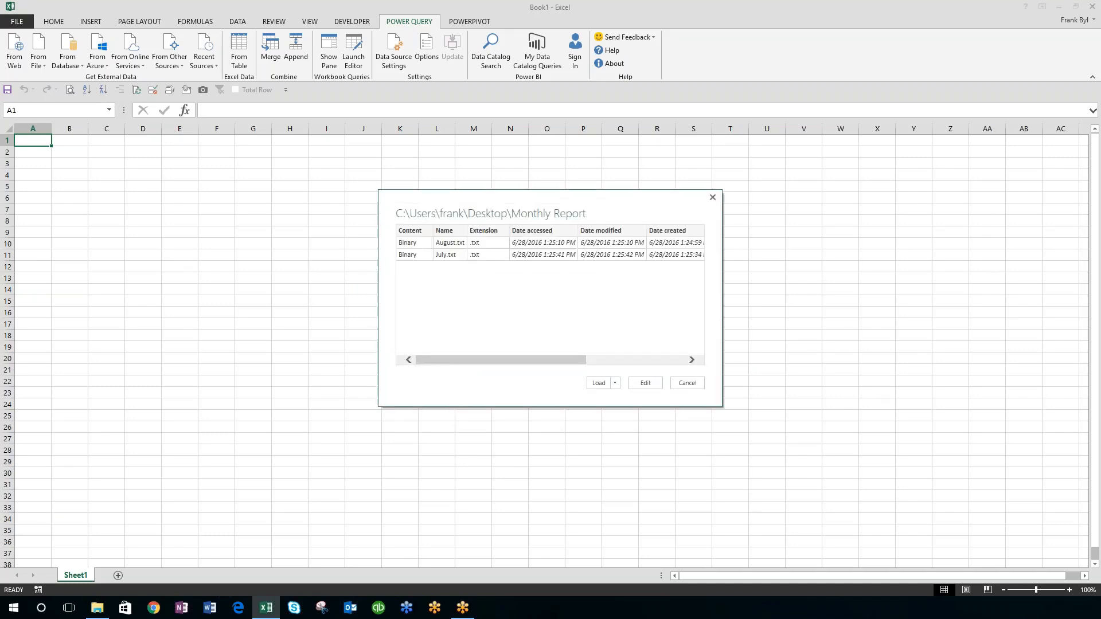
mouse_move(412, 269)
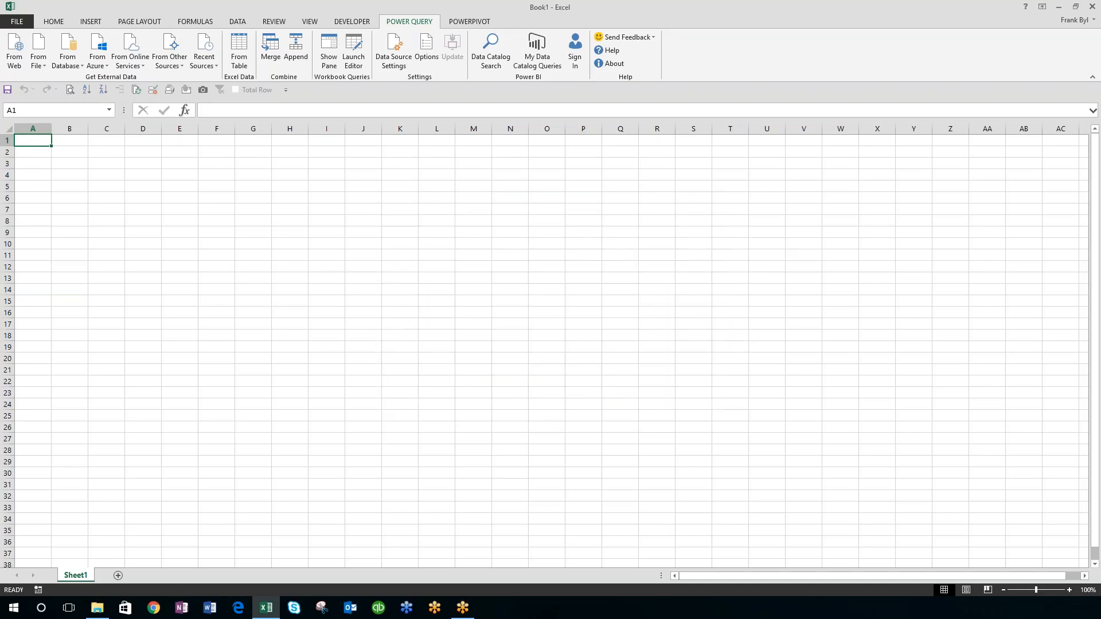
mouse_move(395, 290)
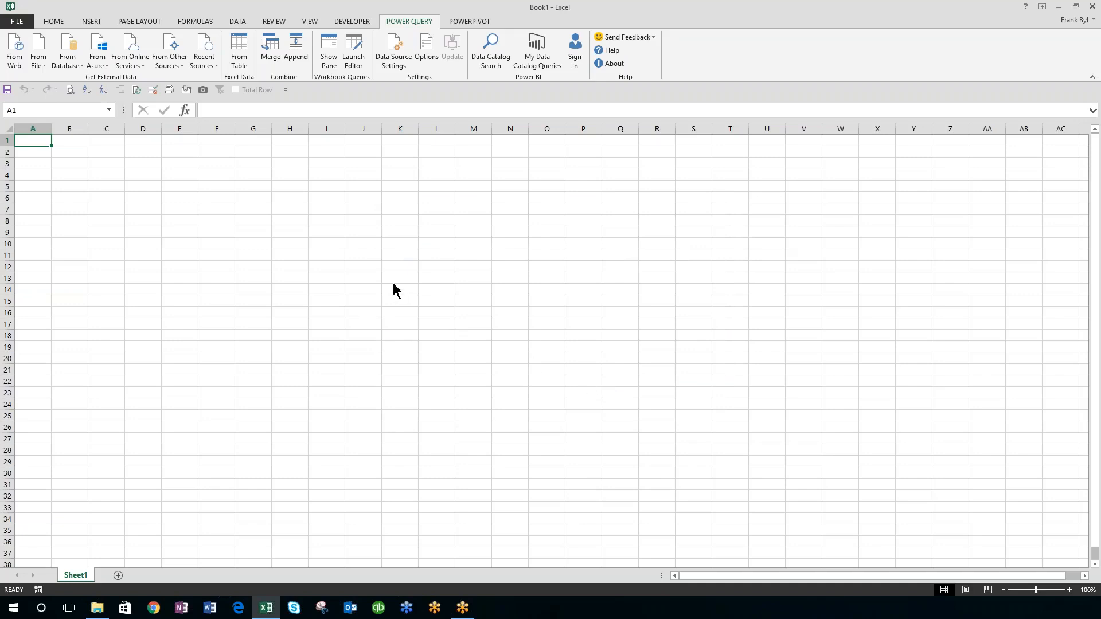
Step: Load the file listing to Sheet2 and select a cell in the table
click(328, 50)
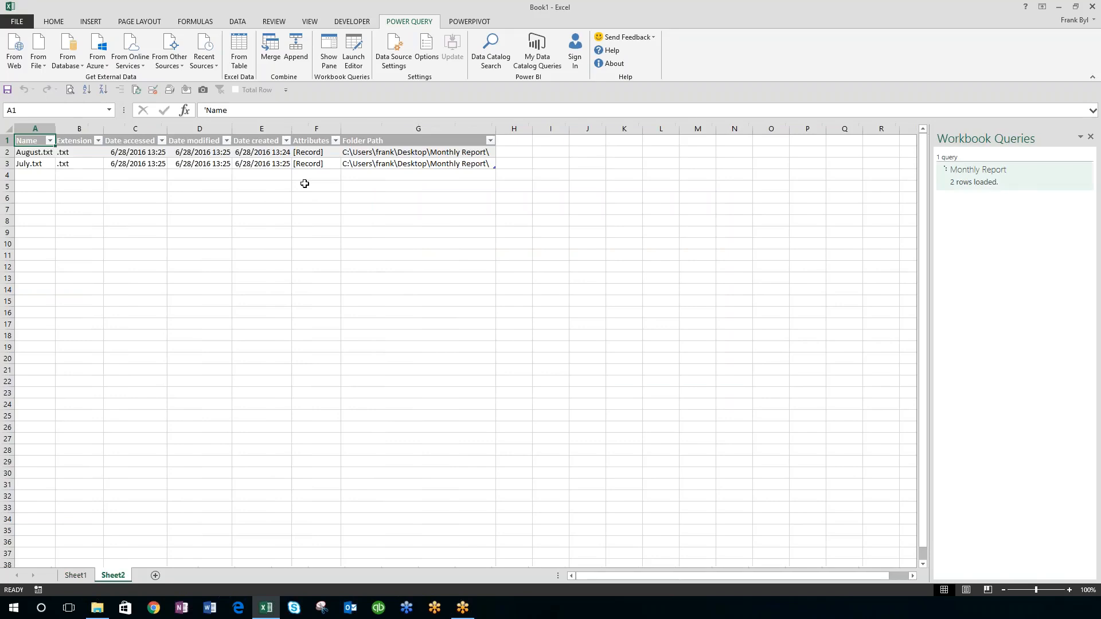
click(34, 151)
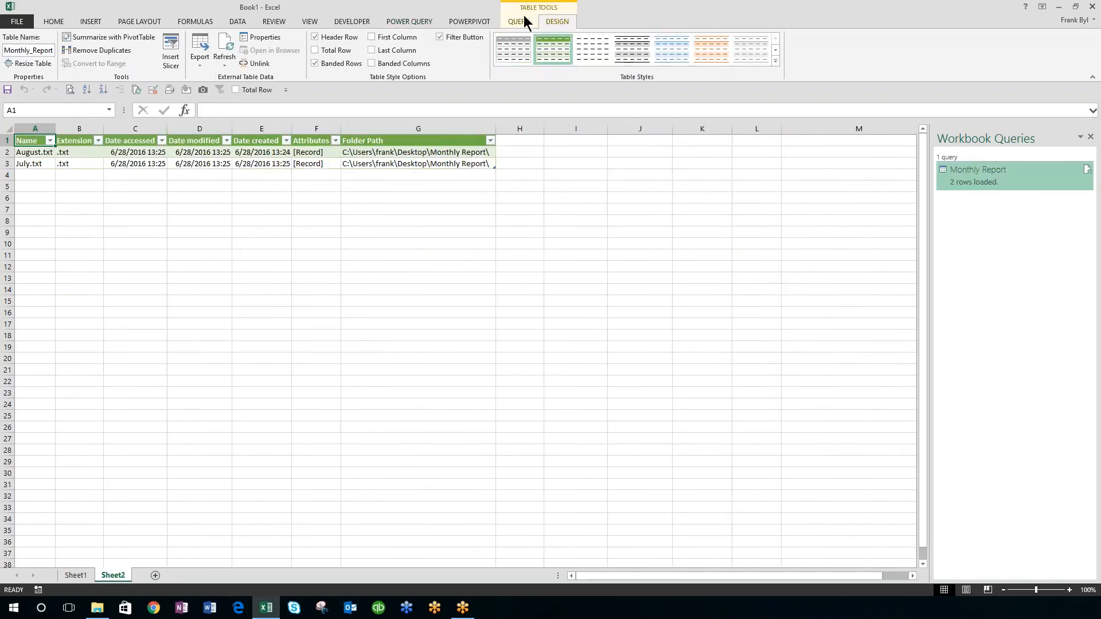
Step: Show the query options for the loaded Monthly Report table
click(519, 22)
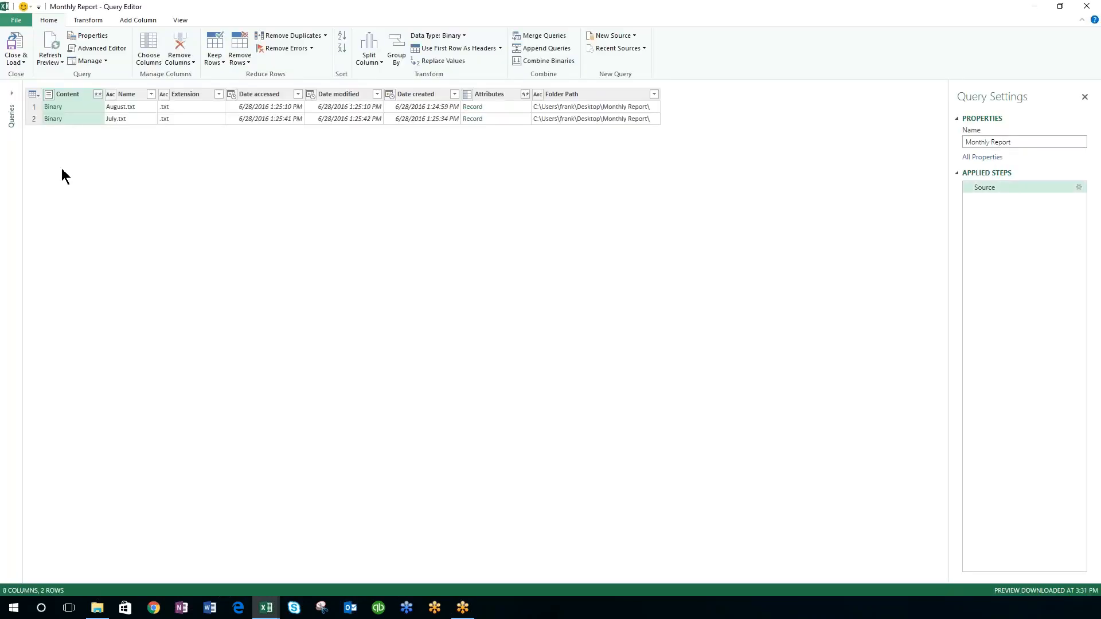
mouse_move(257, 111)
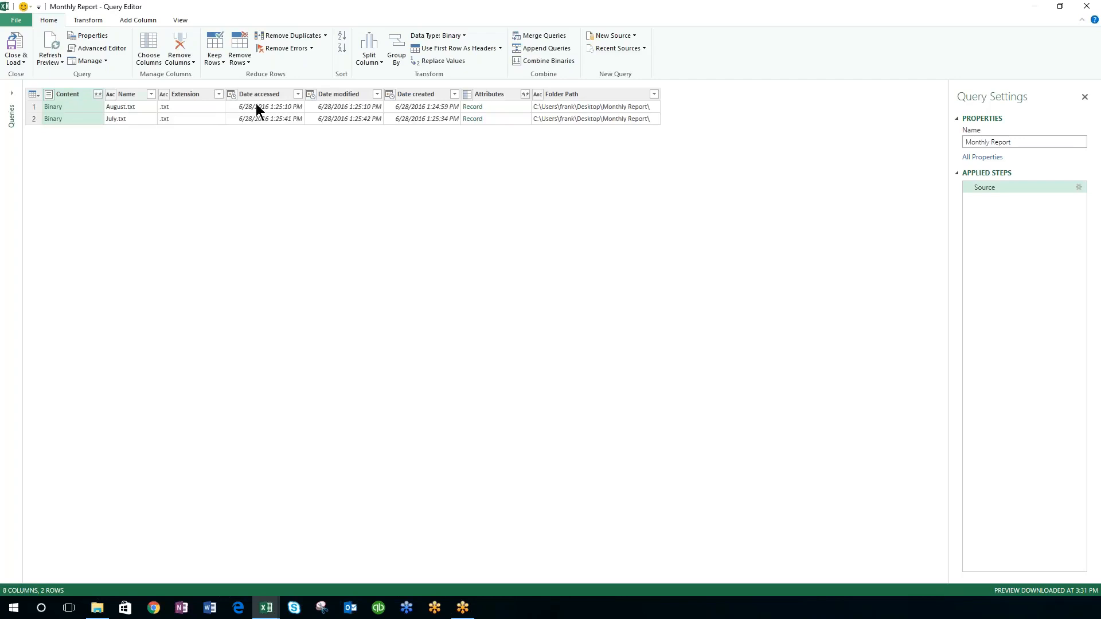
mouse_move(195, 116)
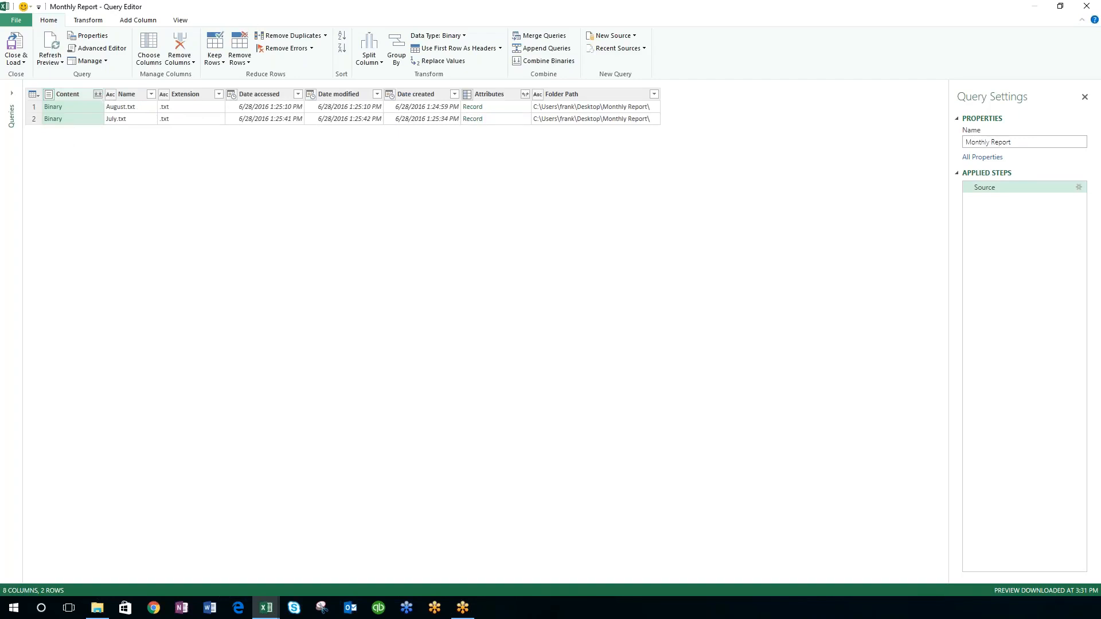
Step: Combine Binaries to merge the July and August file contents
click(548, 60)
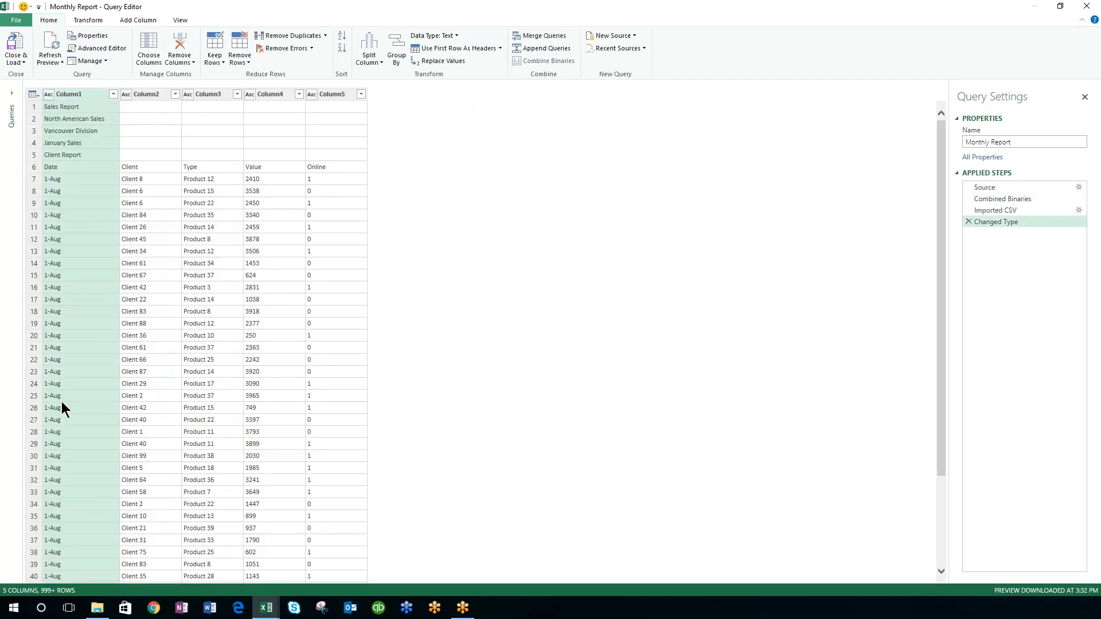
mouse_move(97, 109)
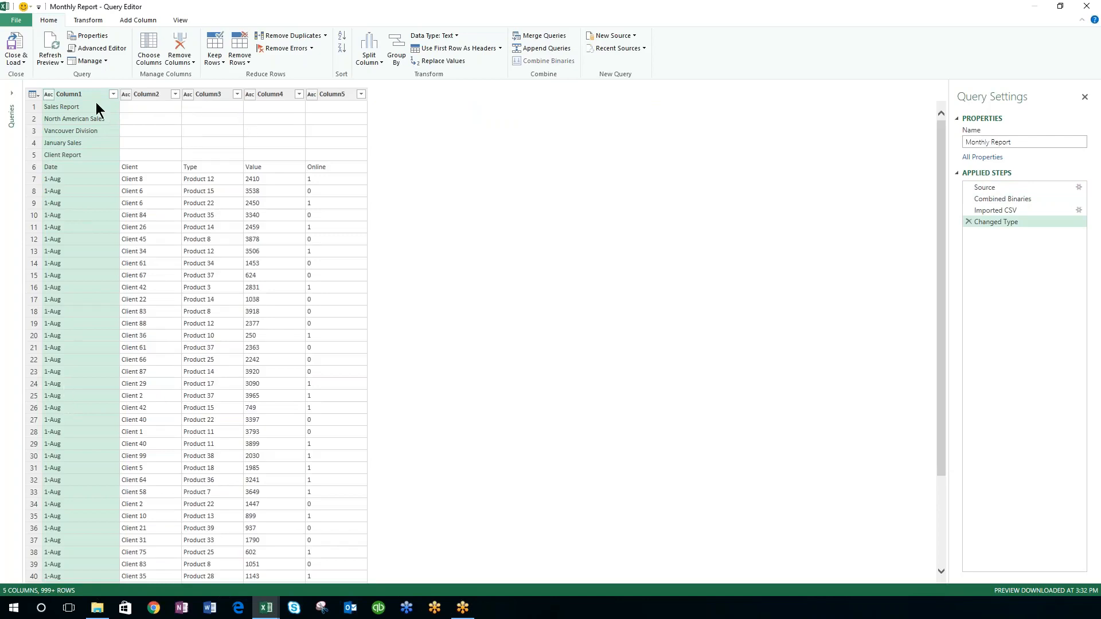
mouse_move(105, 178)
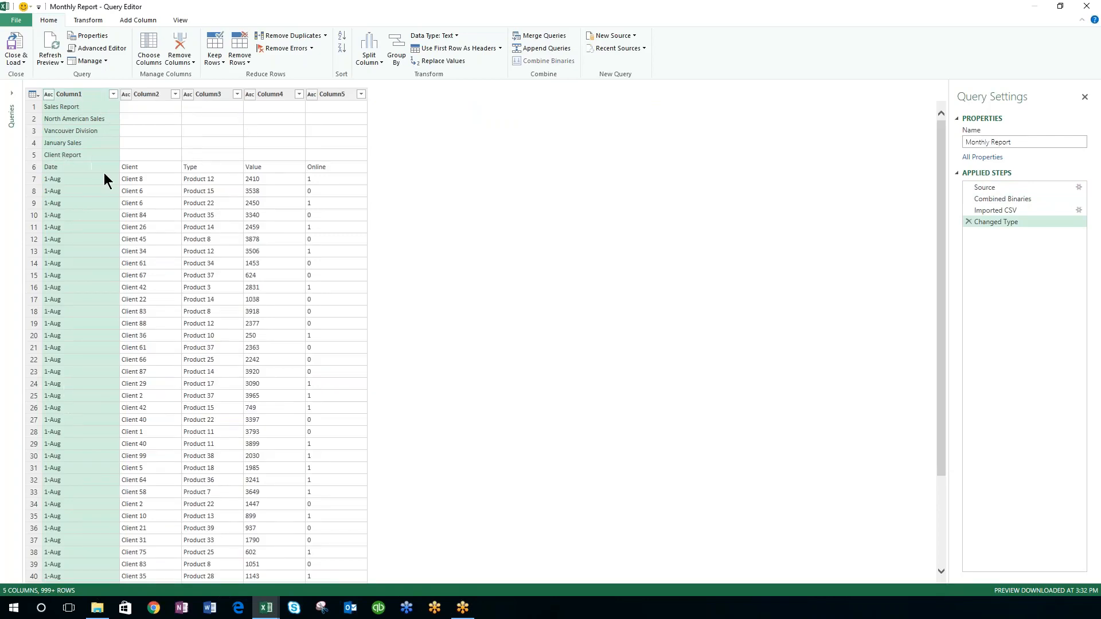
mouse_move(102, 533)
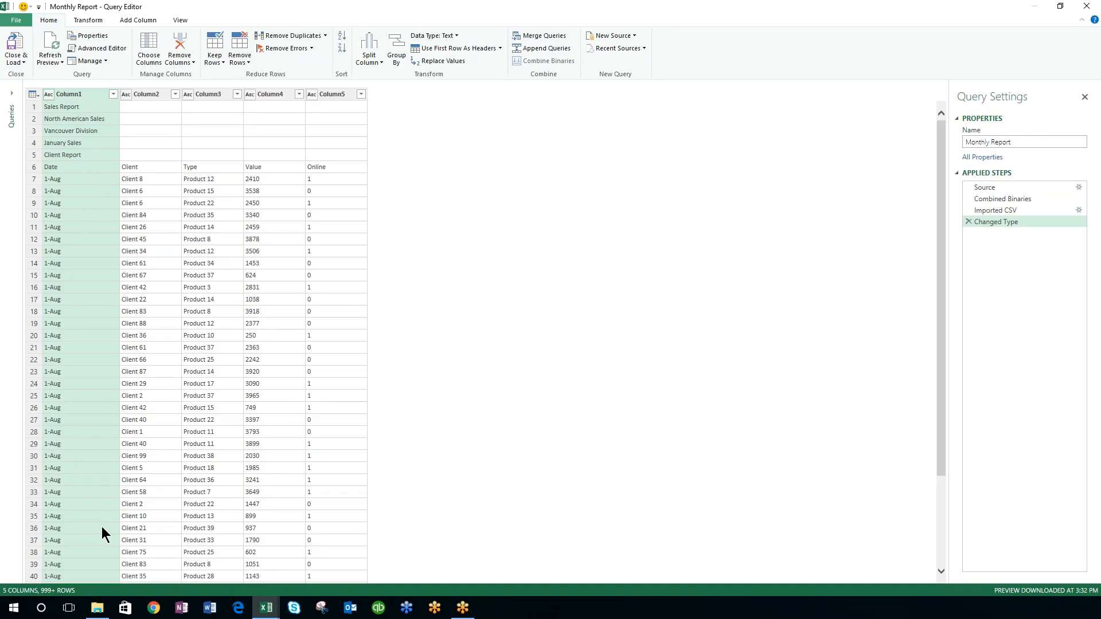
mouse_move(105, 386)
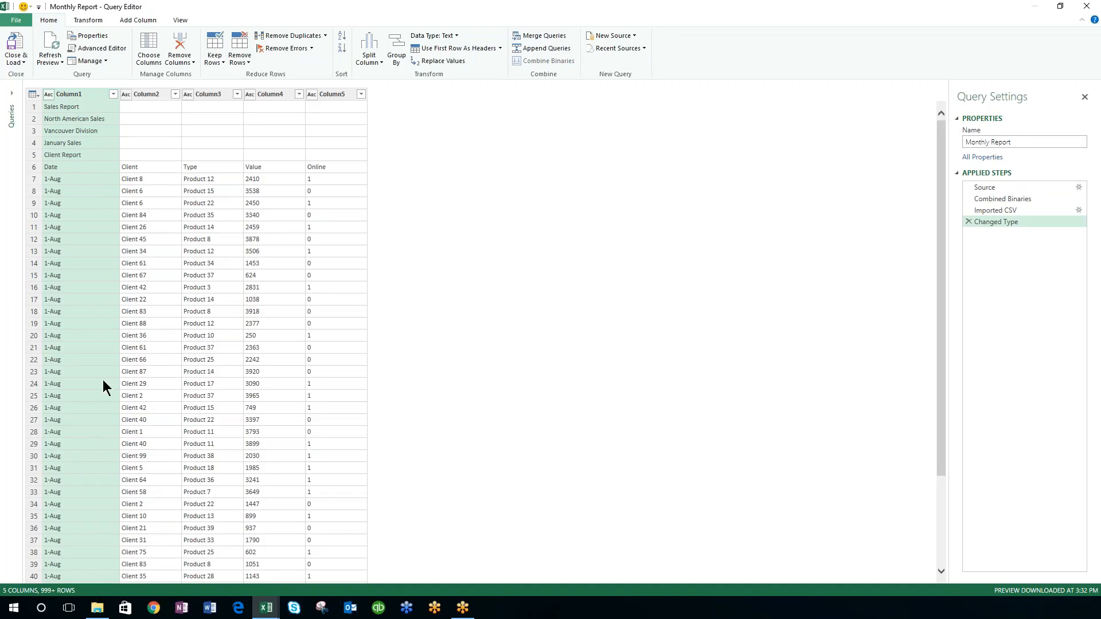
mouse_move(378, 176)
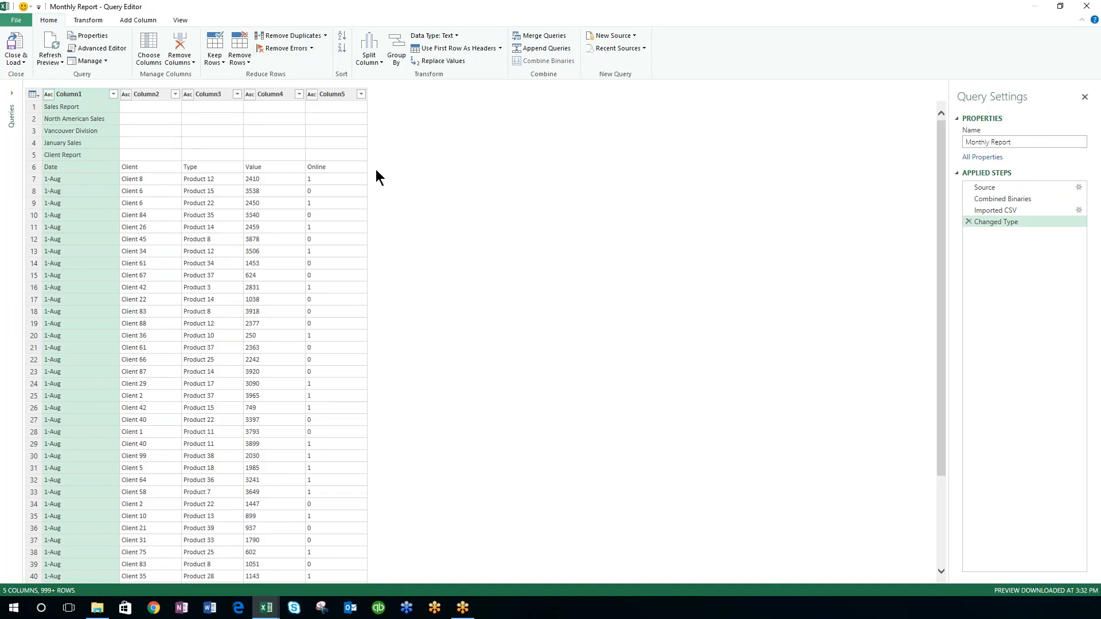
mouse_move(138, 149)
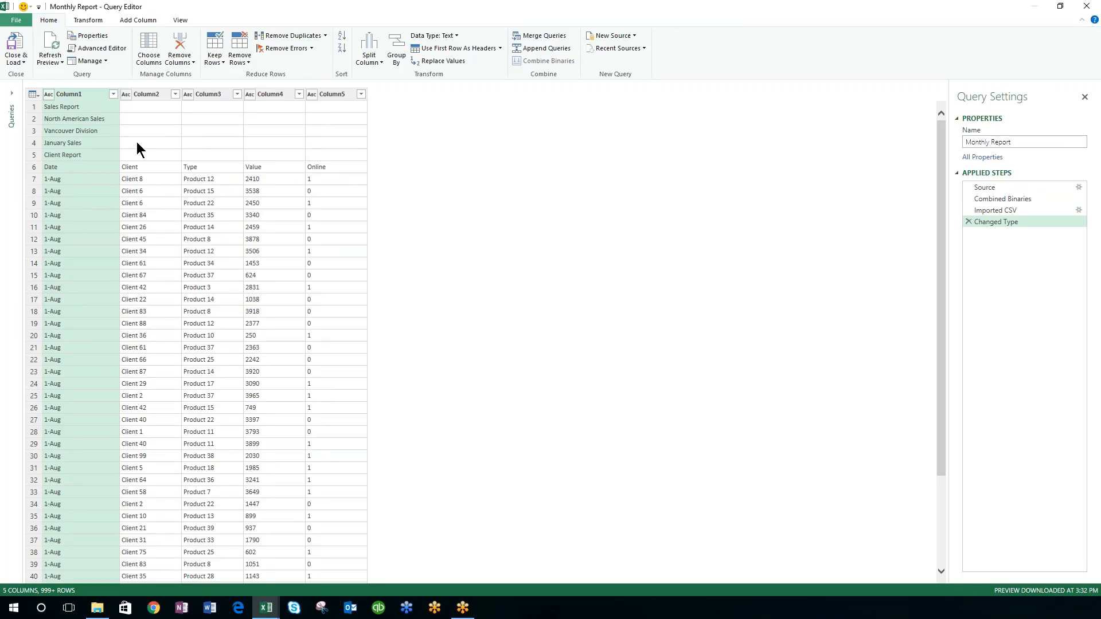
mouse_move(132, 146)
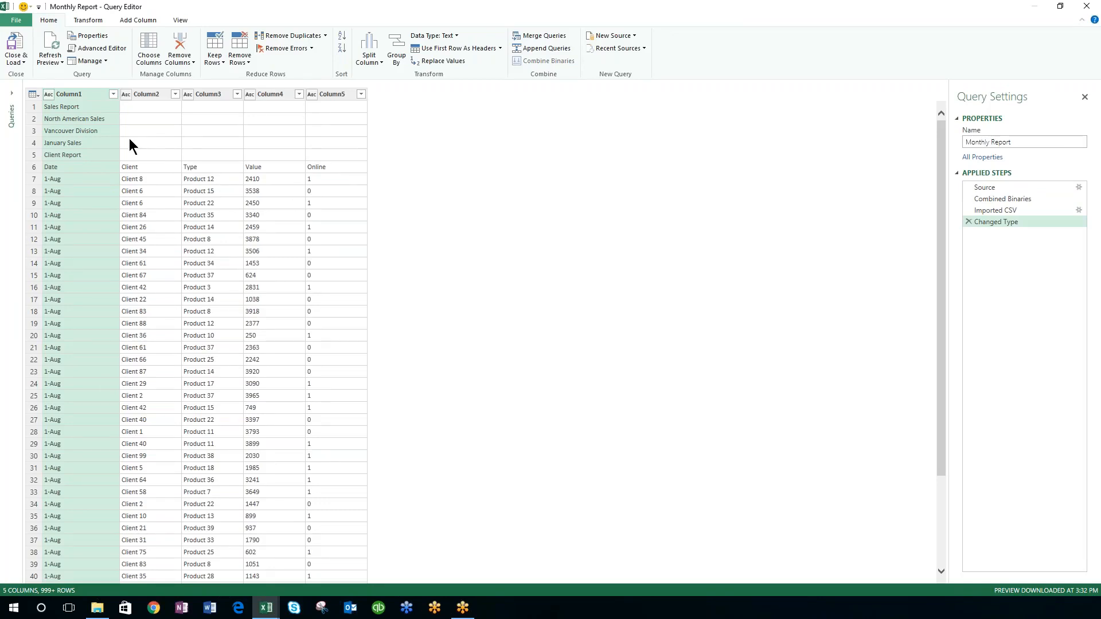
mouse_move(62, 107)
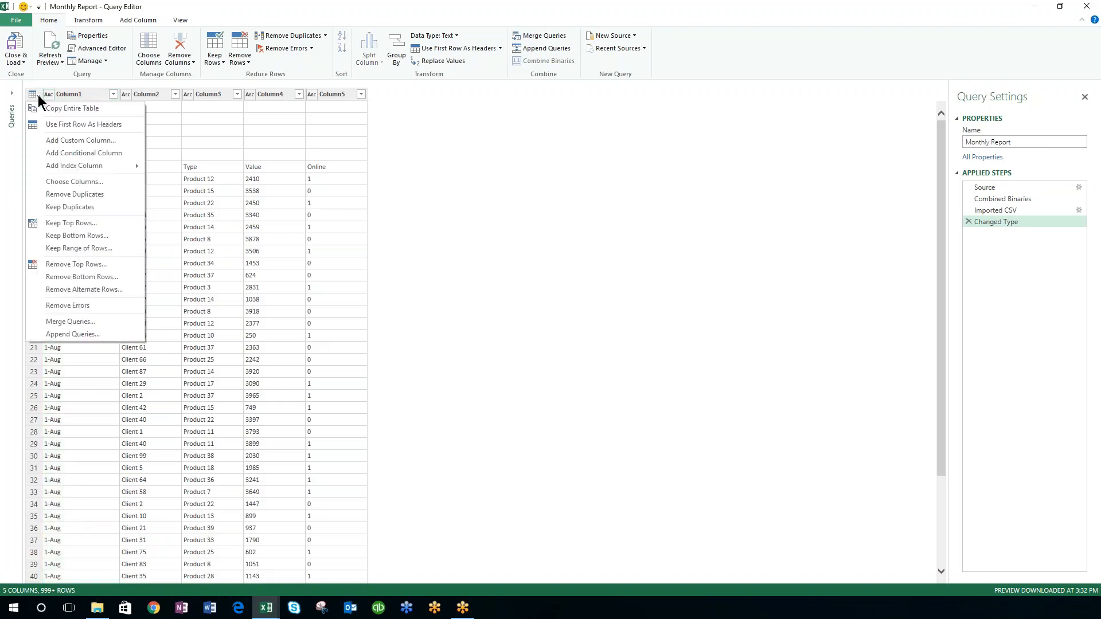
mouse_move(75, 195)
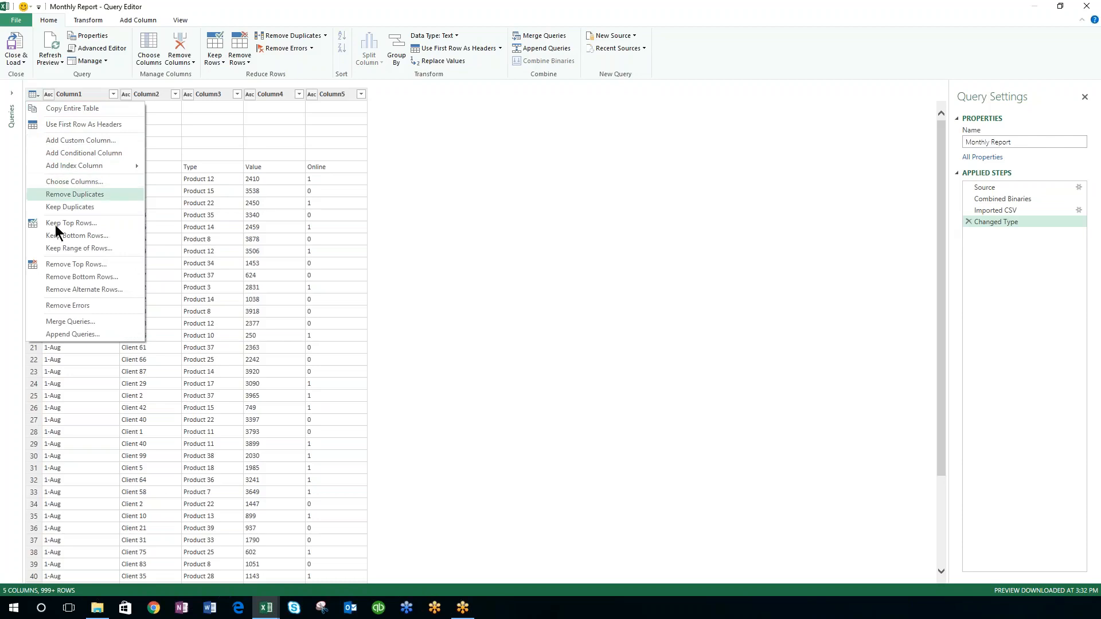
mouse_move(75, 266)
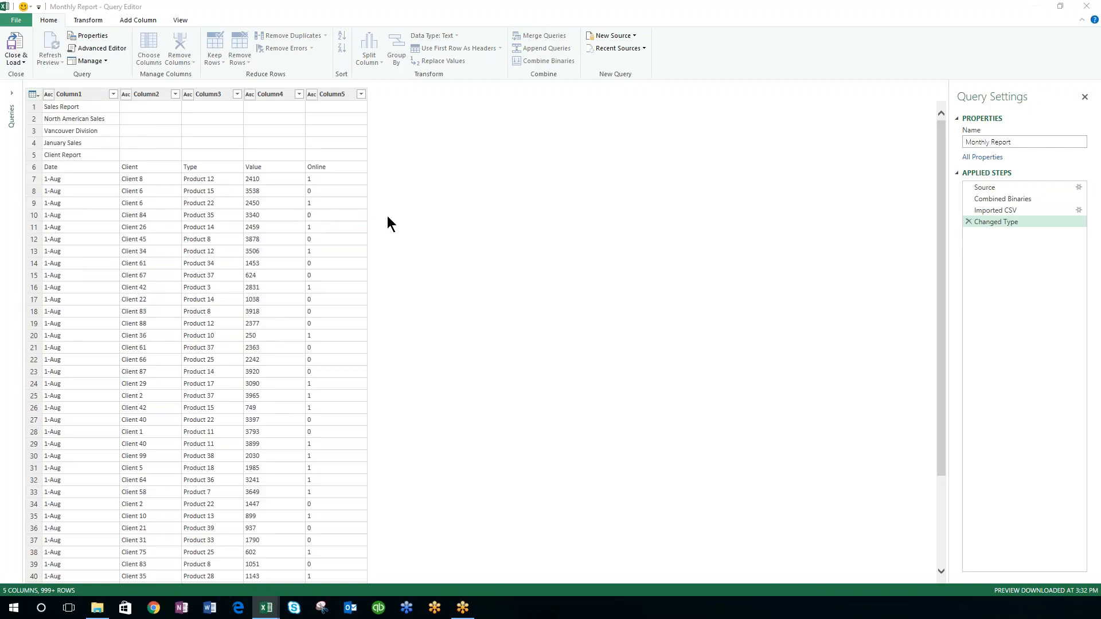
Step: Remove the top 5 title rows from the query preview
click(239, 47)
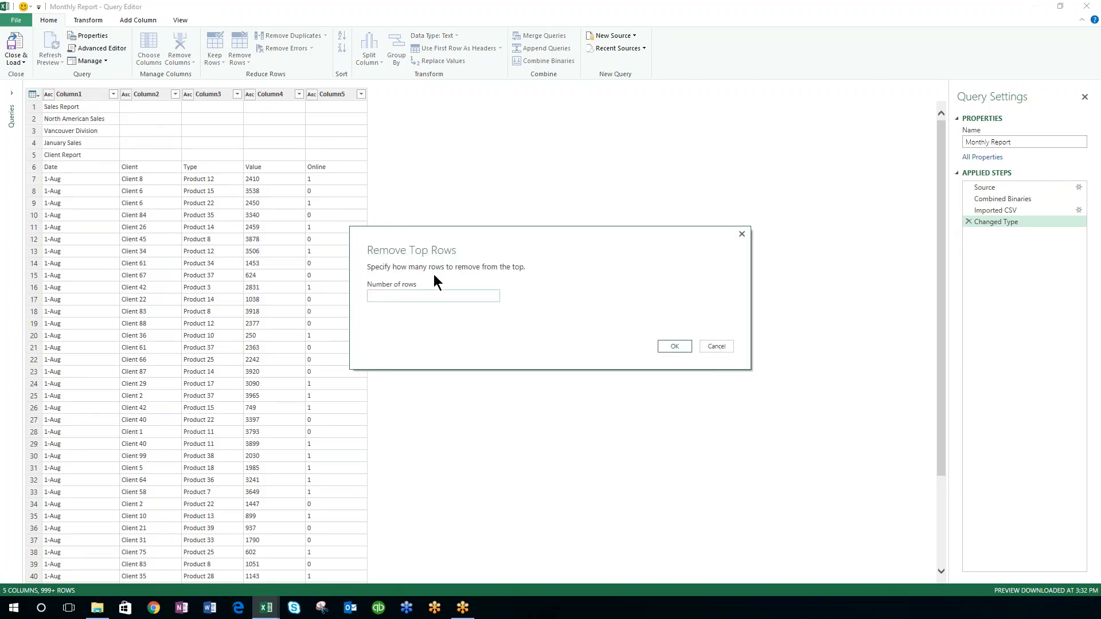
text(5)
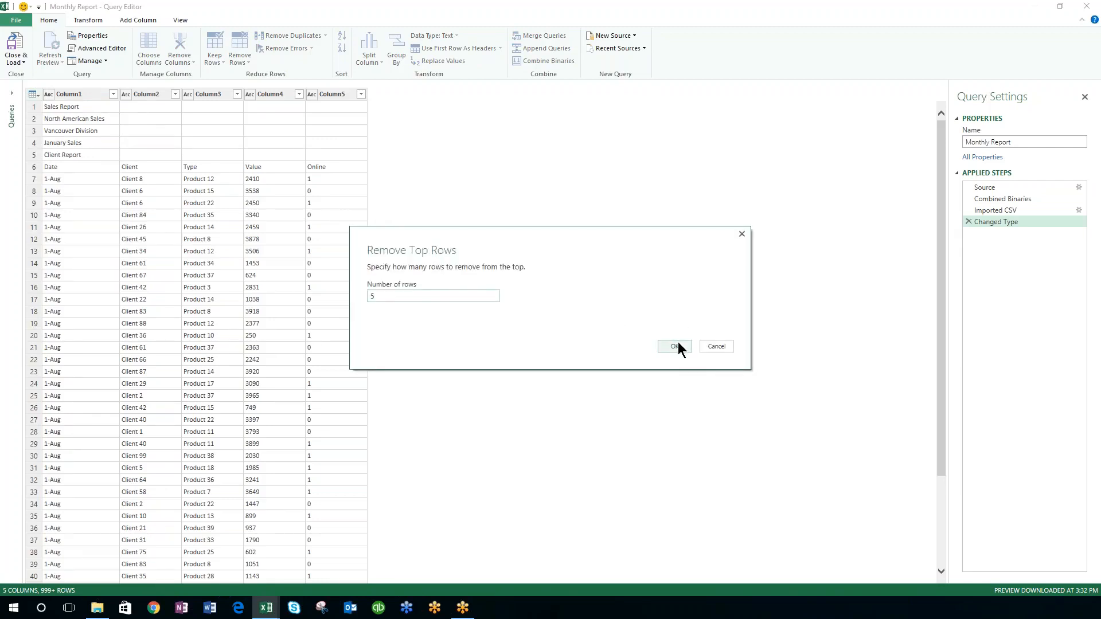
click(673, 346)
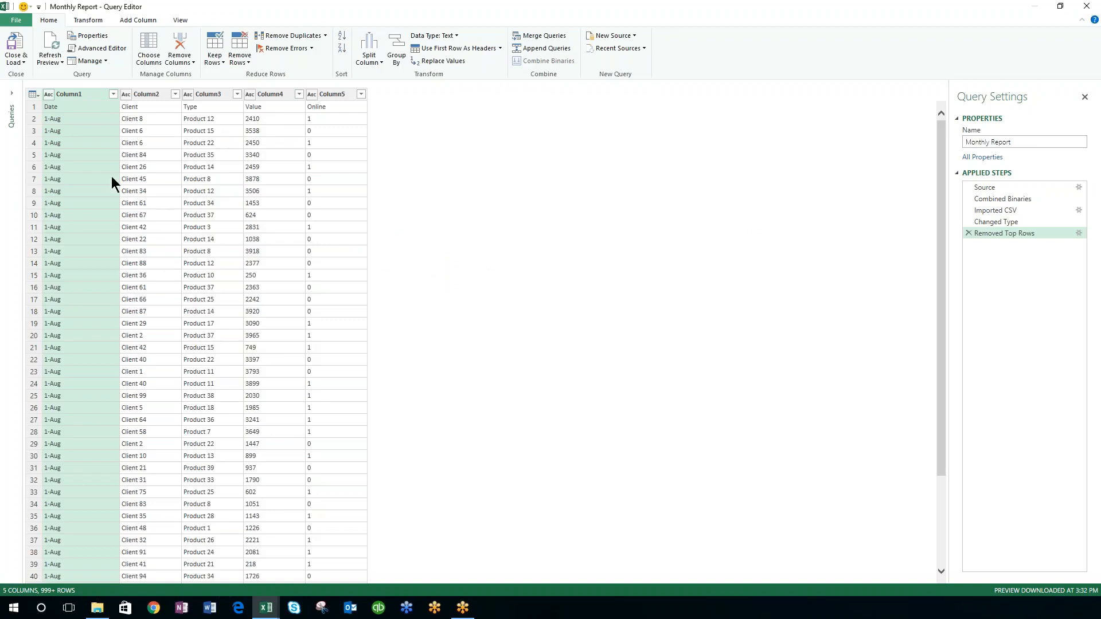
mouse_move(40, 102)
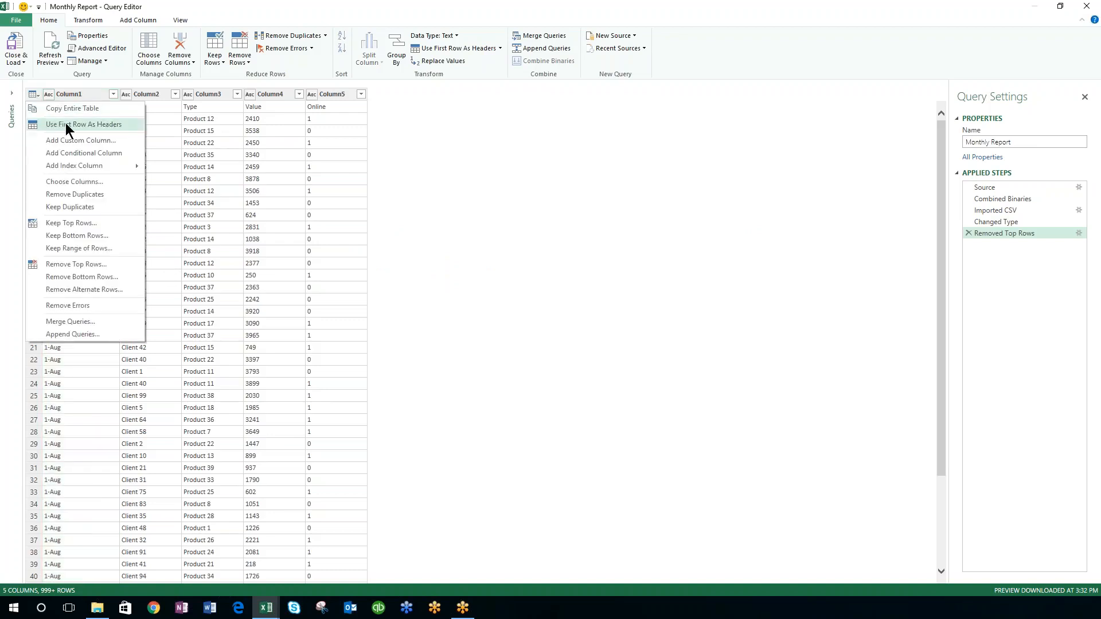
Step: Promote the Date, Client, Type, Value, Online row to column headers
click(82, 124)
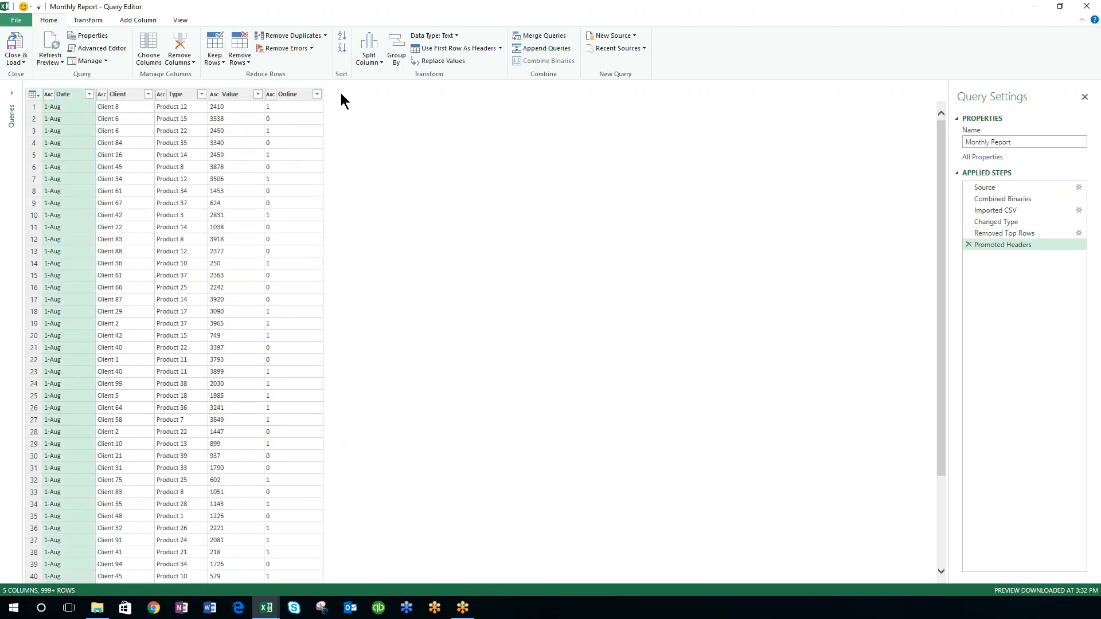
mouse_move(122, 281)
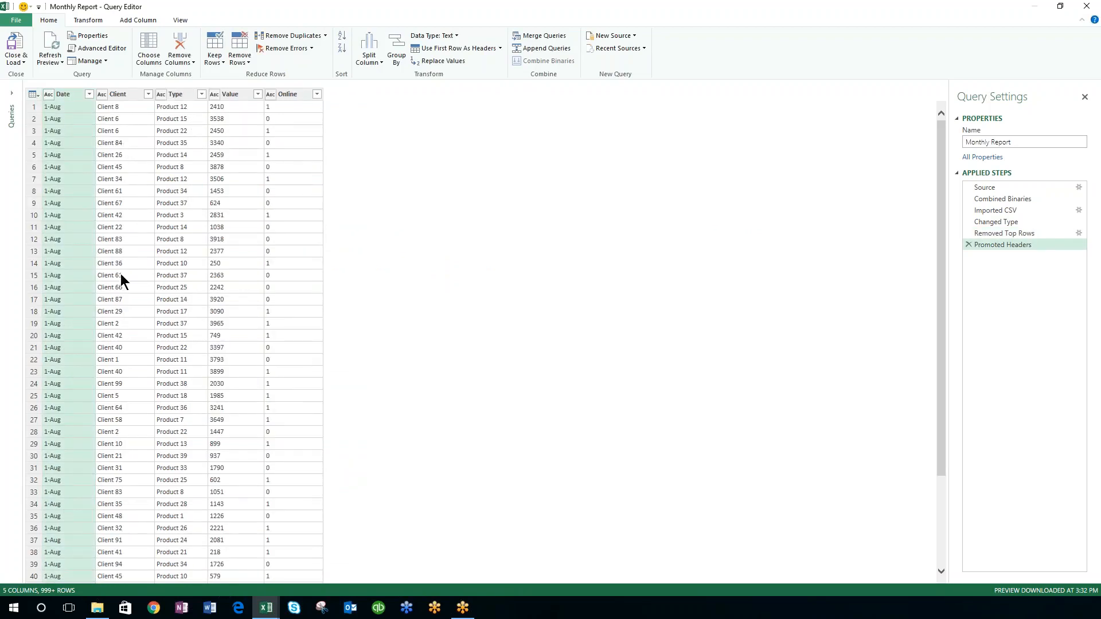
mouse_move(133, 231)
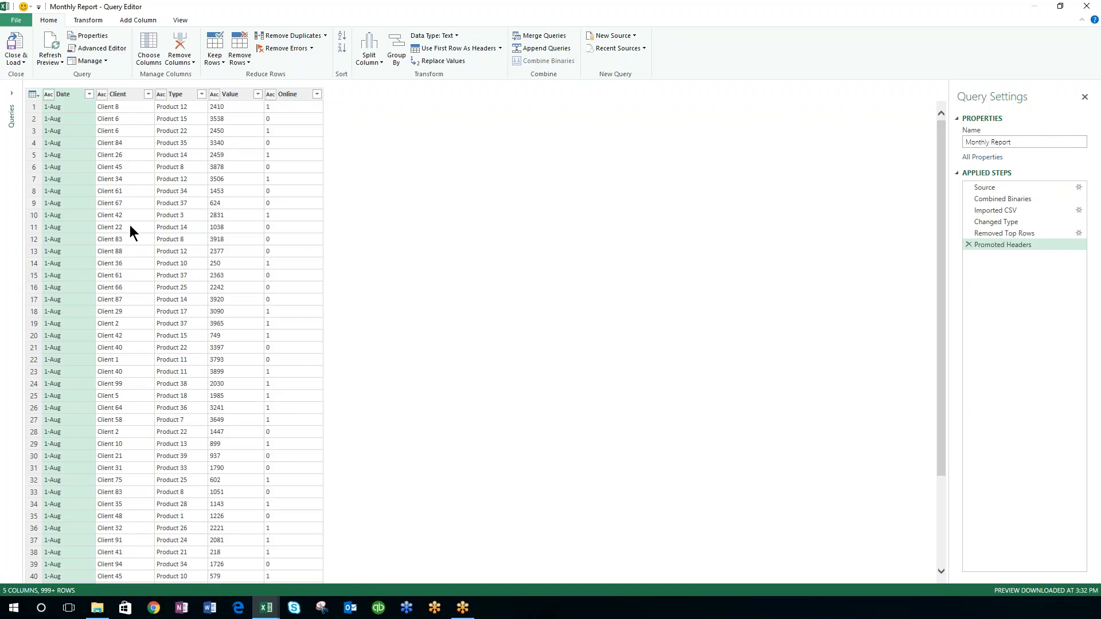
mouse_move(141, 110)
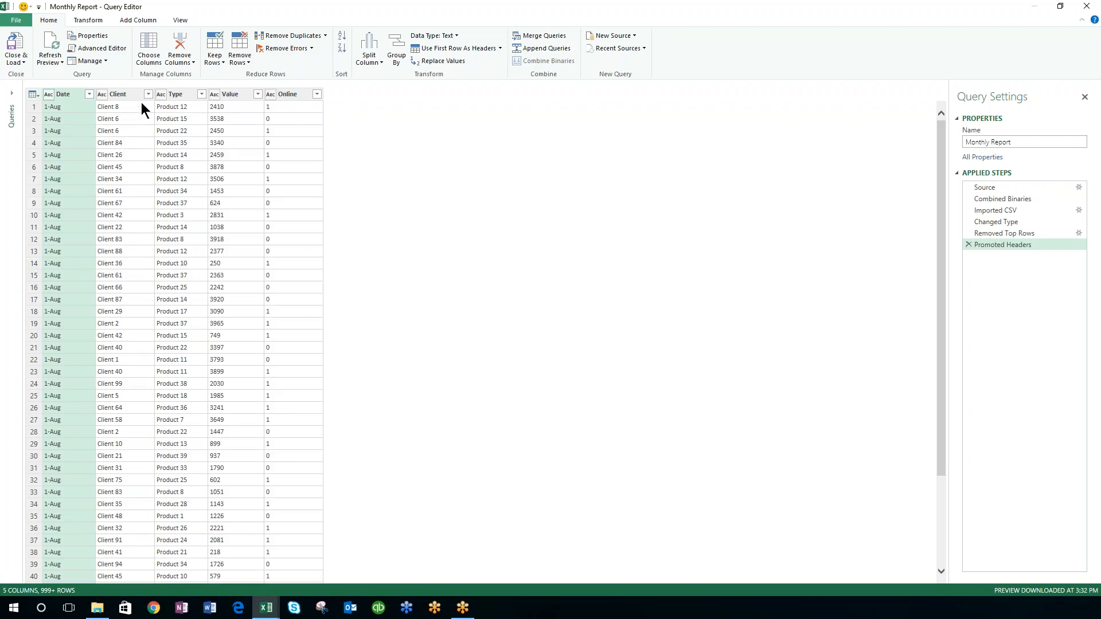
Step: Filter the Client column to exclude (blank) and the repeated 'Client' header entries
click(148, 94)
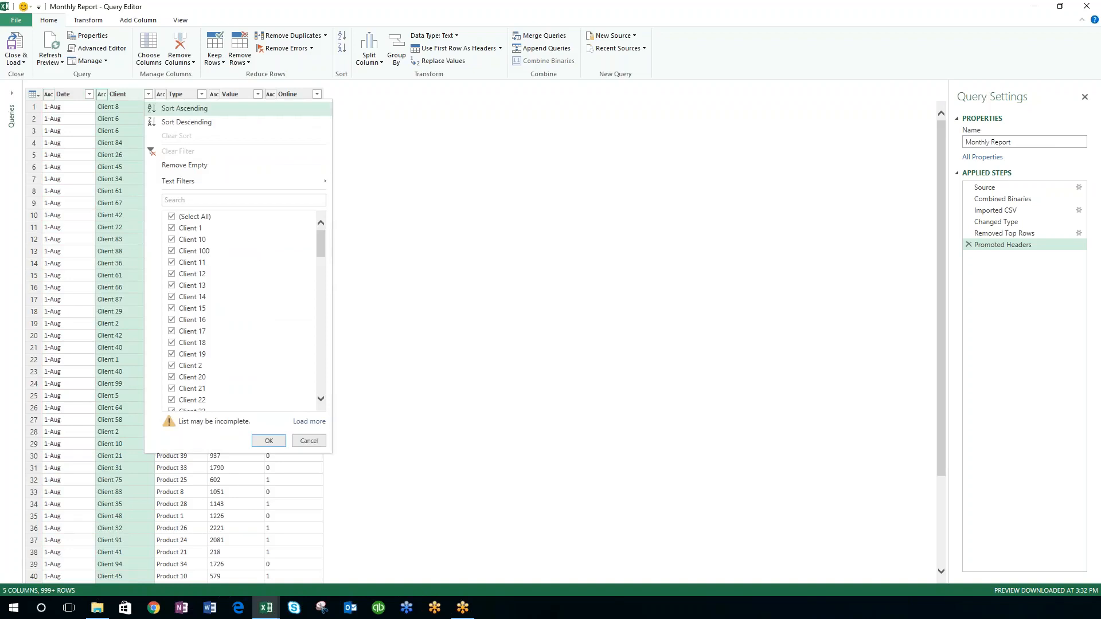
mouse_move(174, 107)
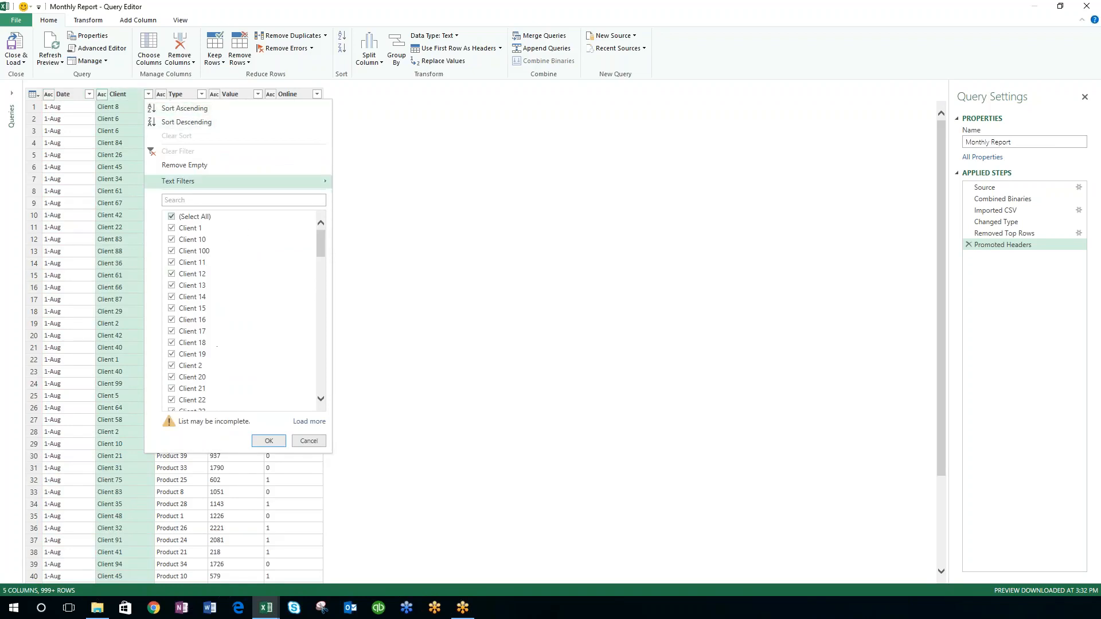
mouse_move(310, 421)
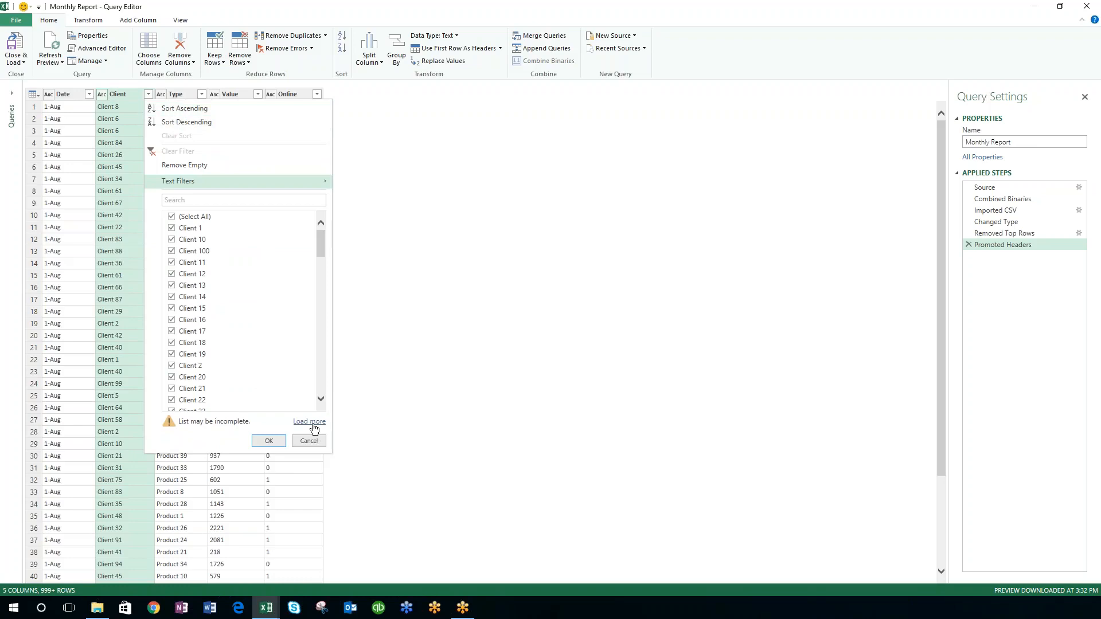
click(309, 421)
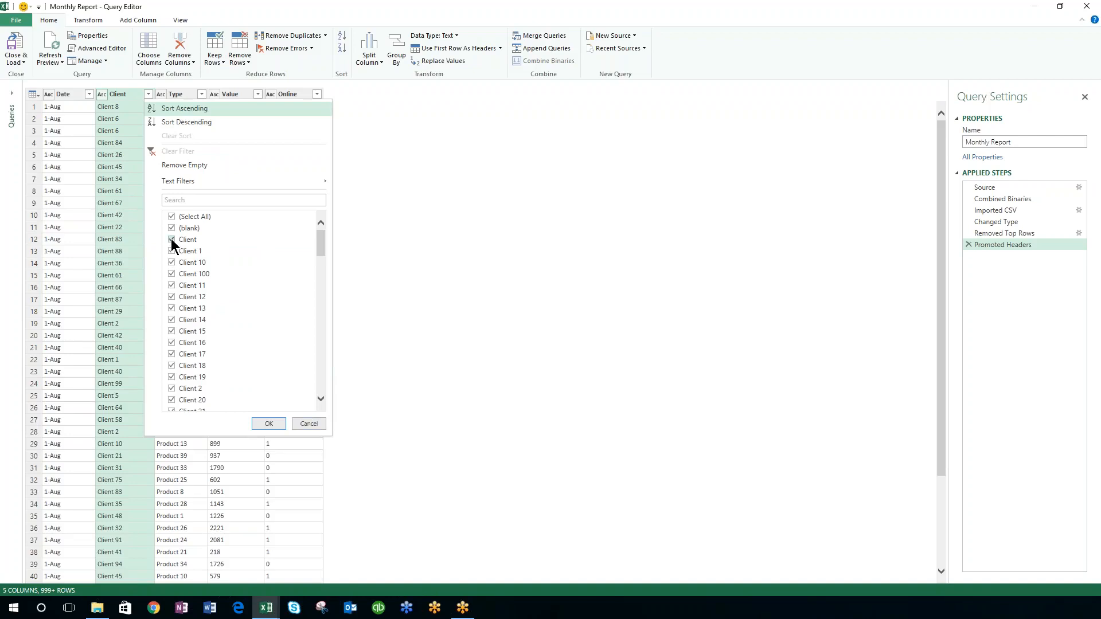
click(172, 240)
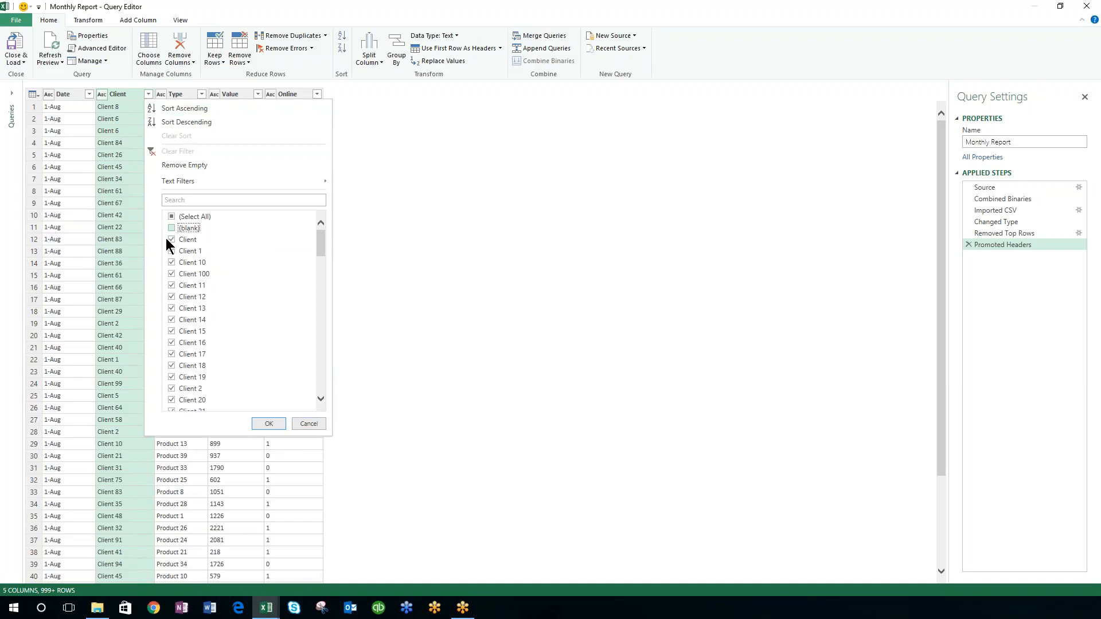
click(172, 238)
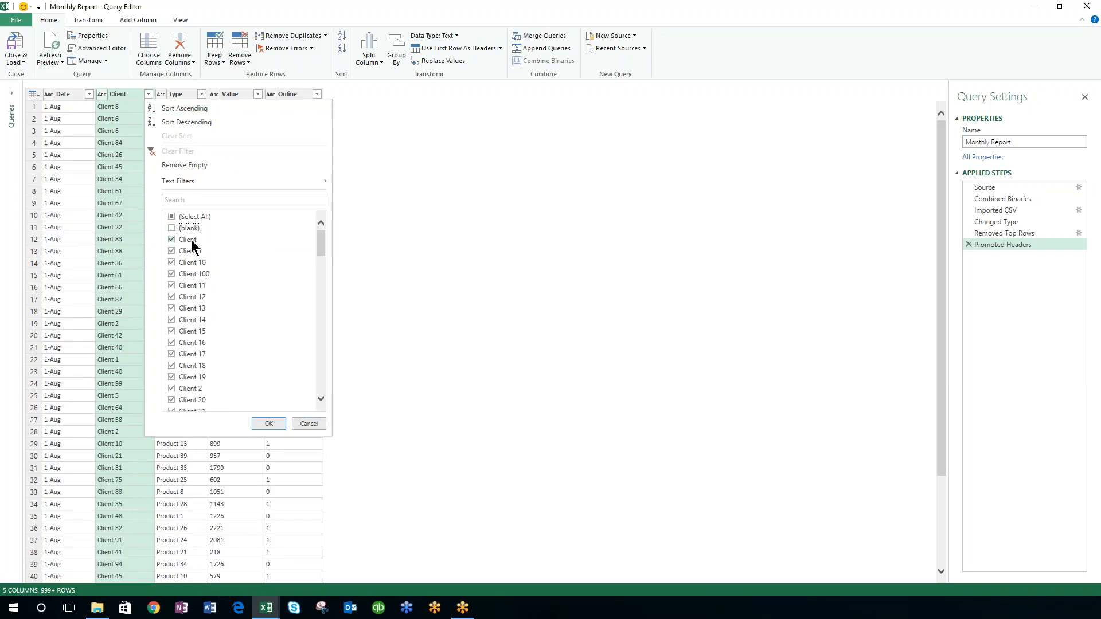
click(172, 240)
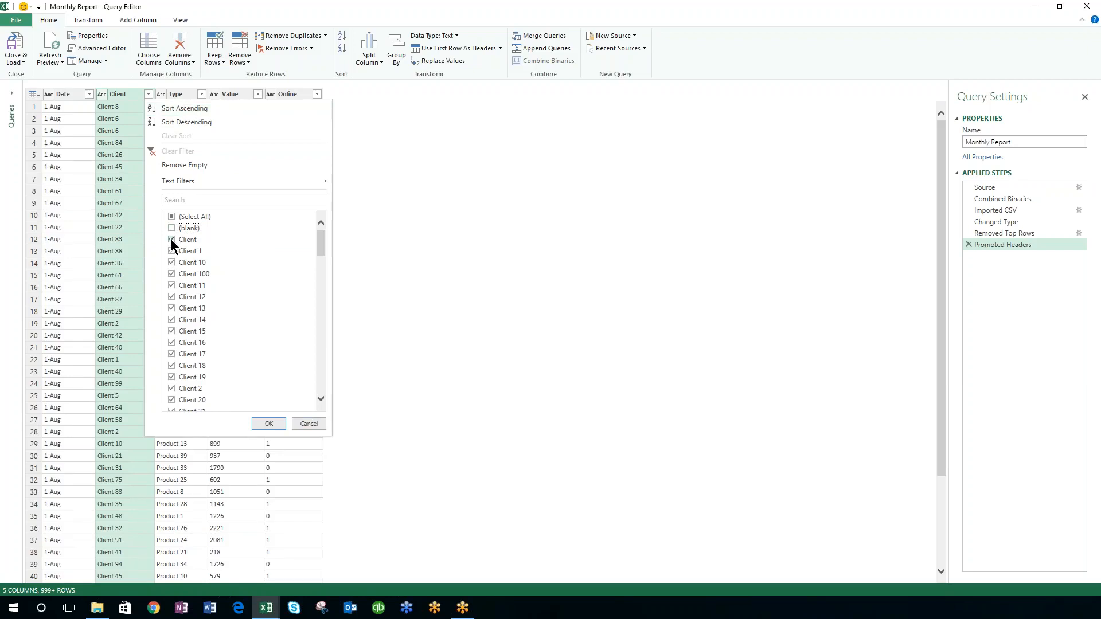
click(171, 239)
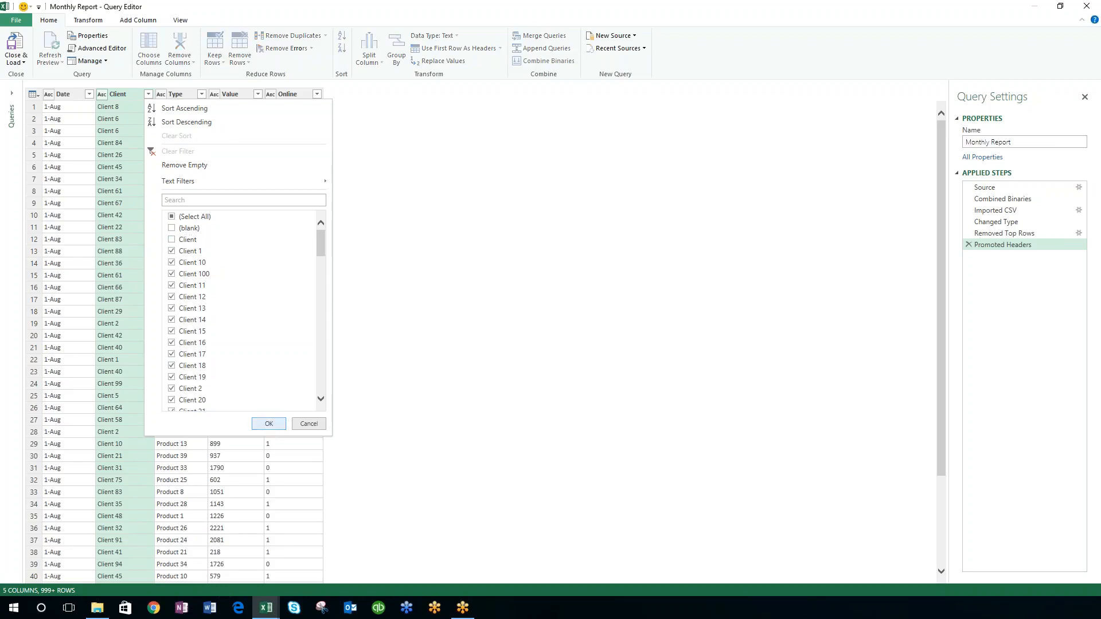
click(268, 423)
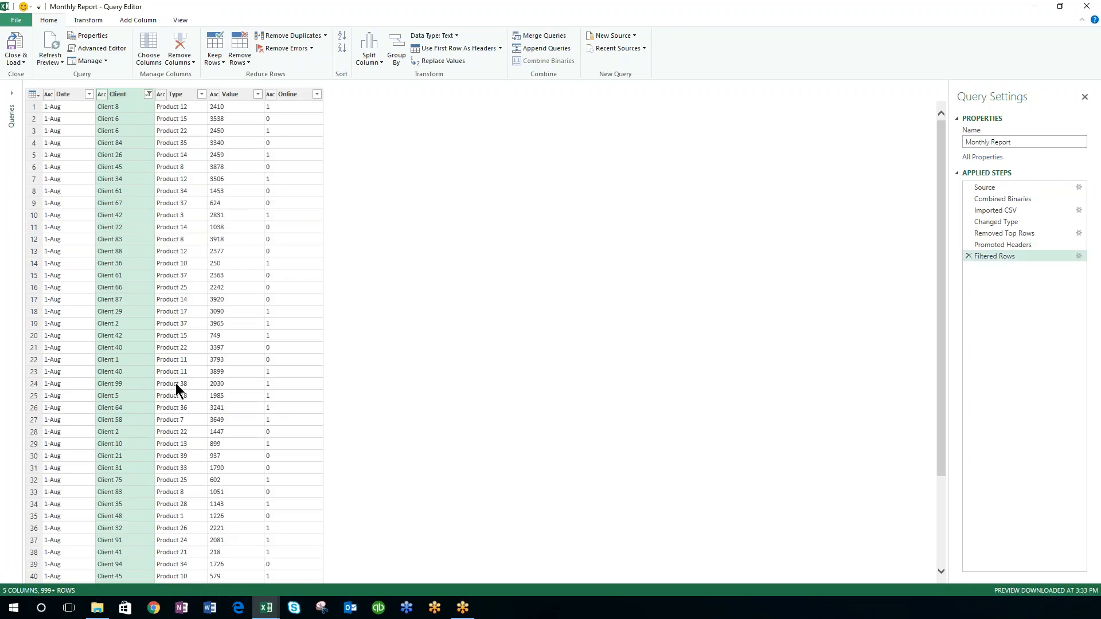
mouse_move(143, 182)
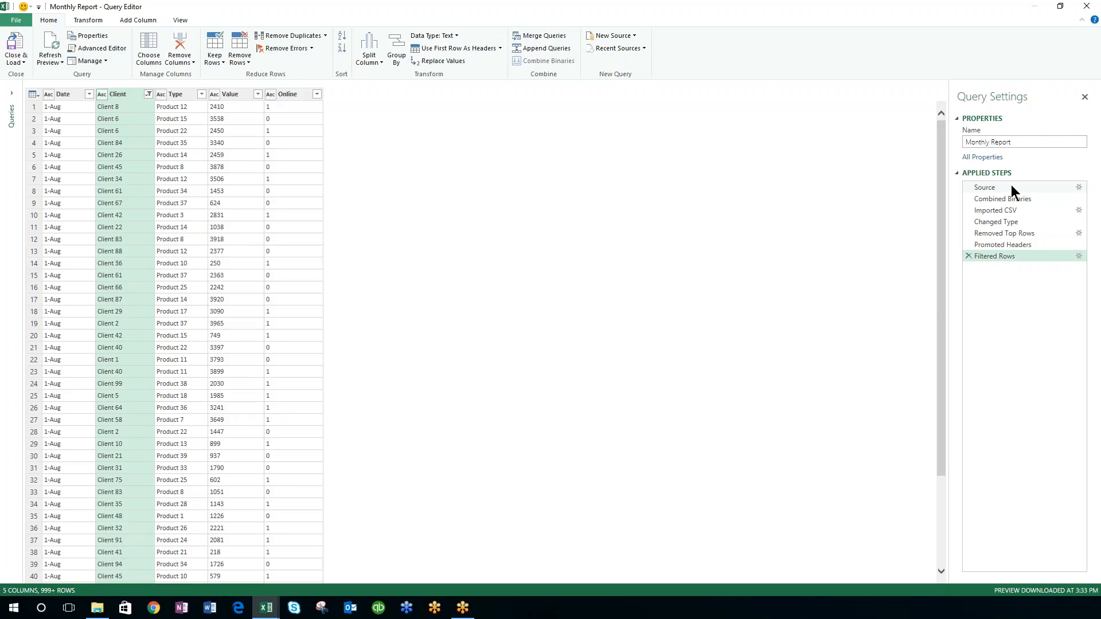
mouse_move(1053, 281)
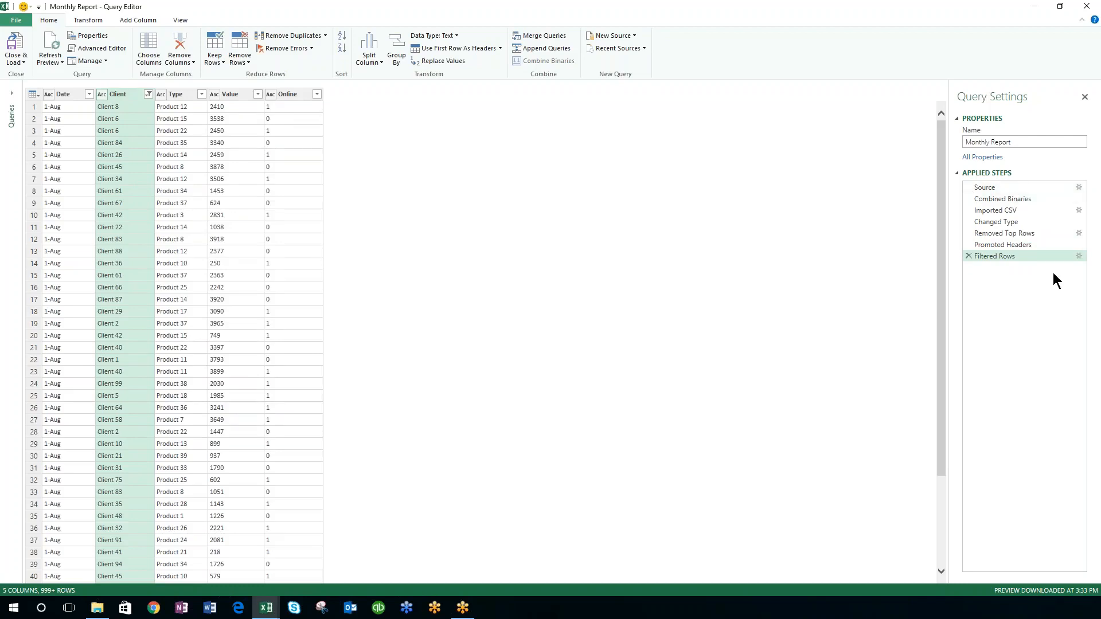
mouse_move(855, 291)
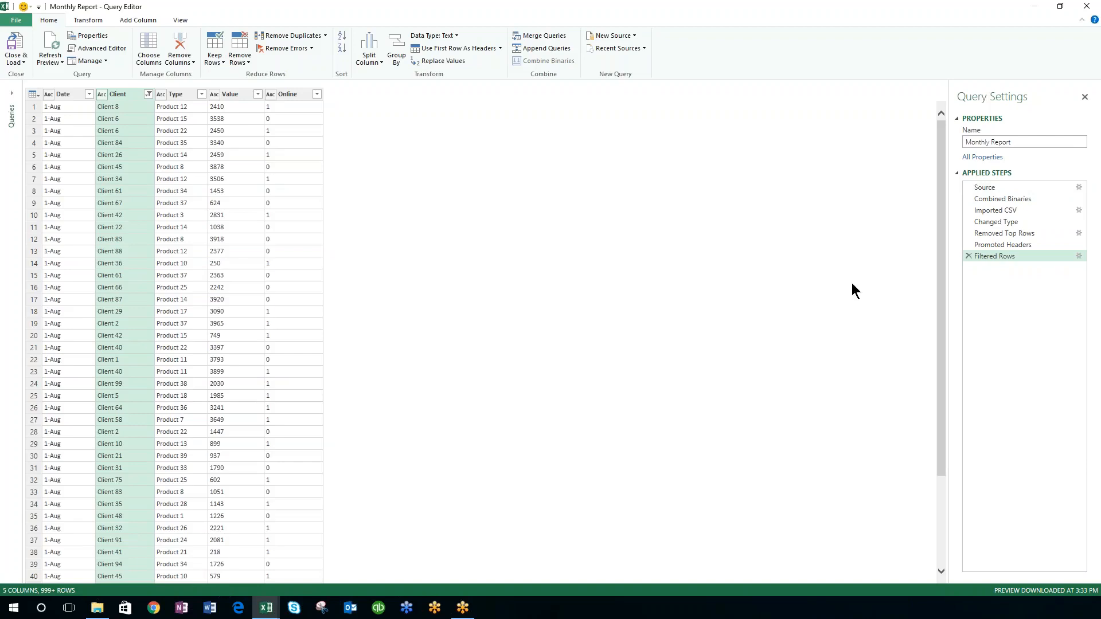
mouse_move(68, 115)
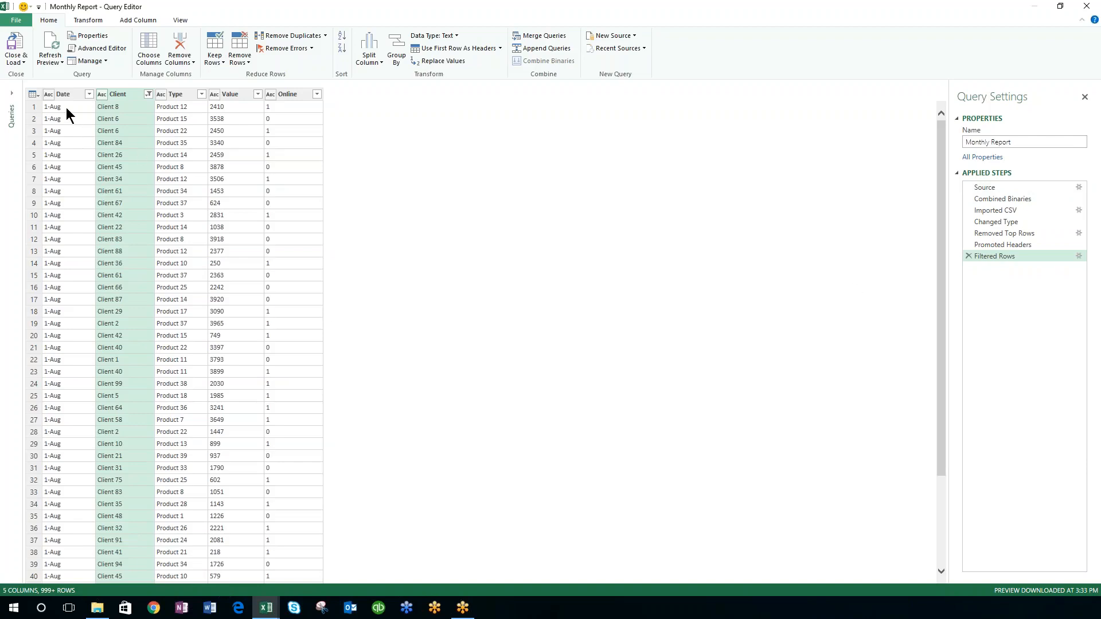
click(53, 106)
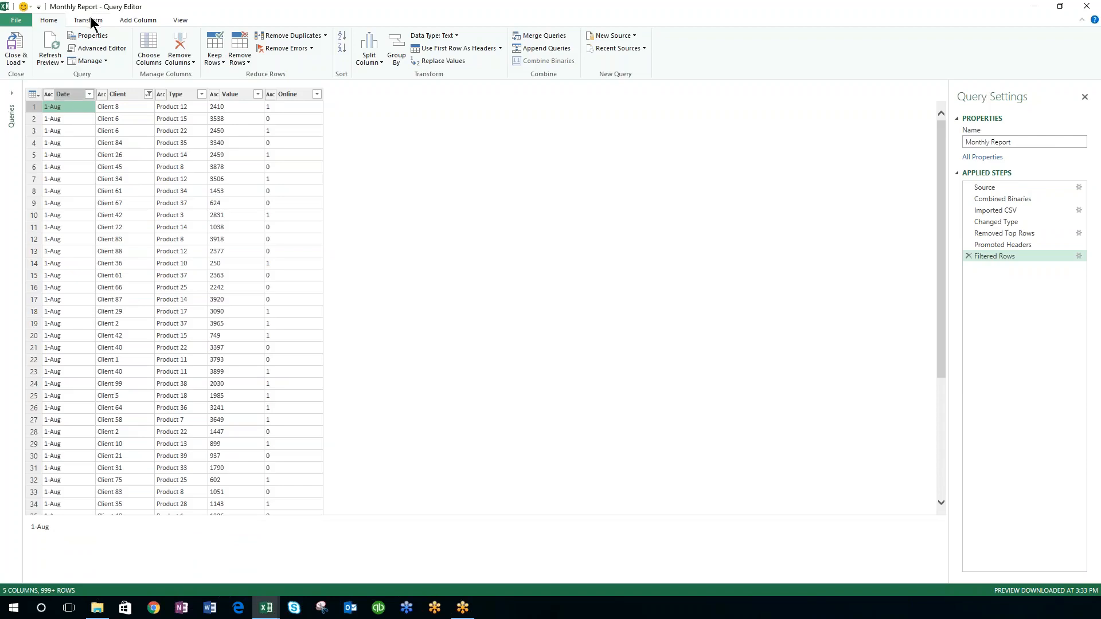
Step: Set column data types: Date to Date, Value to Currency, Online to Whole Number
click(87, 19)
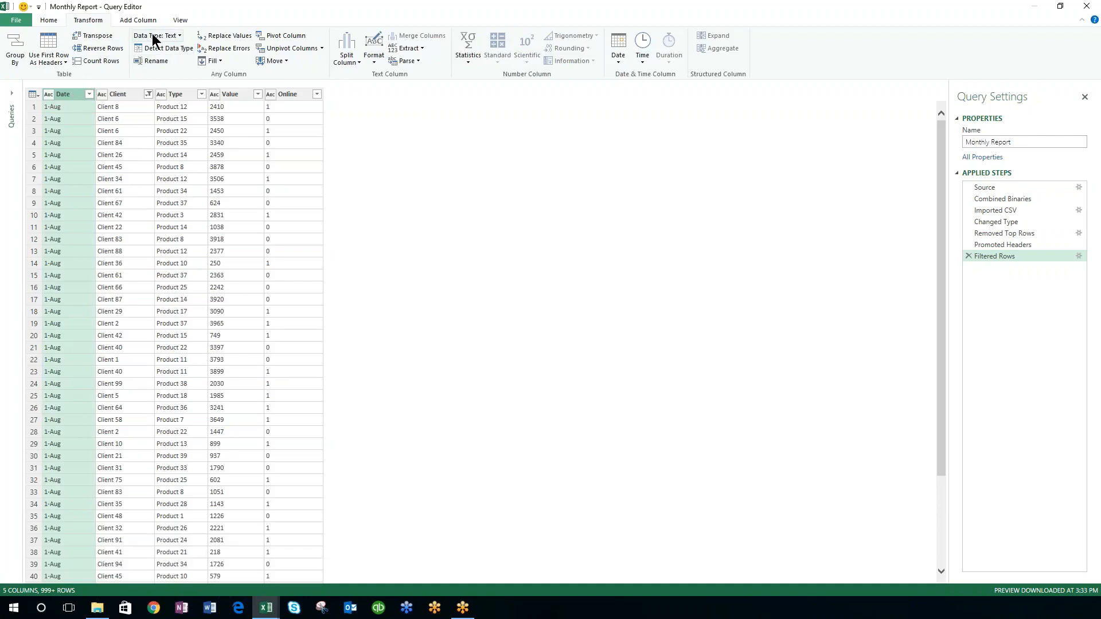
mouse_move(158, 35)
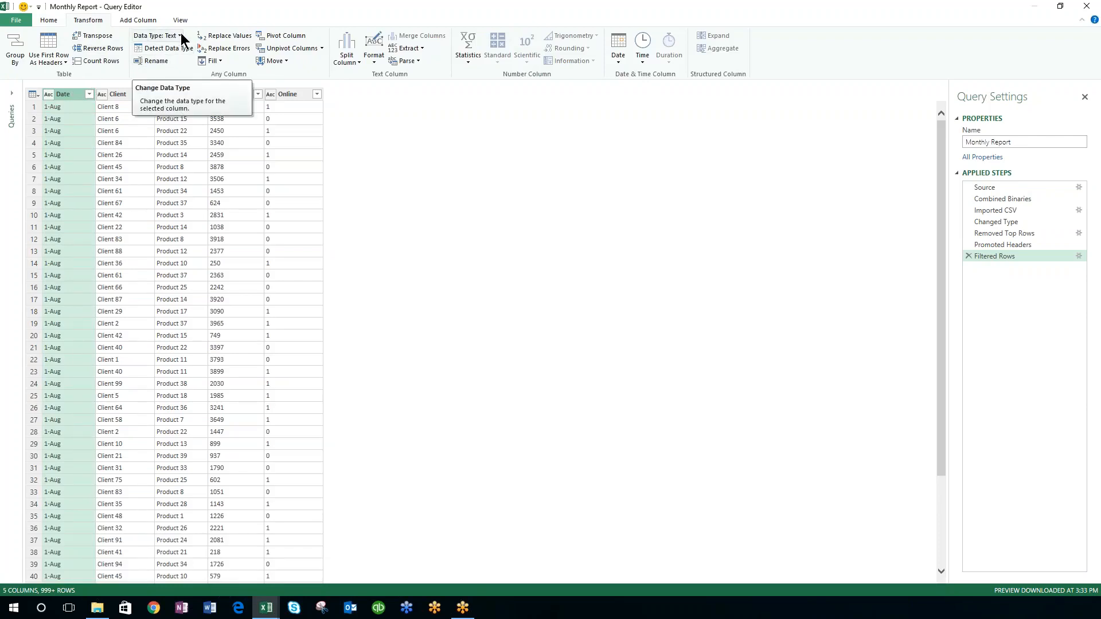
click(155, 36)
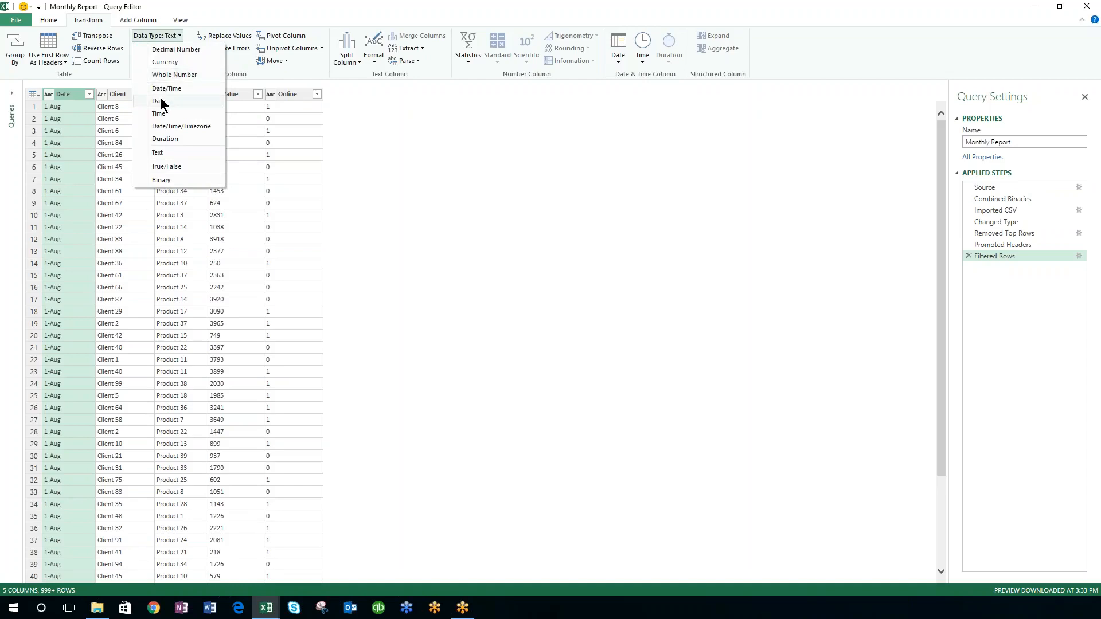
click(157, 100)
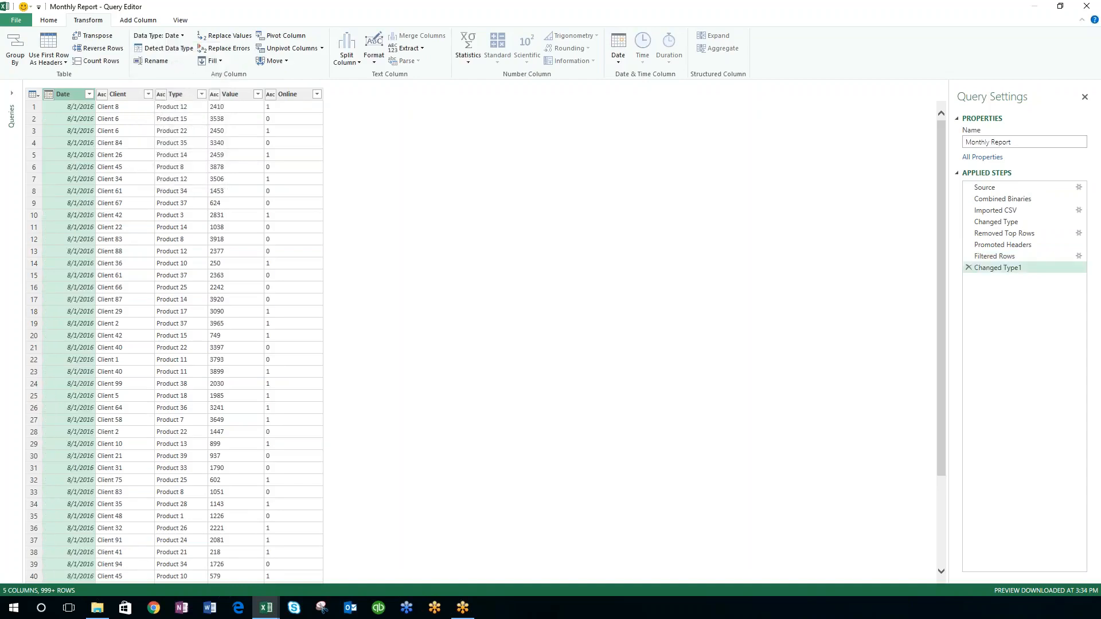
click(230, 94)
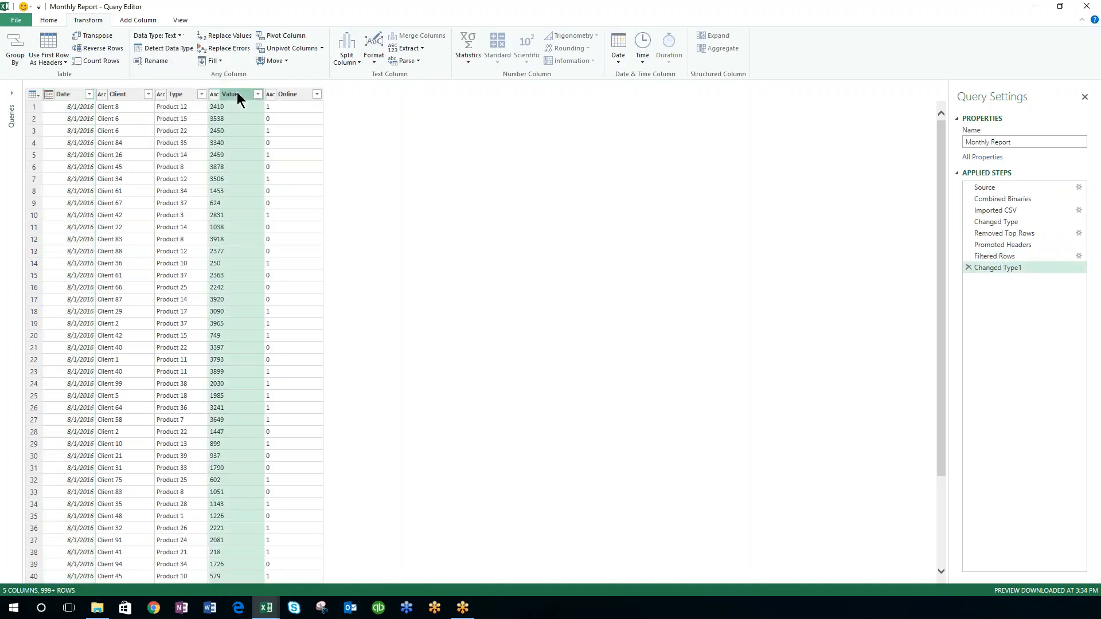
click(158, 35)
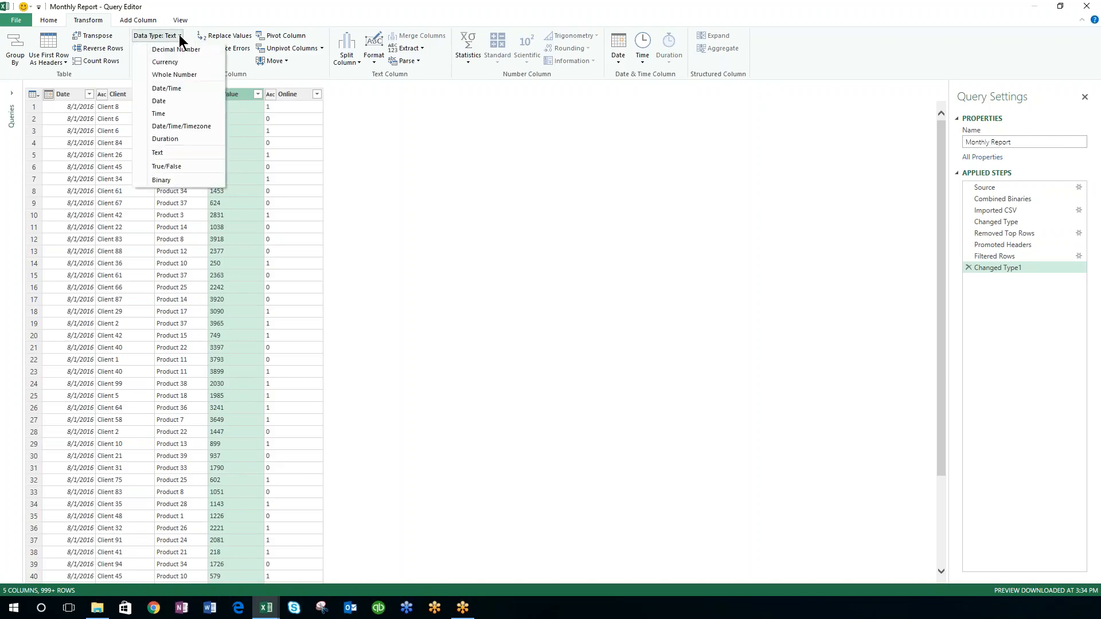
click(166, 62)
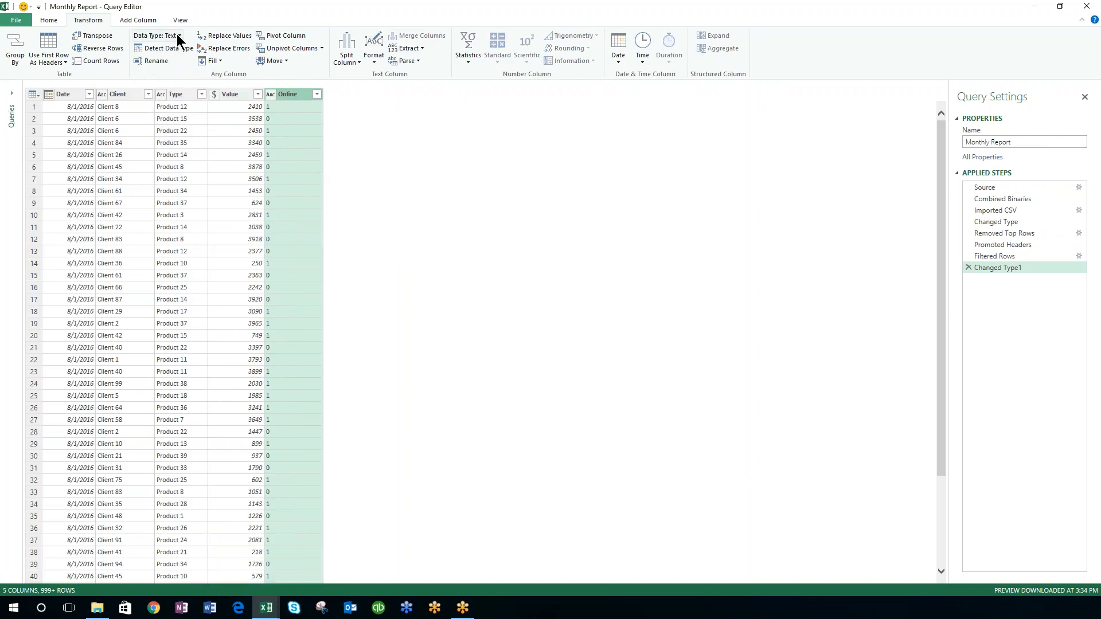
click(156, 35)
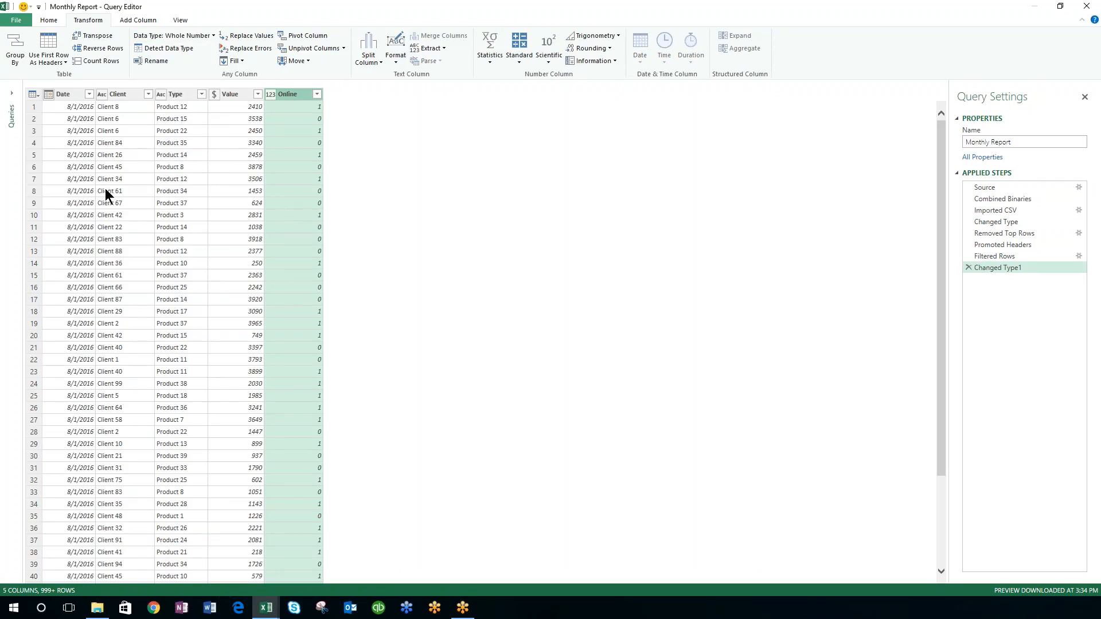
mouse_move(92, 160)
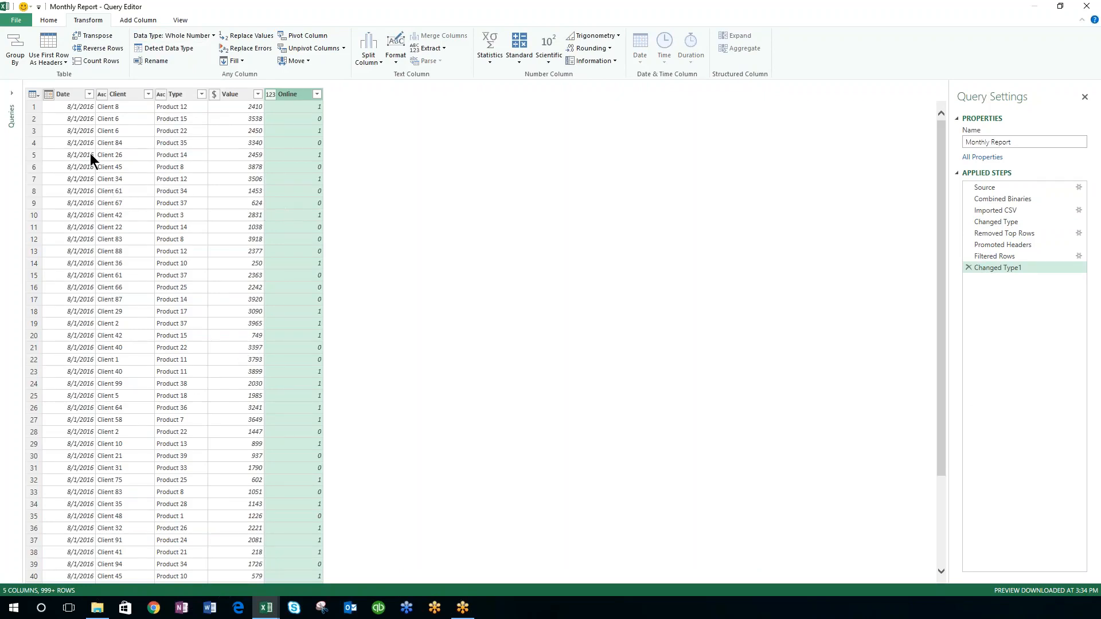
mouse_move(134, 123)
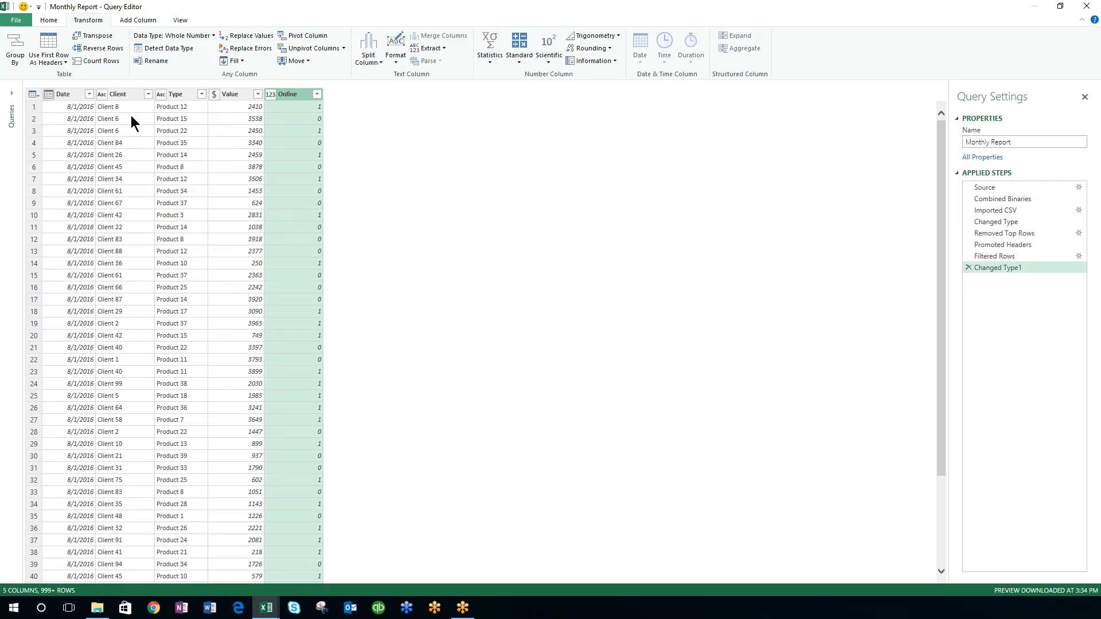
mouse_move(112, 400)
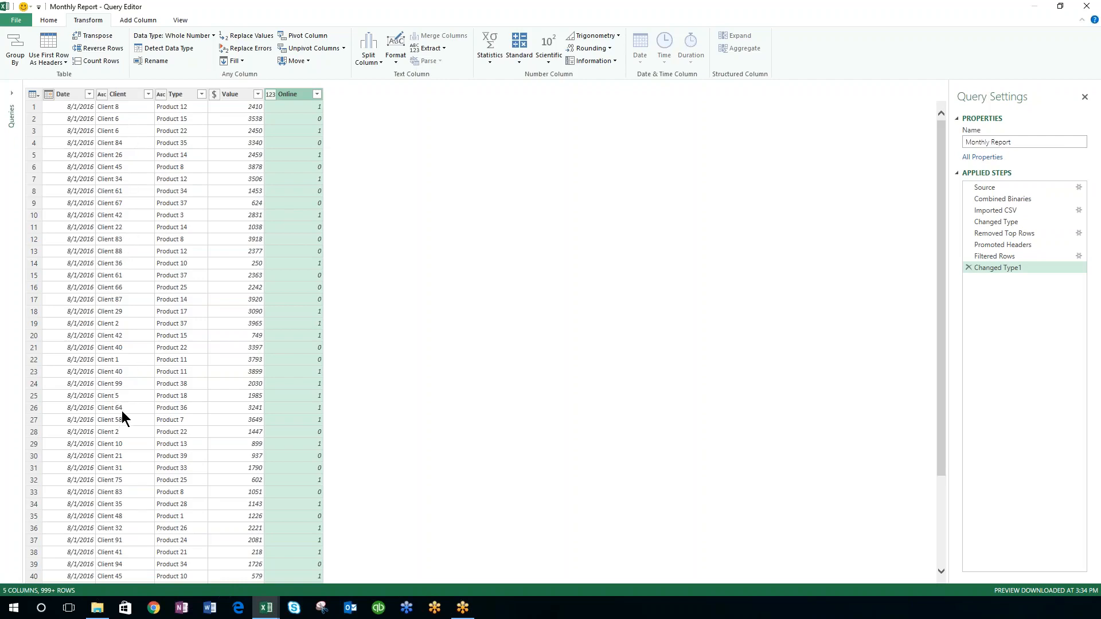
mouse_move(310, 166)
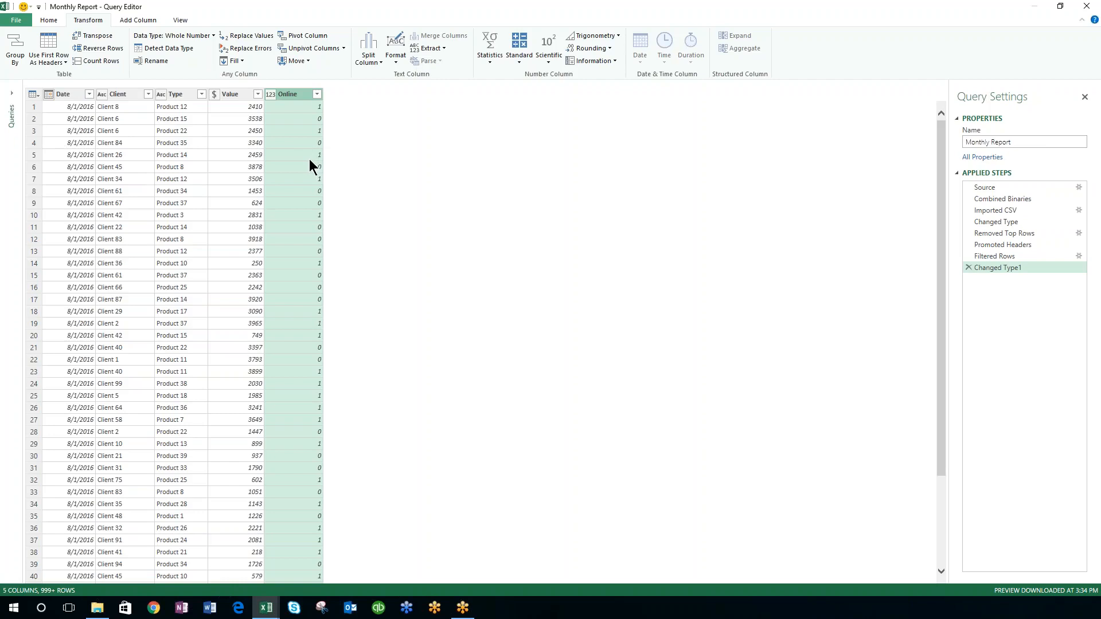
mouse_move(138, 19)
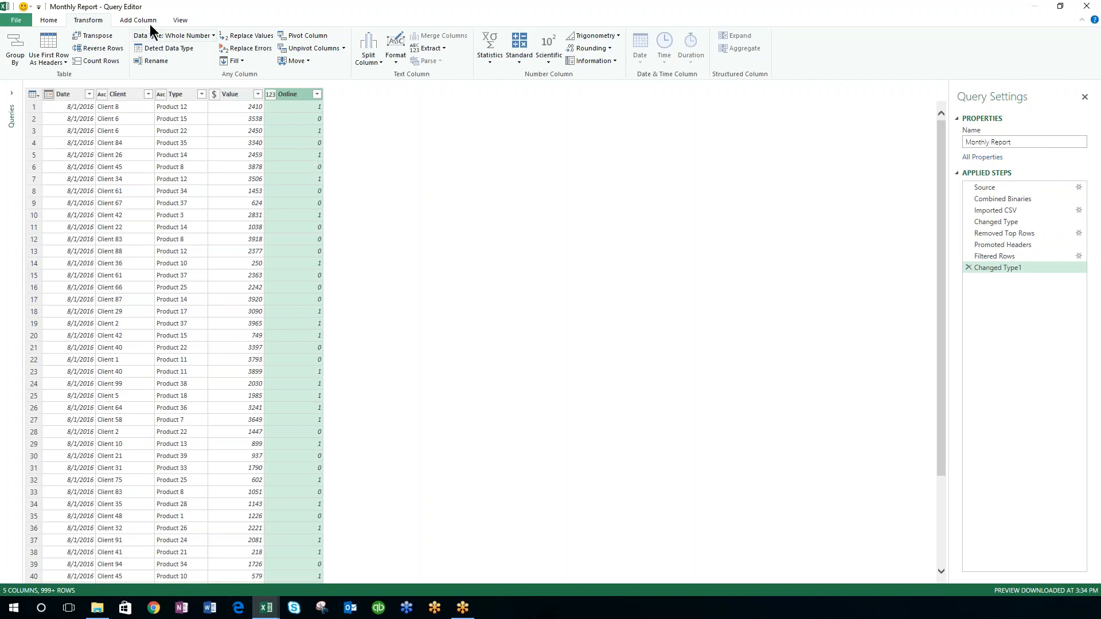
mouse_move(129, 33)
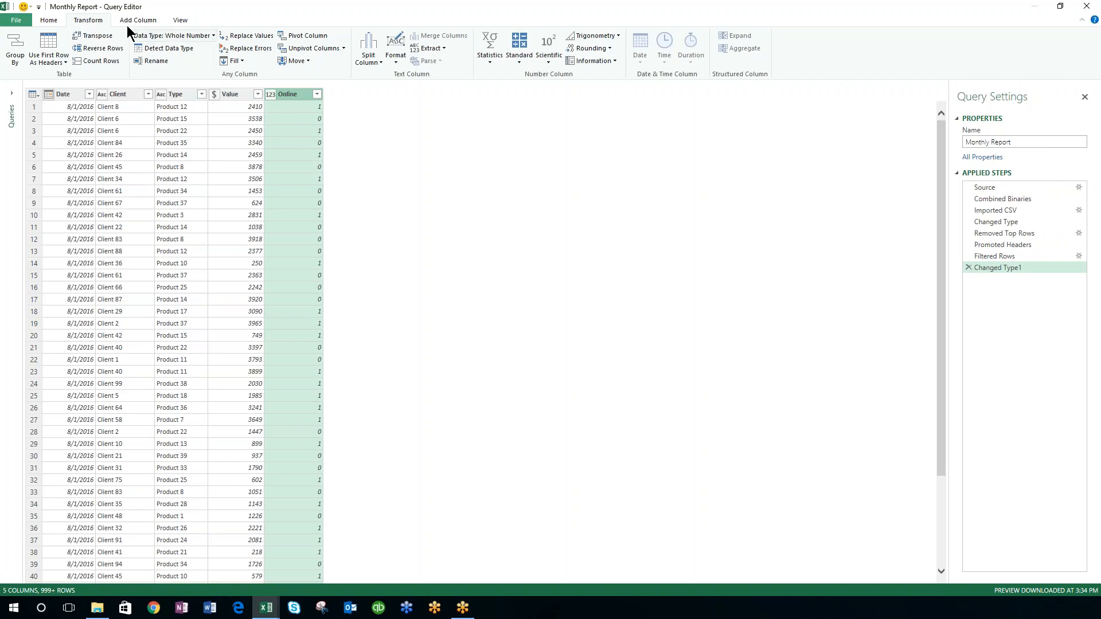
Step: Close & Load the edited Monthly Report query into a table on Sheet2
click(48, 20)
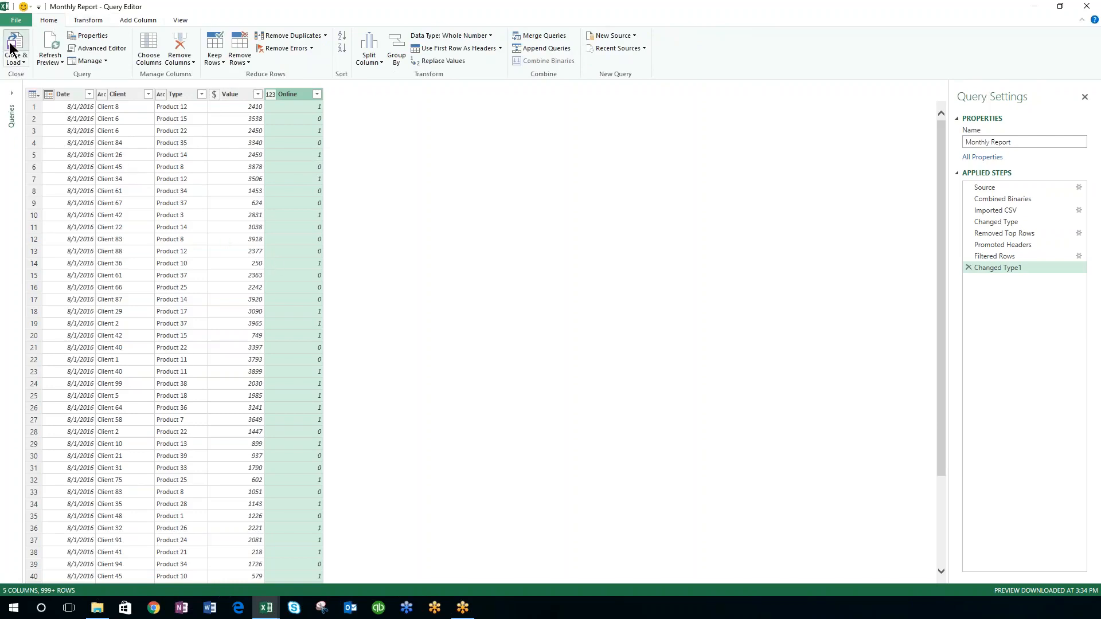
click(11, 49)
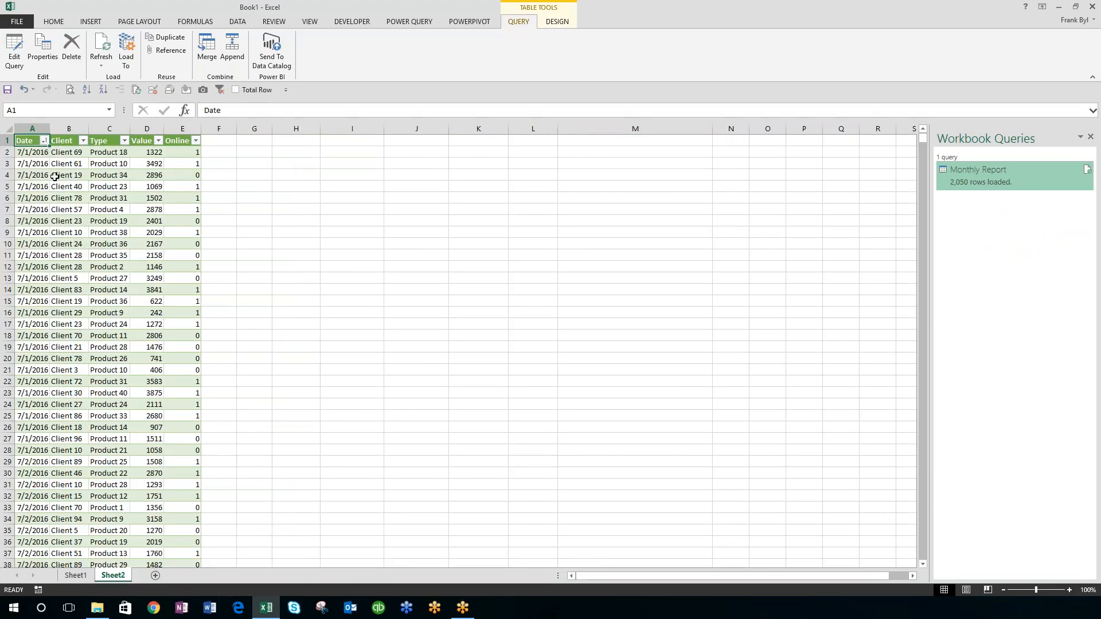
Step: Confirm the Date column includes July and August, then rename Sheet2 to Data
click(44, 140)
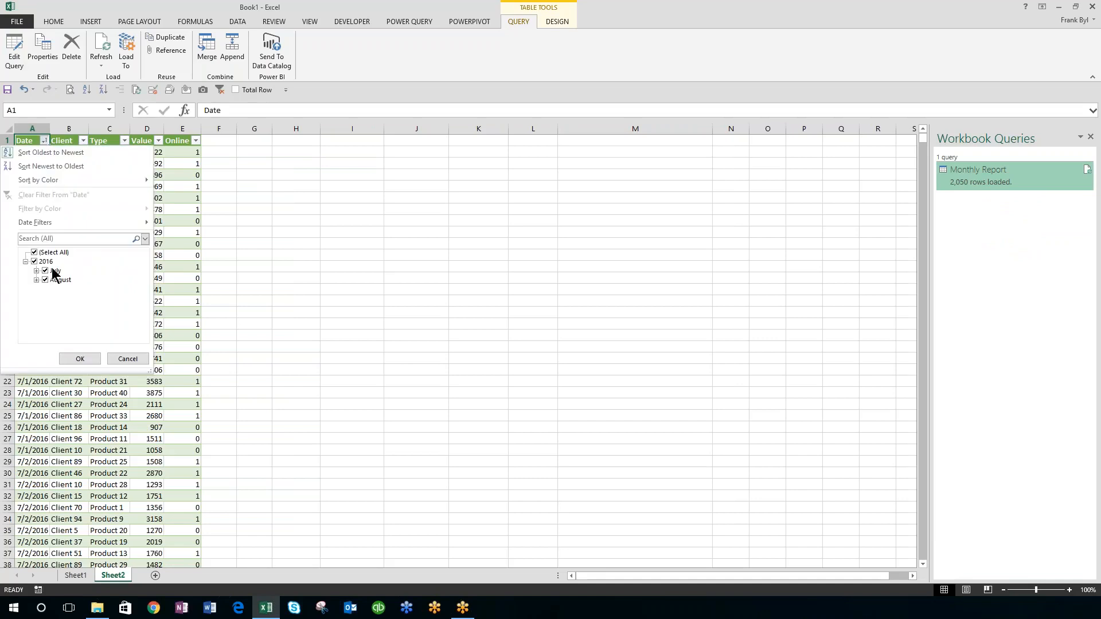
mouse_move(58, 287)
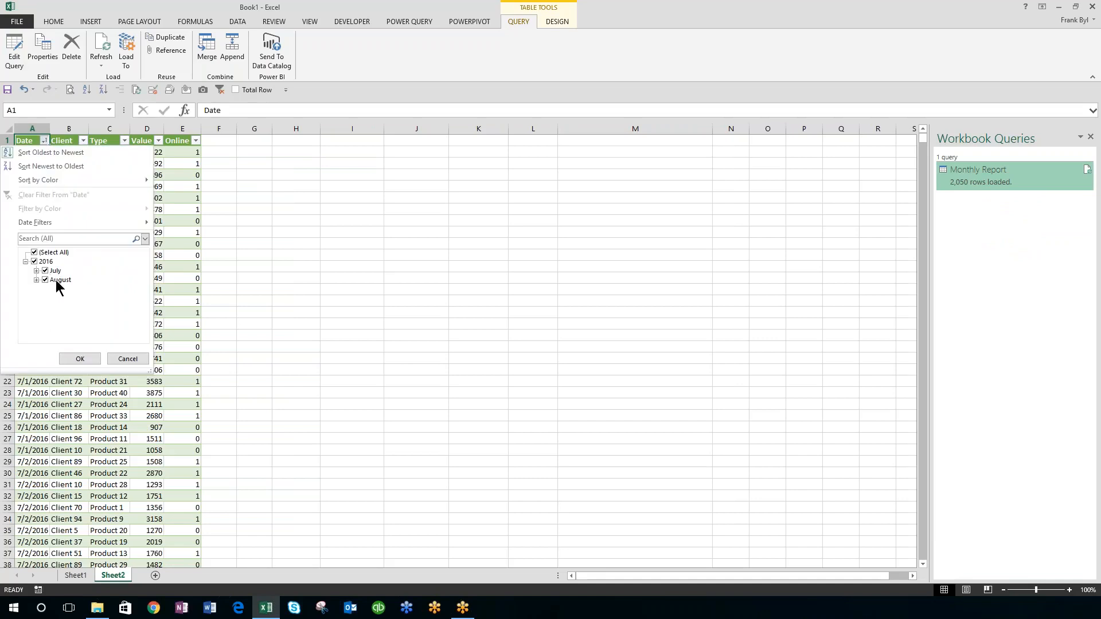
click(80, 358)
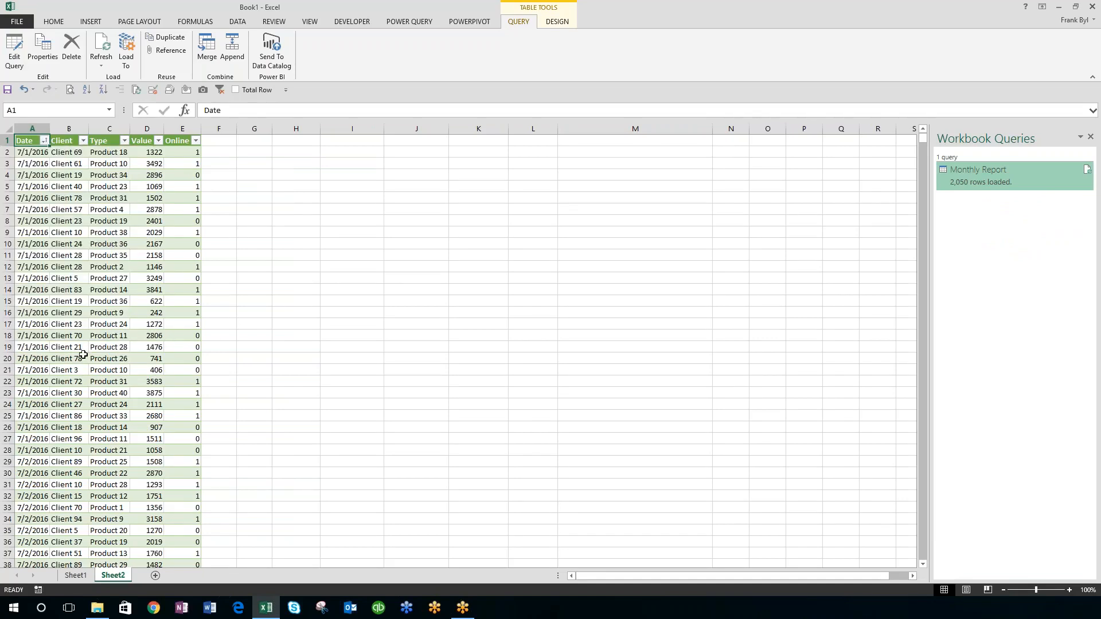
click(68, 244)
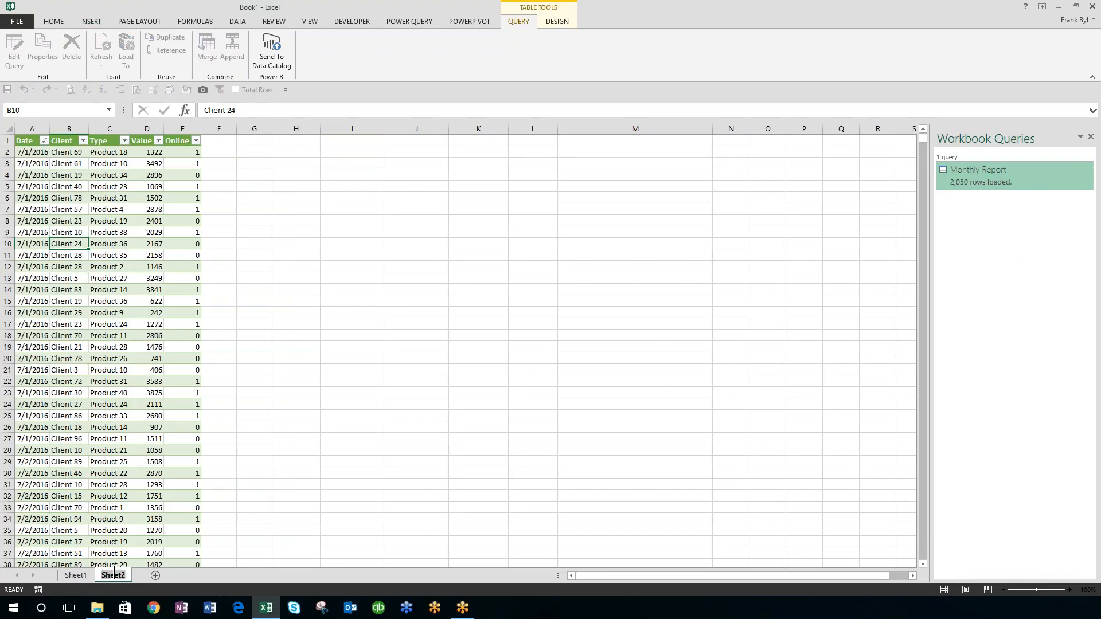
double_click(112, 575)
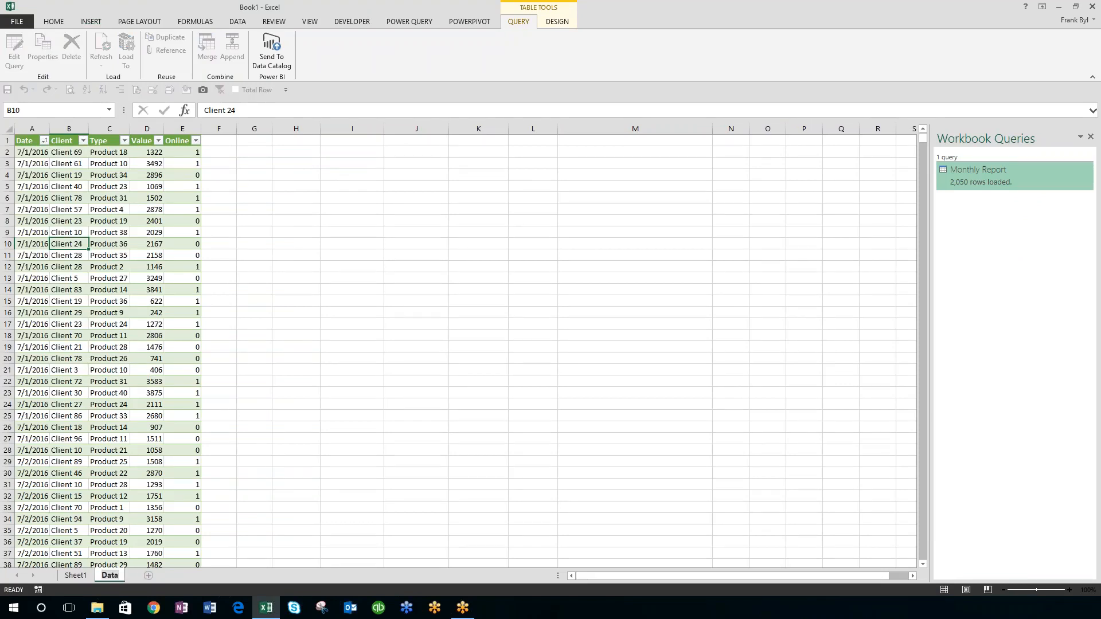
Step: Rename Sheet1 to Pivot and go back to the Data sheet
click(75, 575)
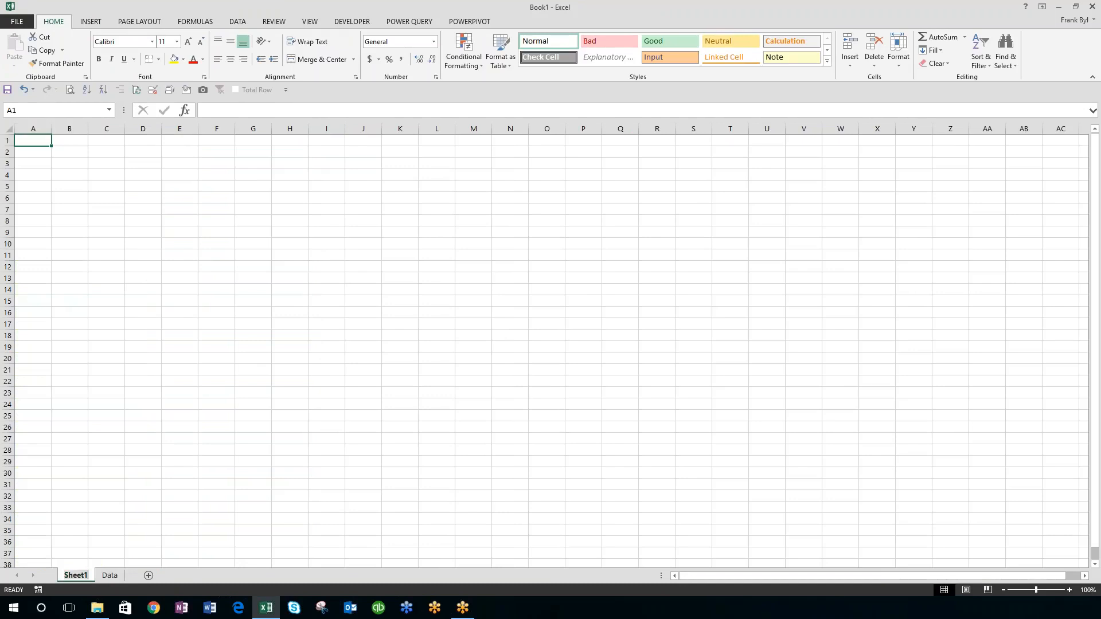
double_click(75, 575)
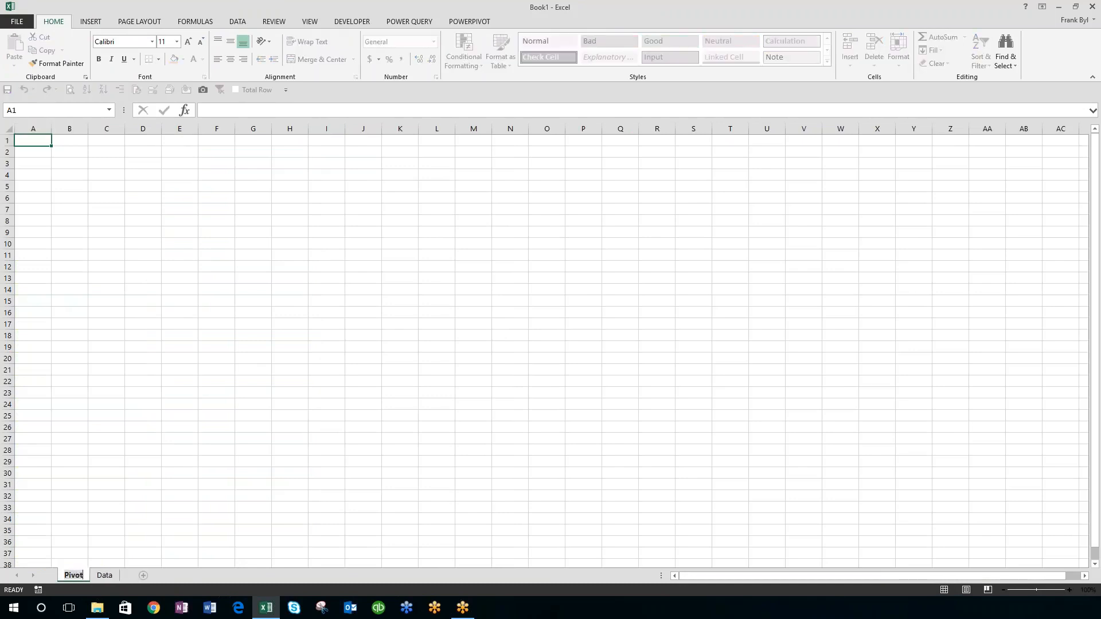
click(104, 575)
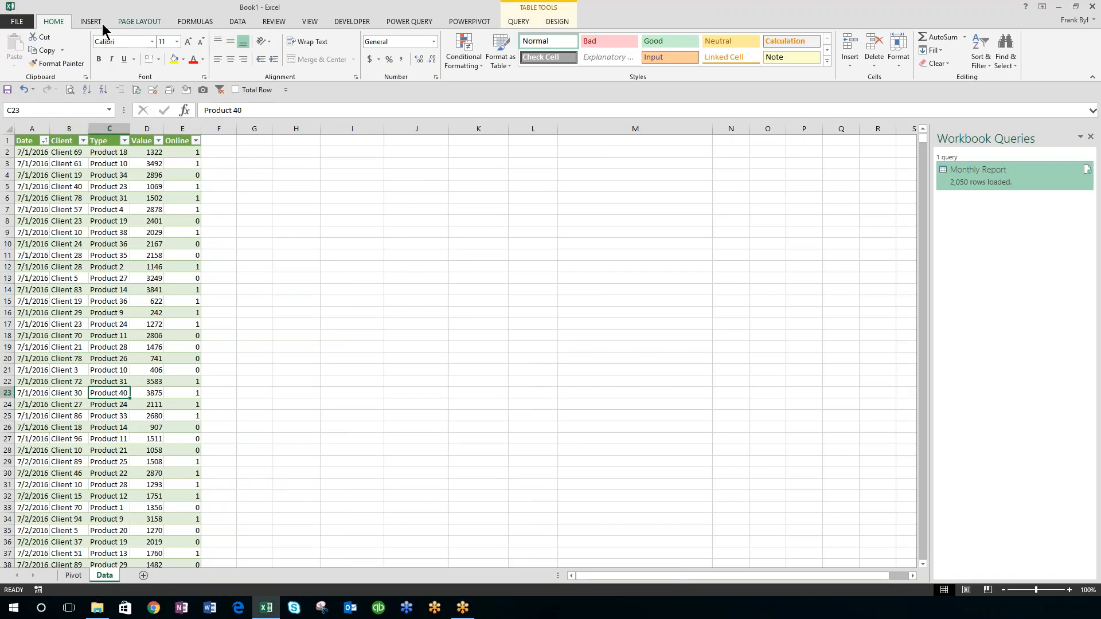
Step: Insert a PivotTable from Monthly_Report into the existing worksheet at Pivot!$A$1
click(90, 21)
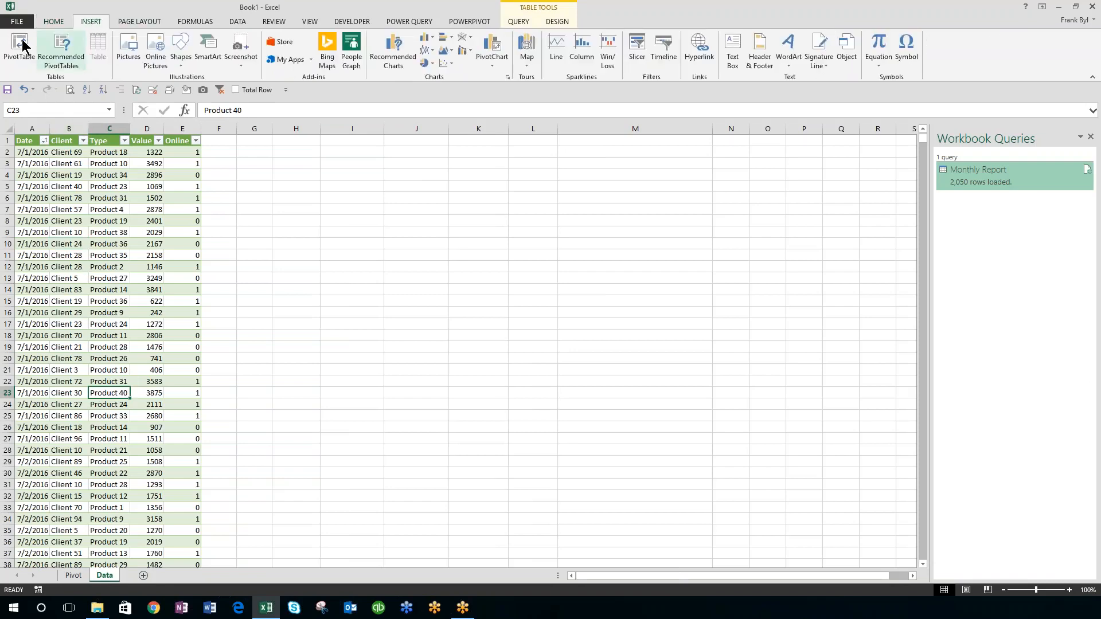
click(19, 49)
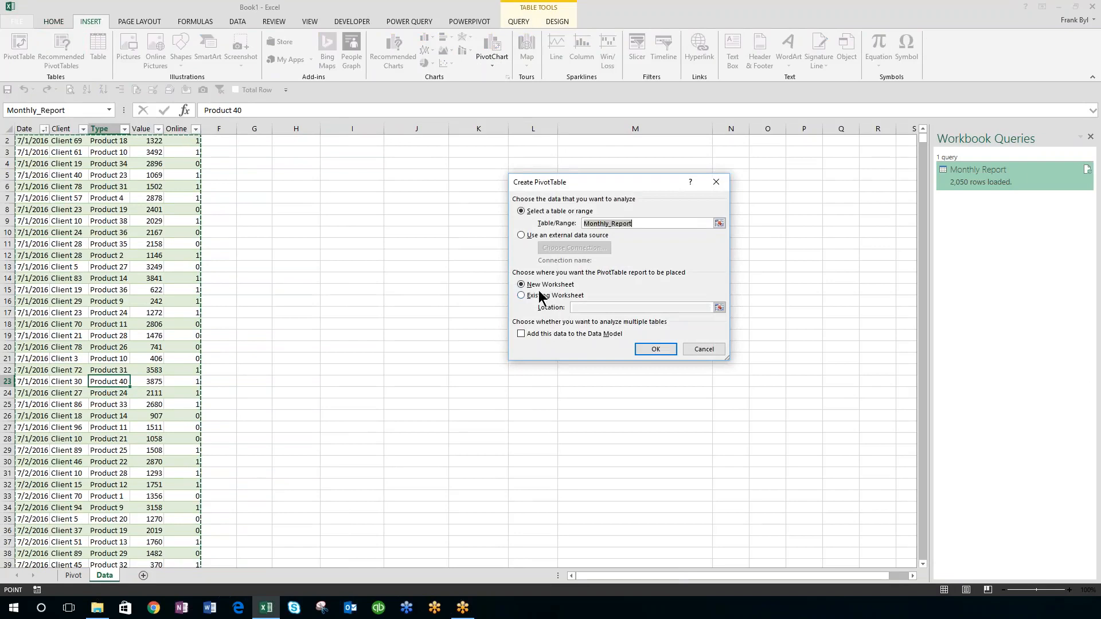
click(522, 295)
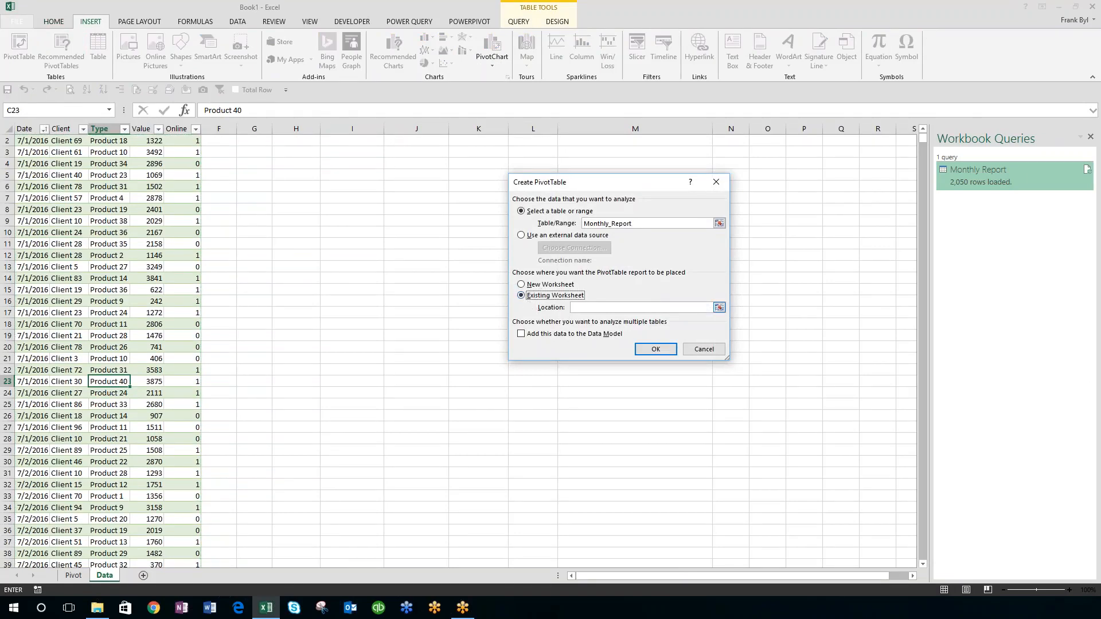
click(717, 307)
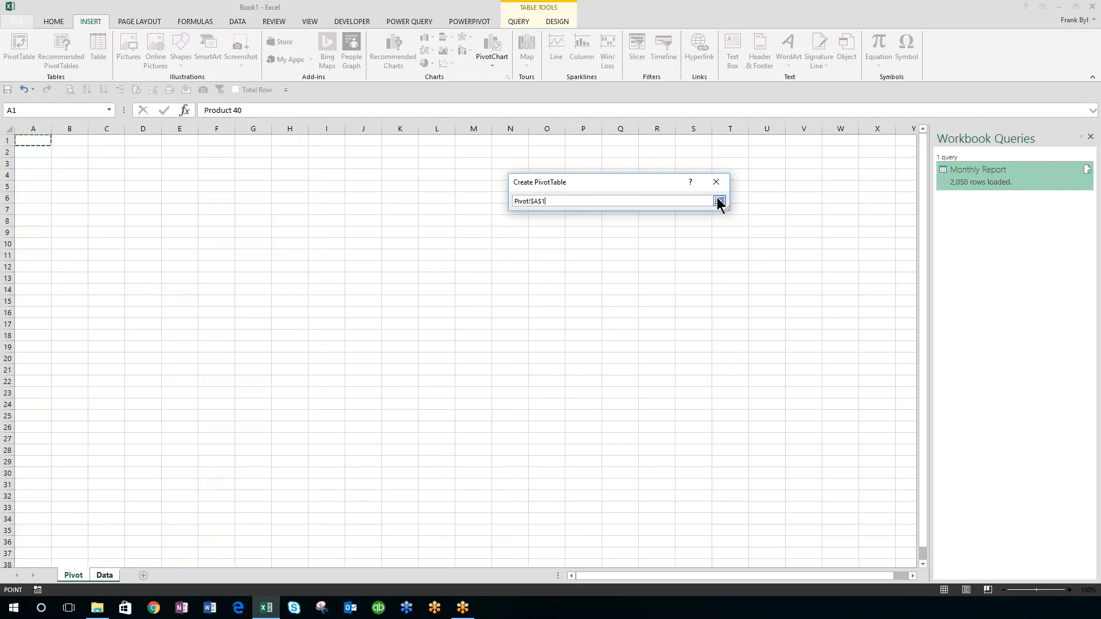
click(719, 202)
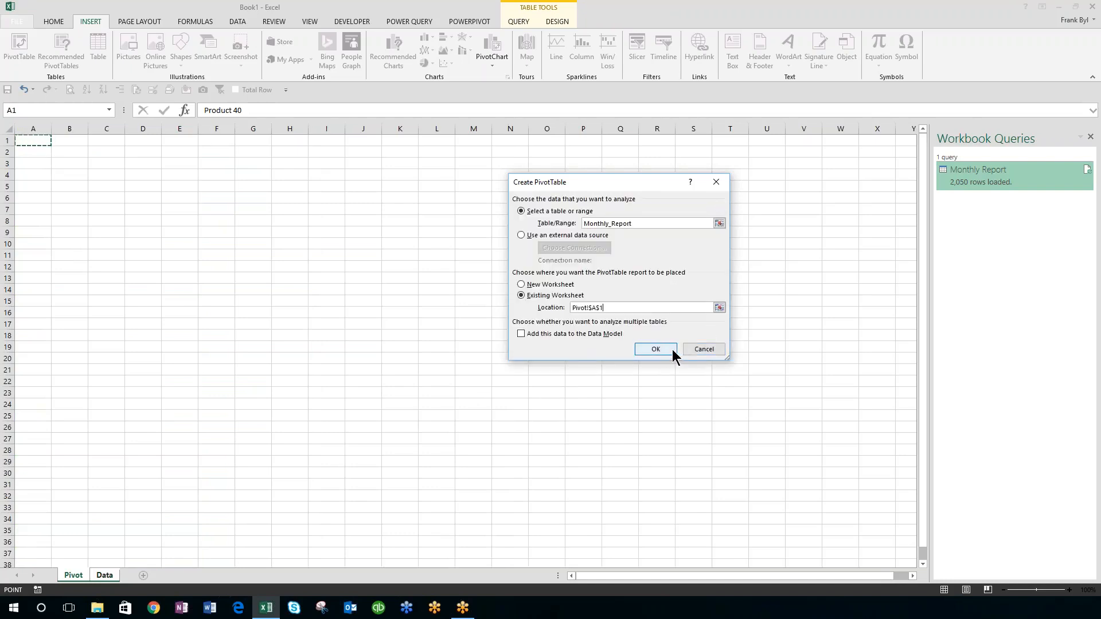
mouse_move(655, 349)
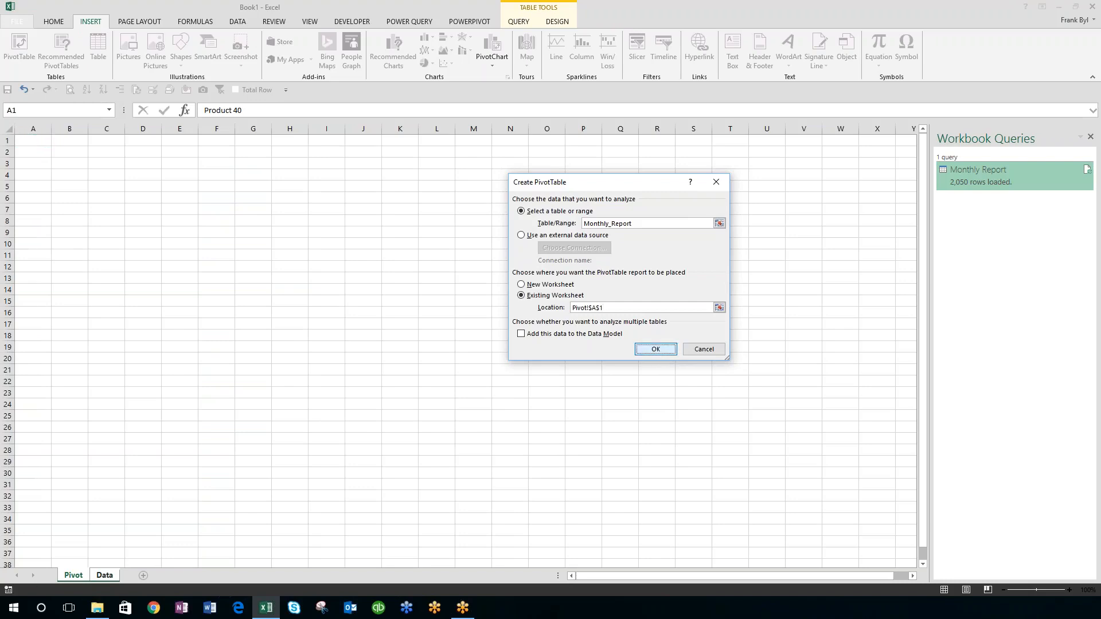
click(654, 349)
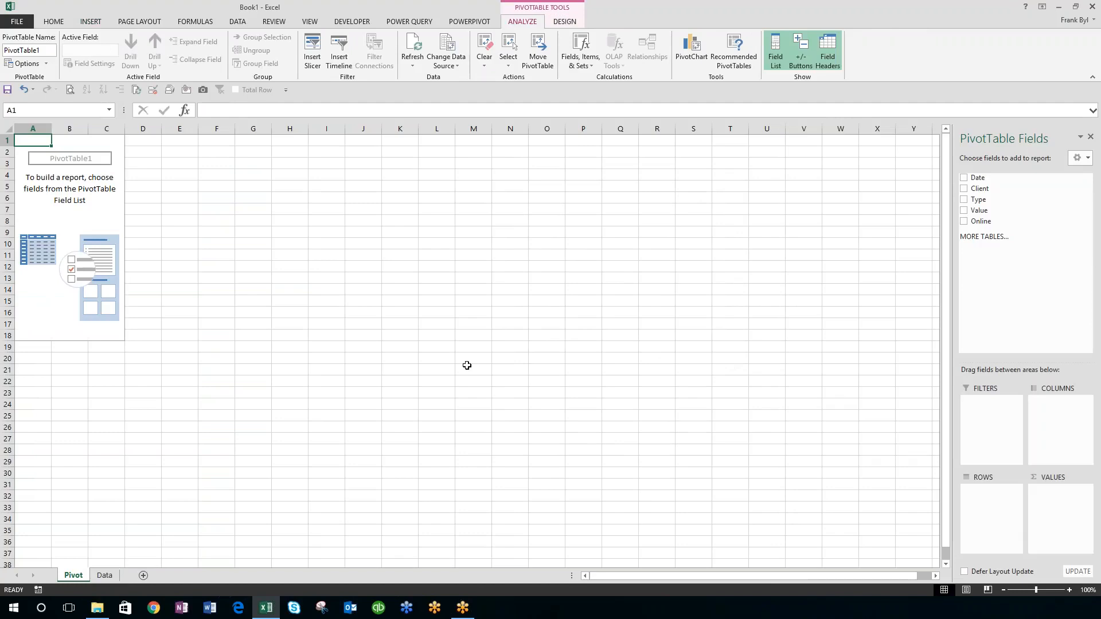
mouse_move(926, 200)
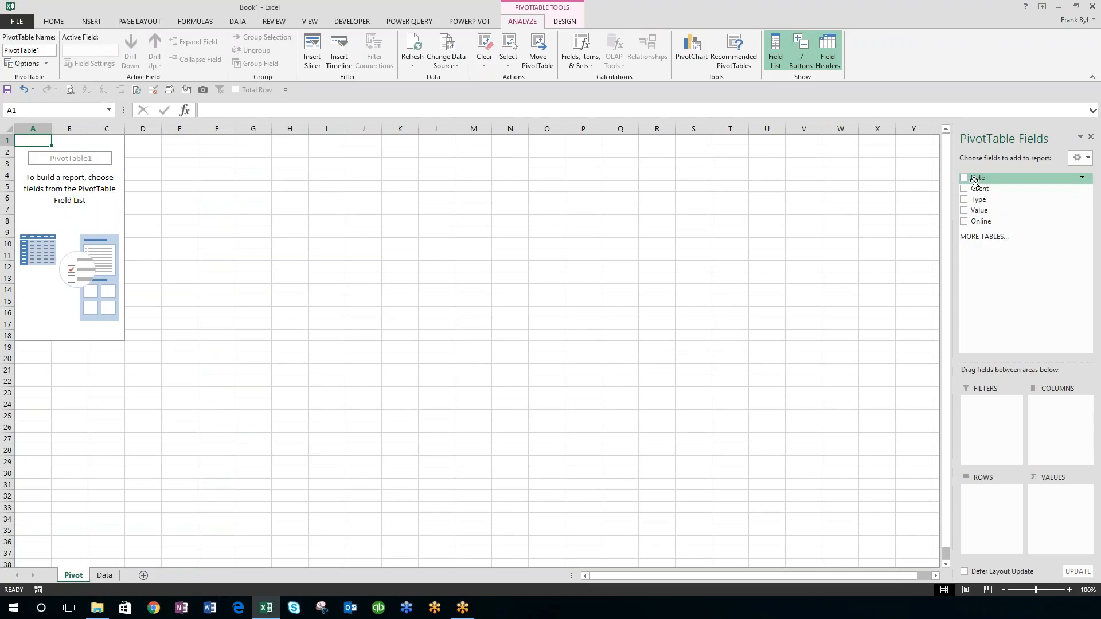
Step: Add Date to the pivot and group it by Months, showing Jul, Aug and Grand Total
click(964, 178)
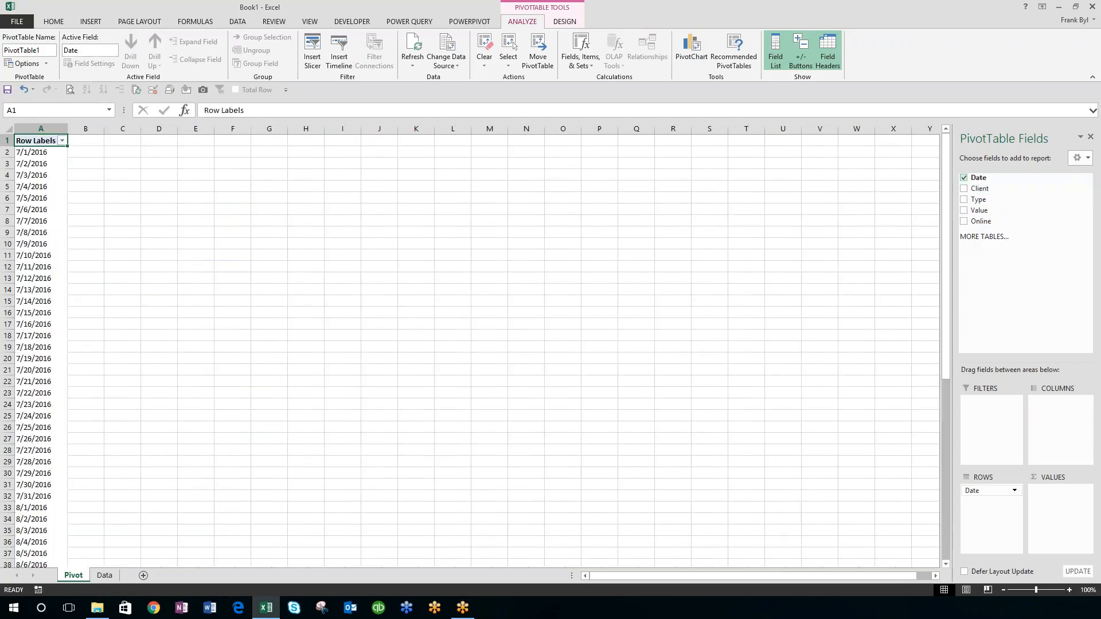
click(31, 232)
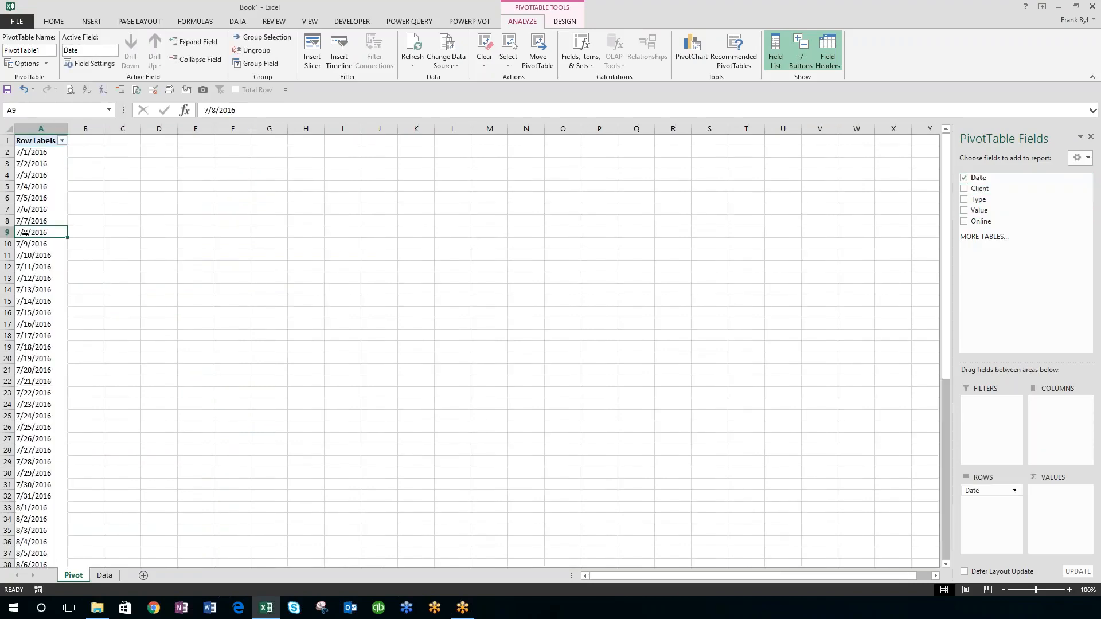
mouse_move(206, 78)
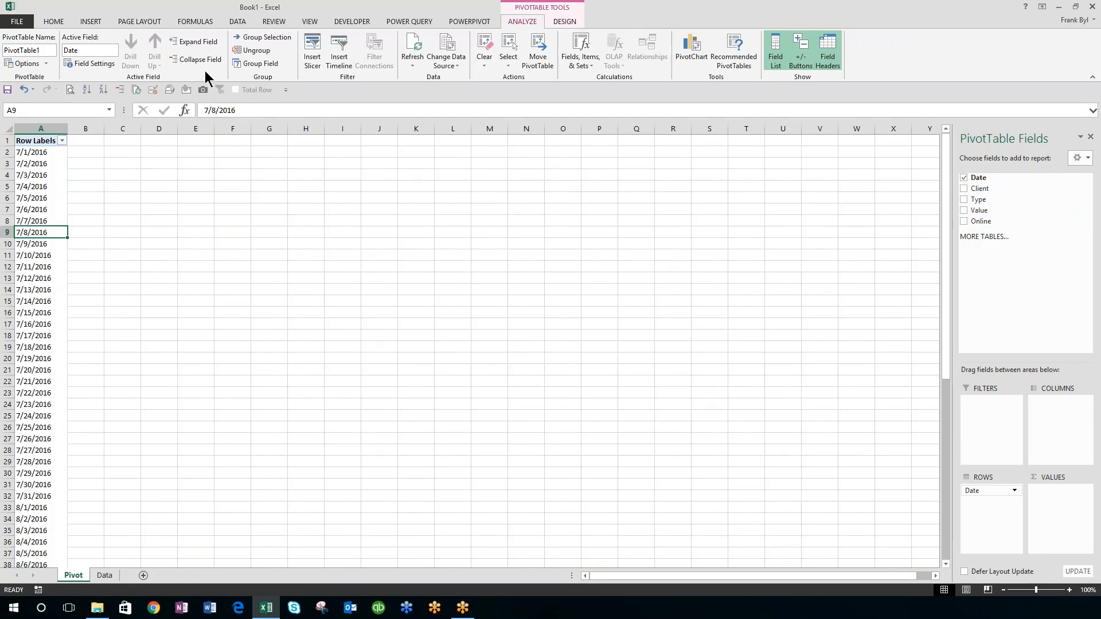
click(262, 37)
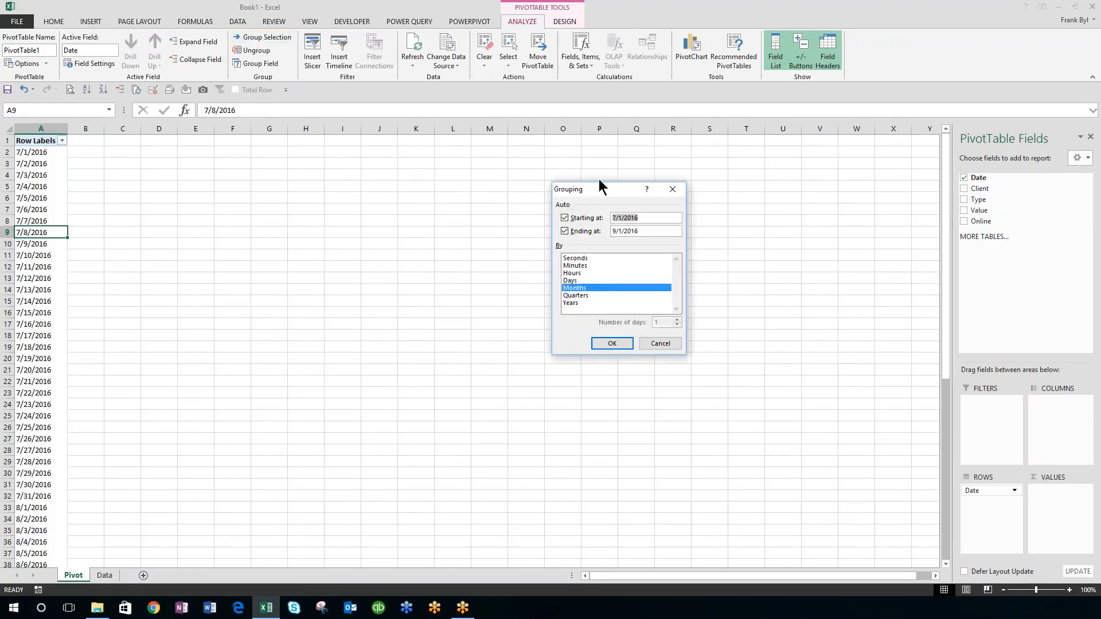
click(575, 288)
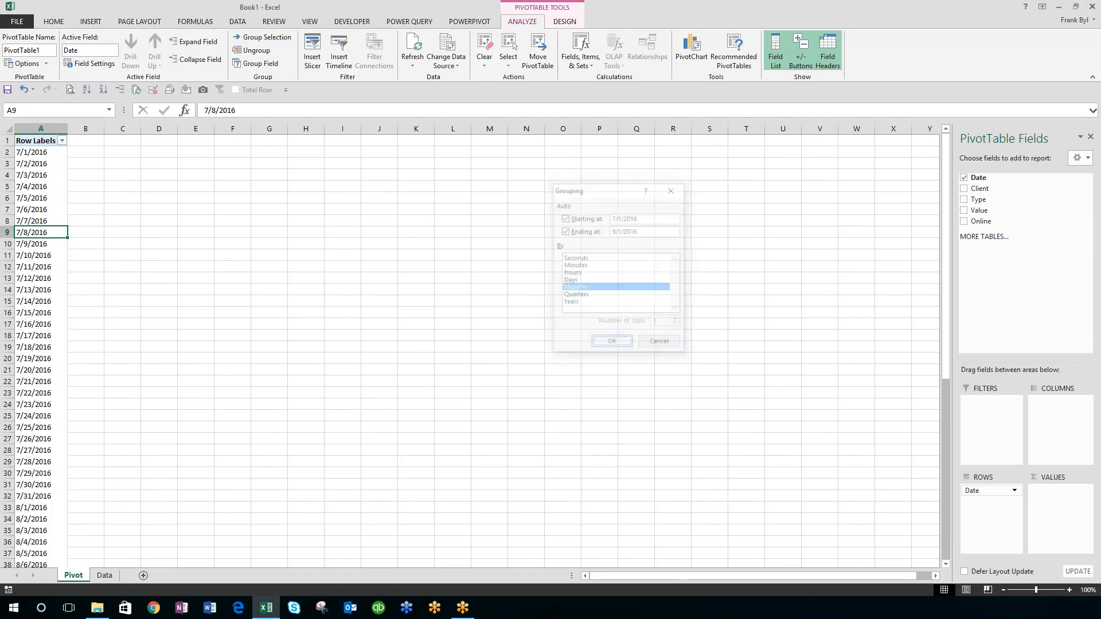
click(610, 340)
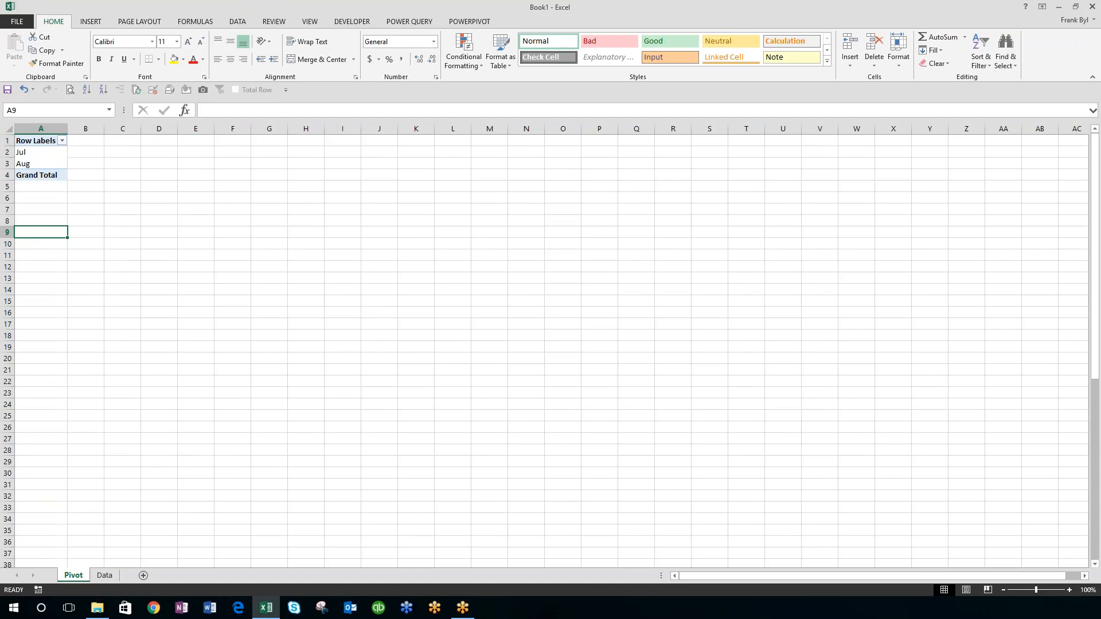
click(35, 139)
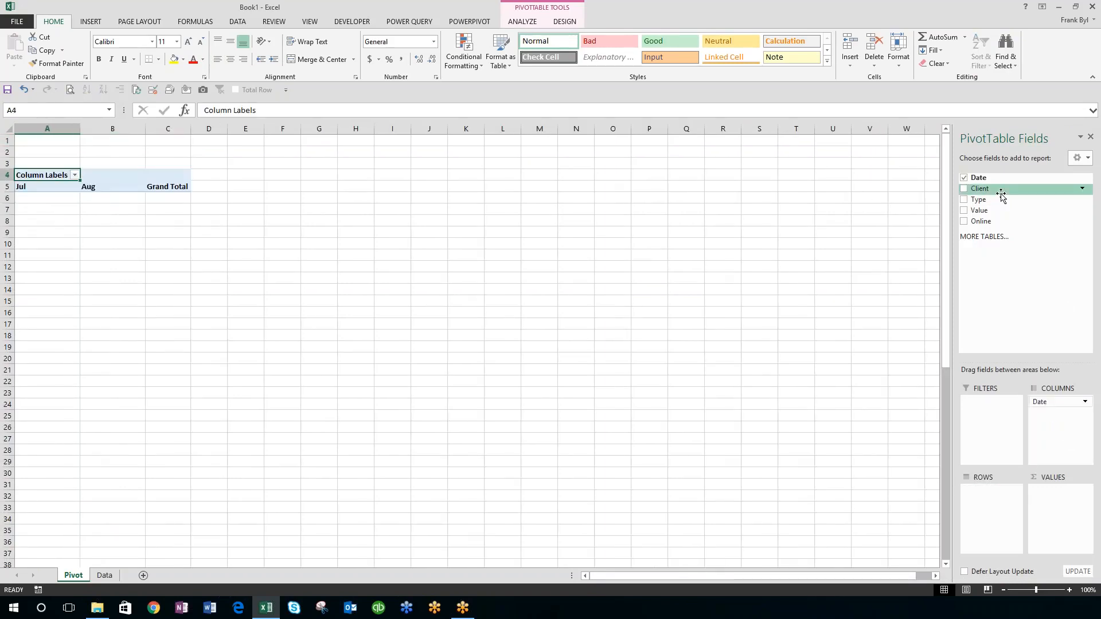
Step: Add Client as rows with summed Value, formatted as Accounting
click(963, 188)
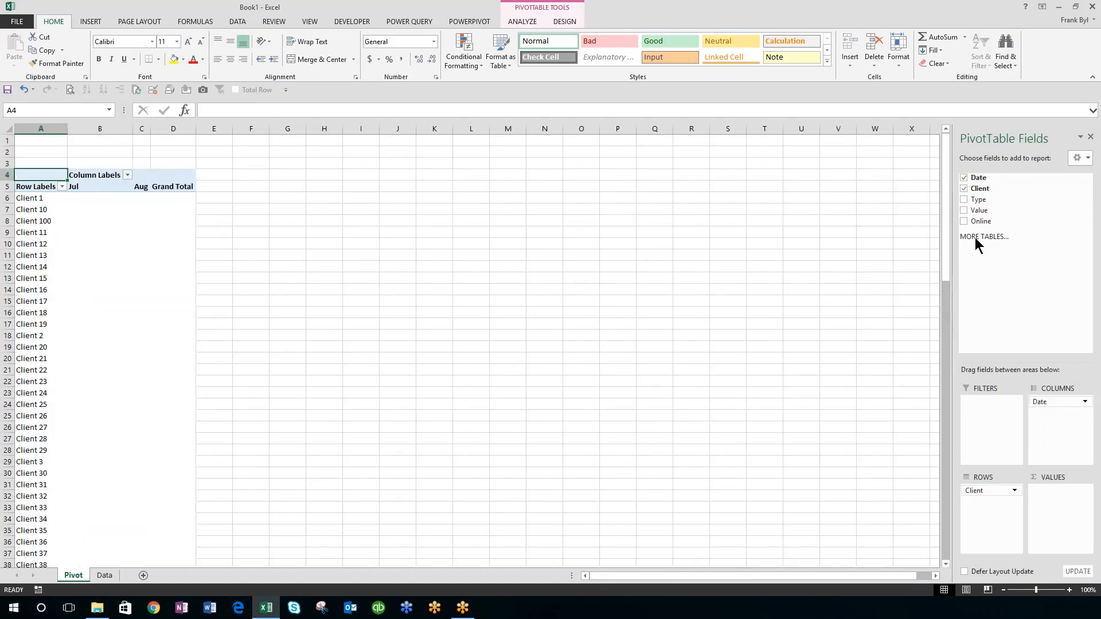
click(964, 210)
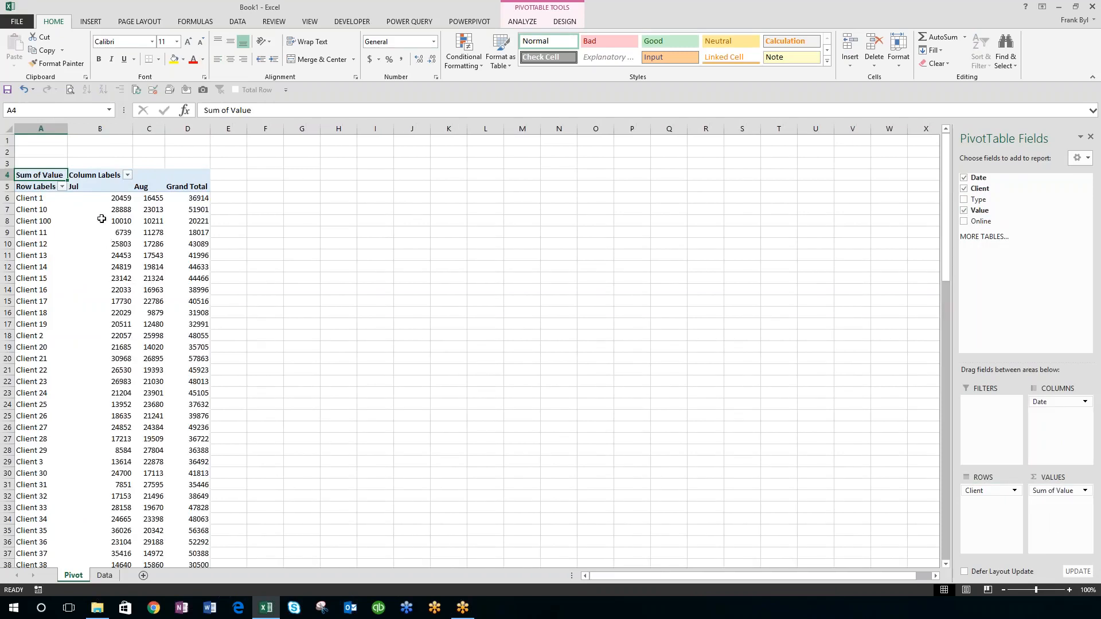
click(99, 197)
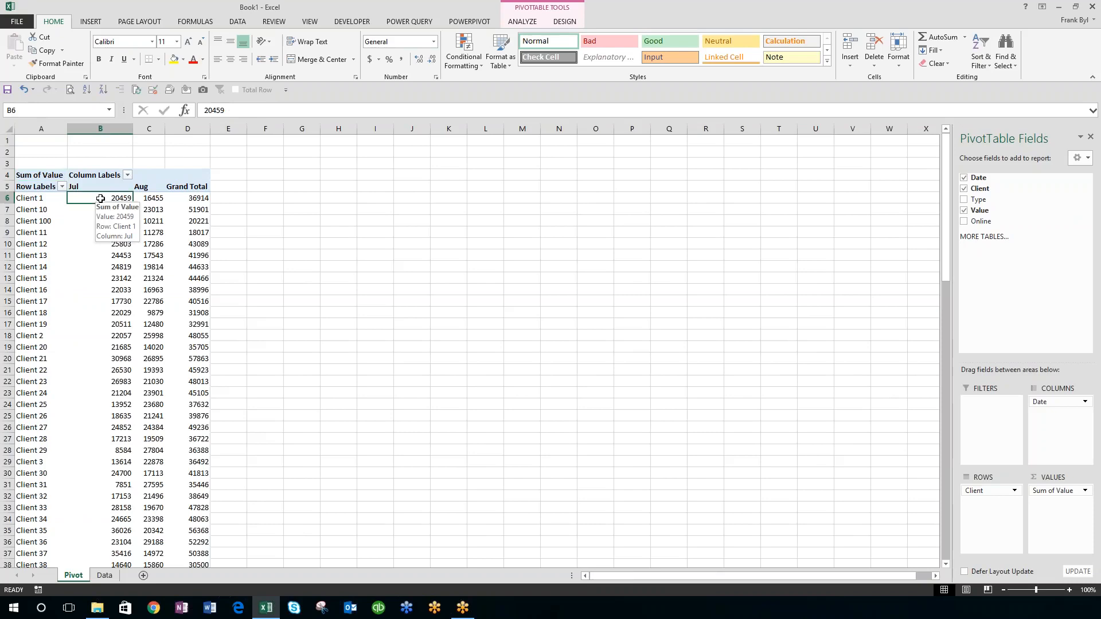
scroll(down, 3)
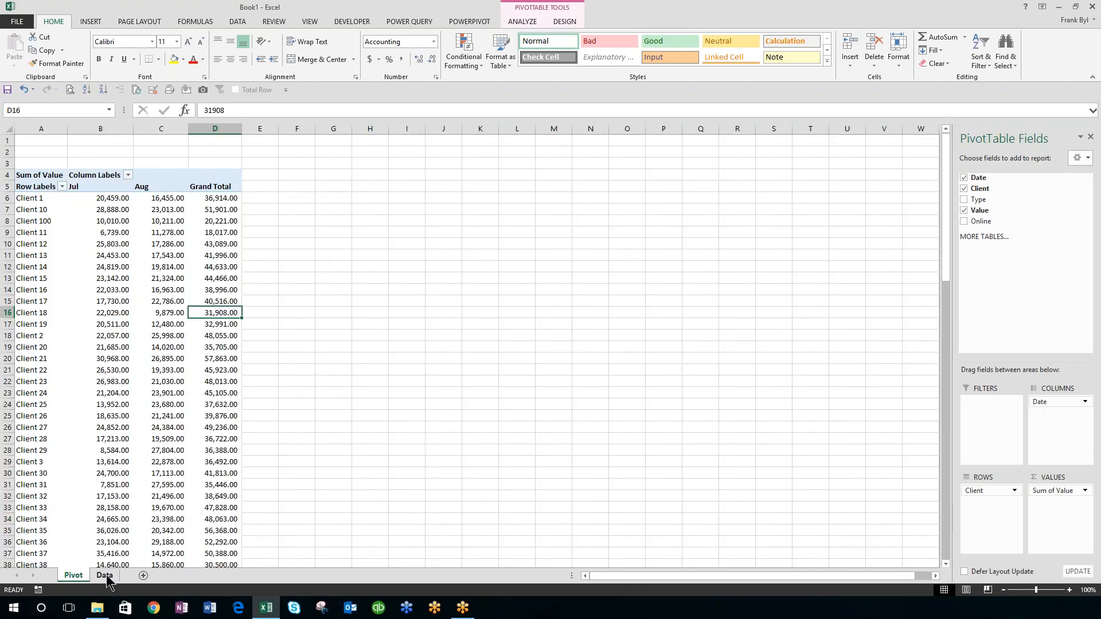
click(104, 575)
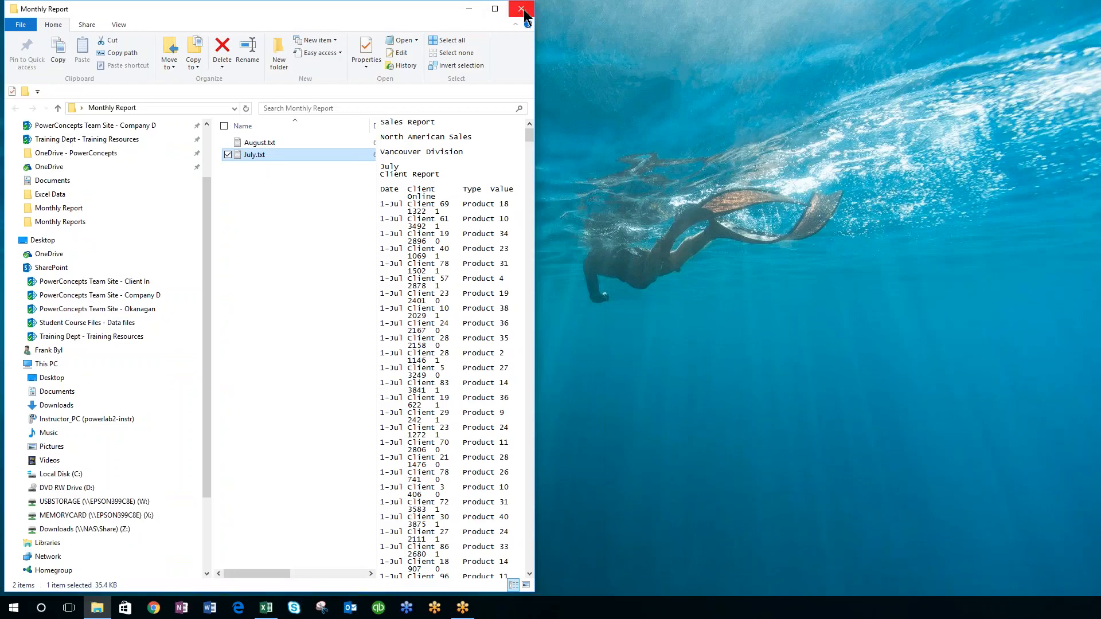
Step: Move September.txt from the desktop into the Monthly Report folder and return to Excel
click(521, 9)
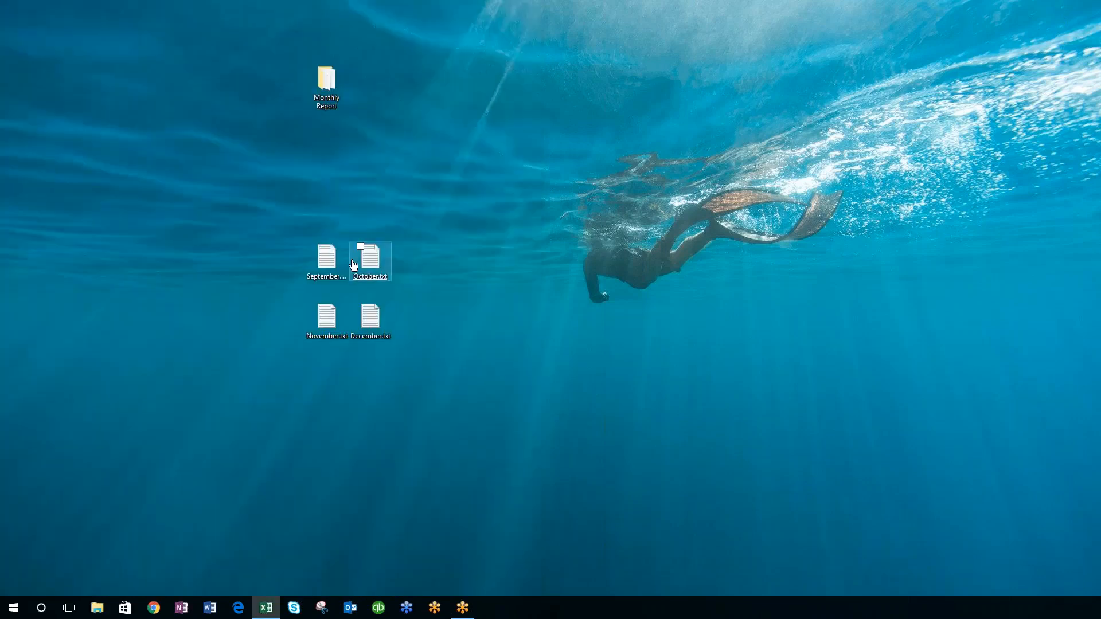
click(326, 254)
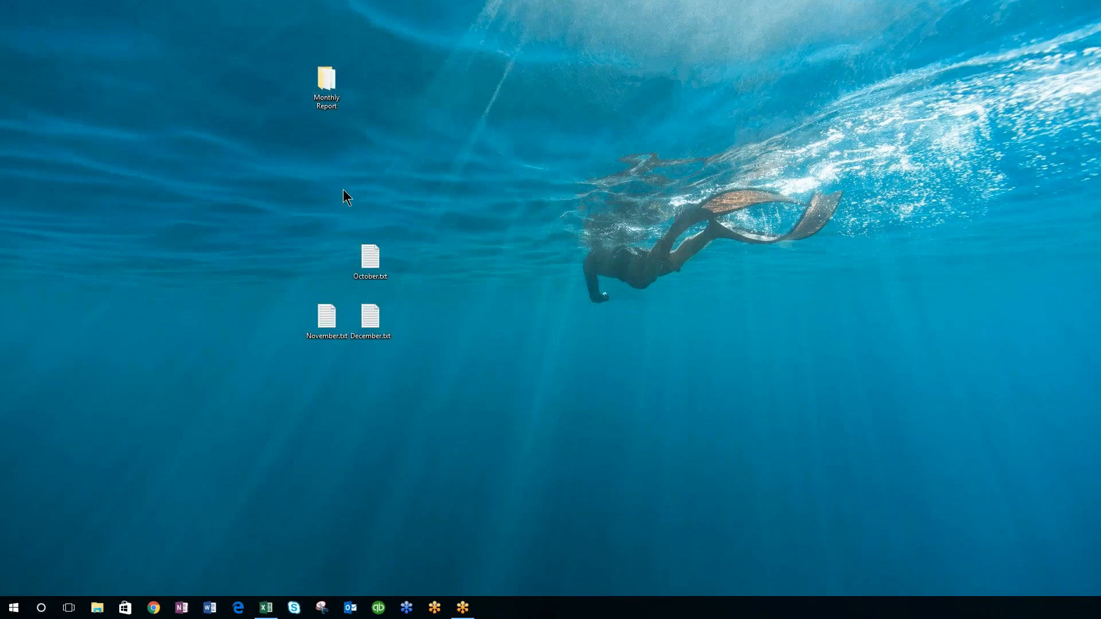
mouse_move(393, 134)
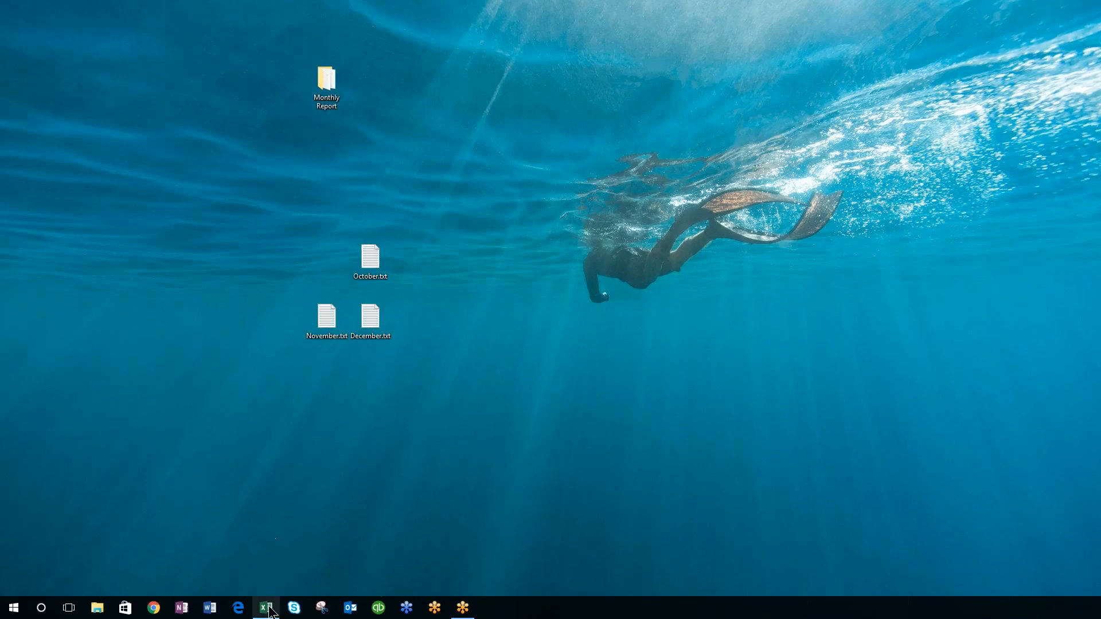
click(265, 607)
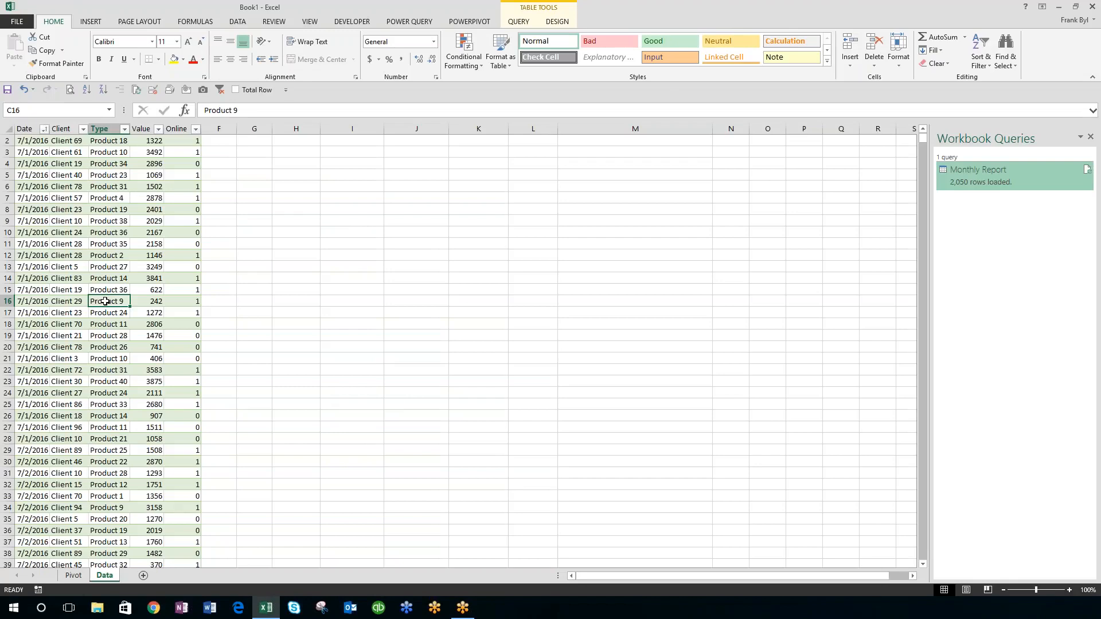
Step: Refresh the Monthly Report table and confirm September now appears in the Date filter
right_click(107, 301)
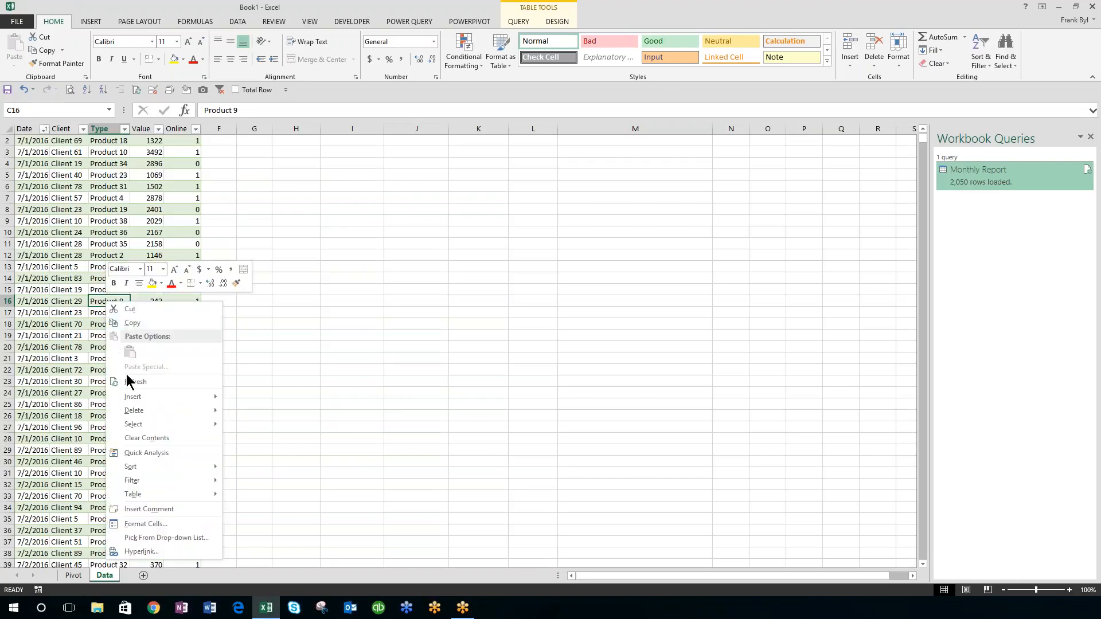
click(137, 381)
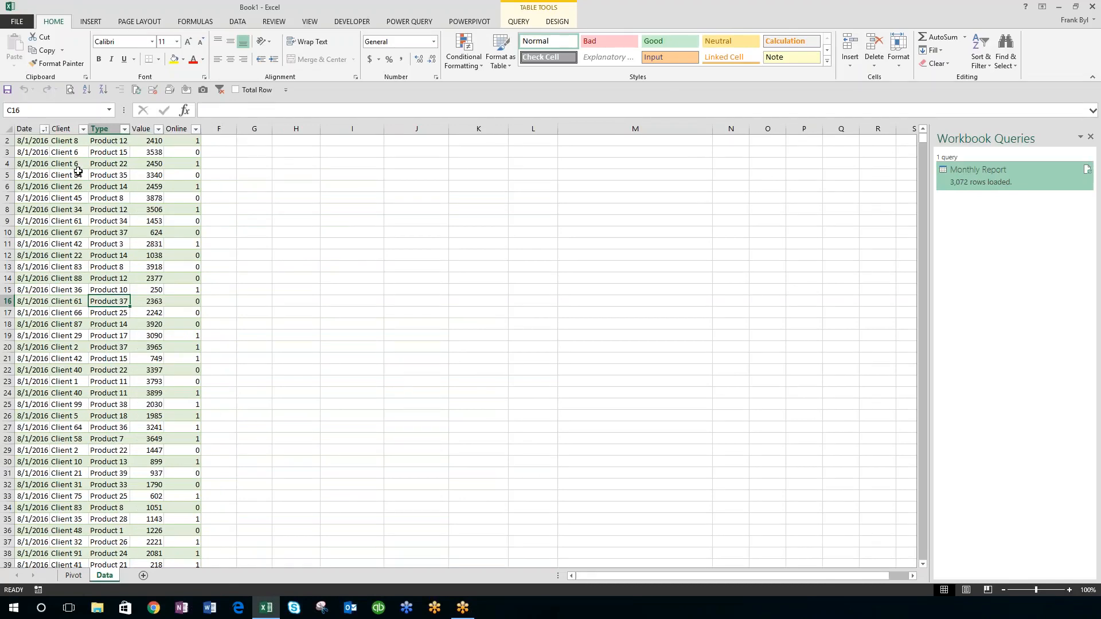
click(45, 129)
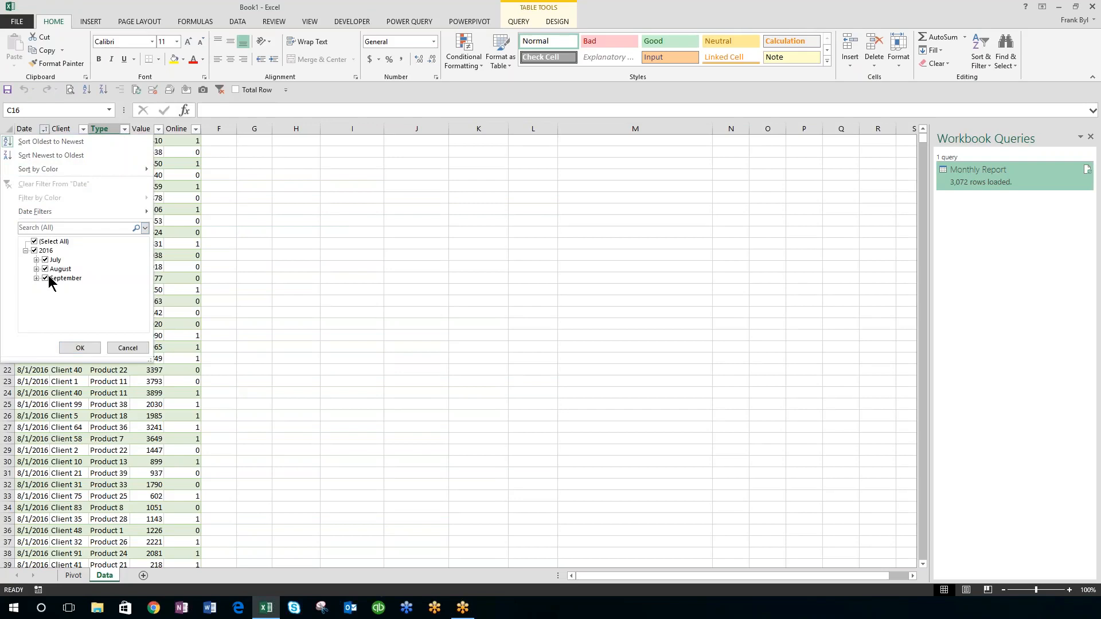
click(79, 348)
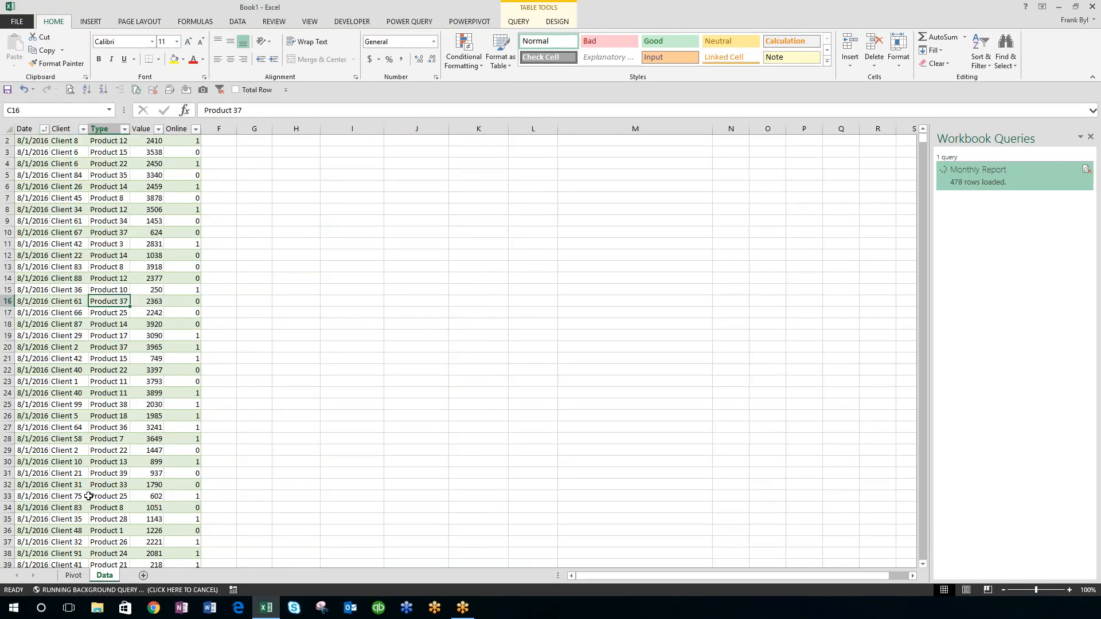
click(72, 575)
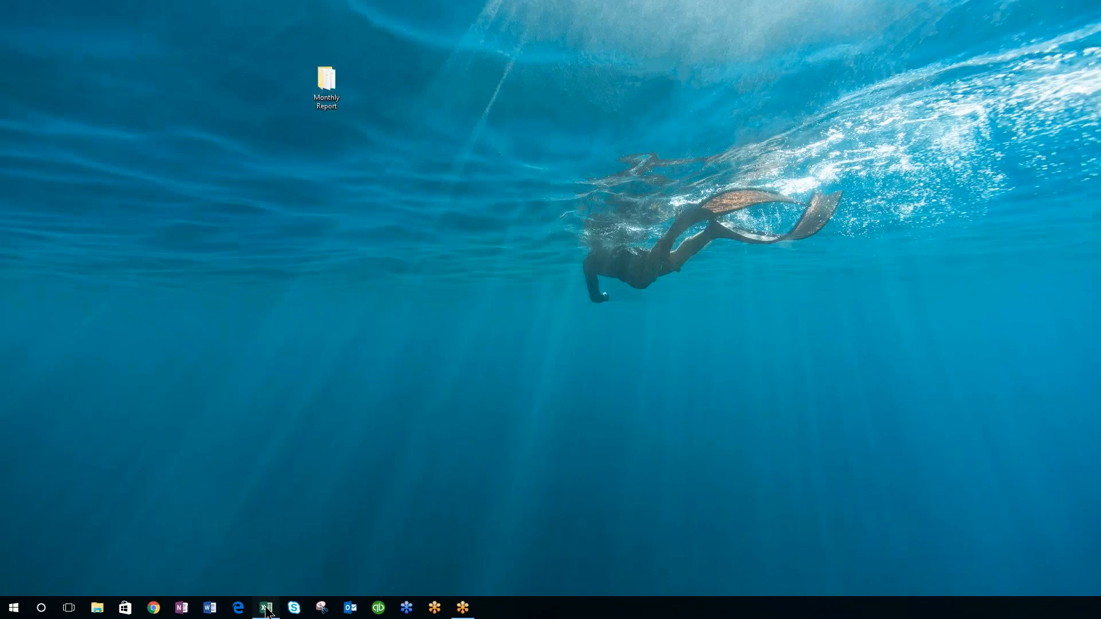
Step: Refresh the Monthly Report query table so 6,113 rows load on the Data sheet
click(265, 607)
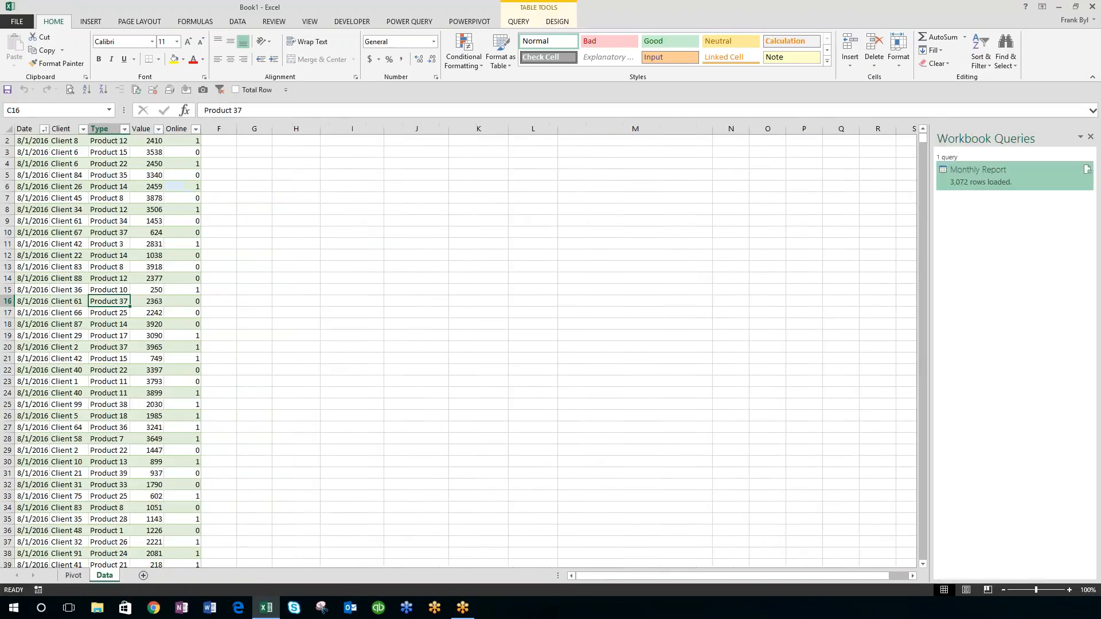
right_click(109, 301)
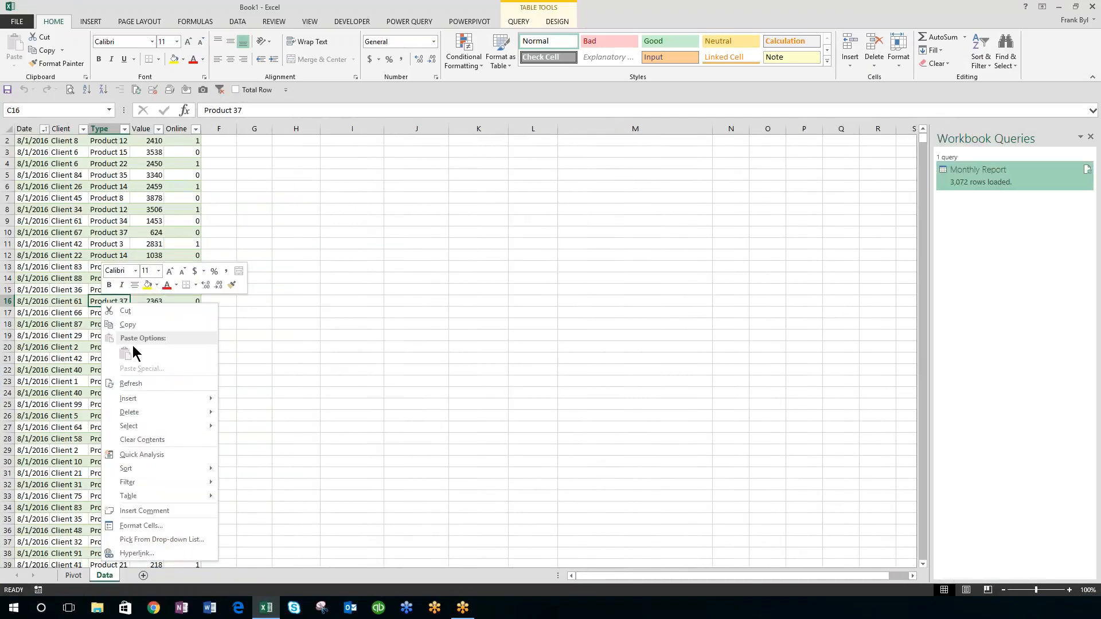
click(131, 383)
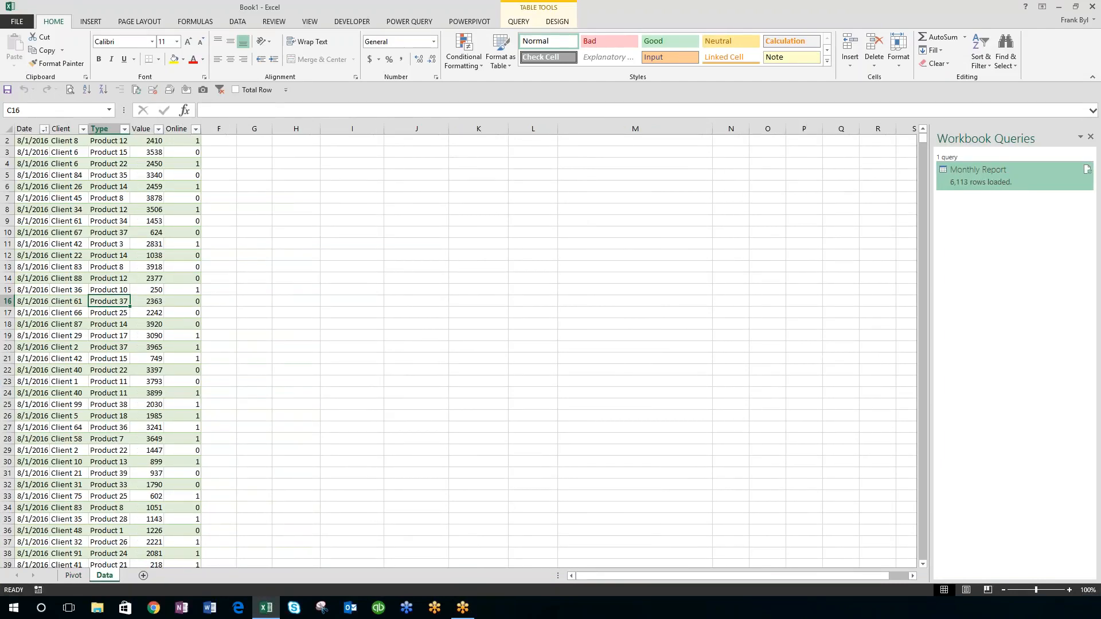
click(45, 128)
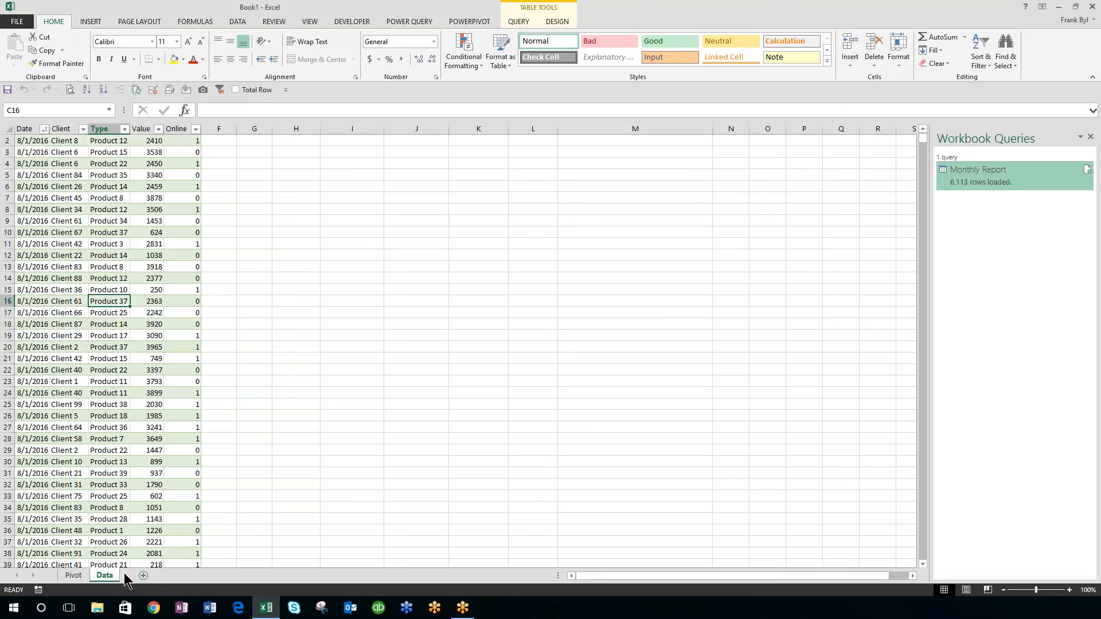
Step: Review the Pivot sheet's client totals for Jul–Dec and the Grand Total column
click(72, 575)
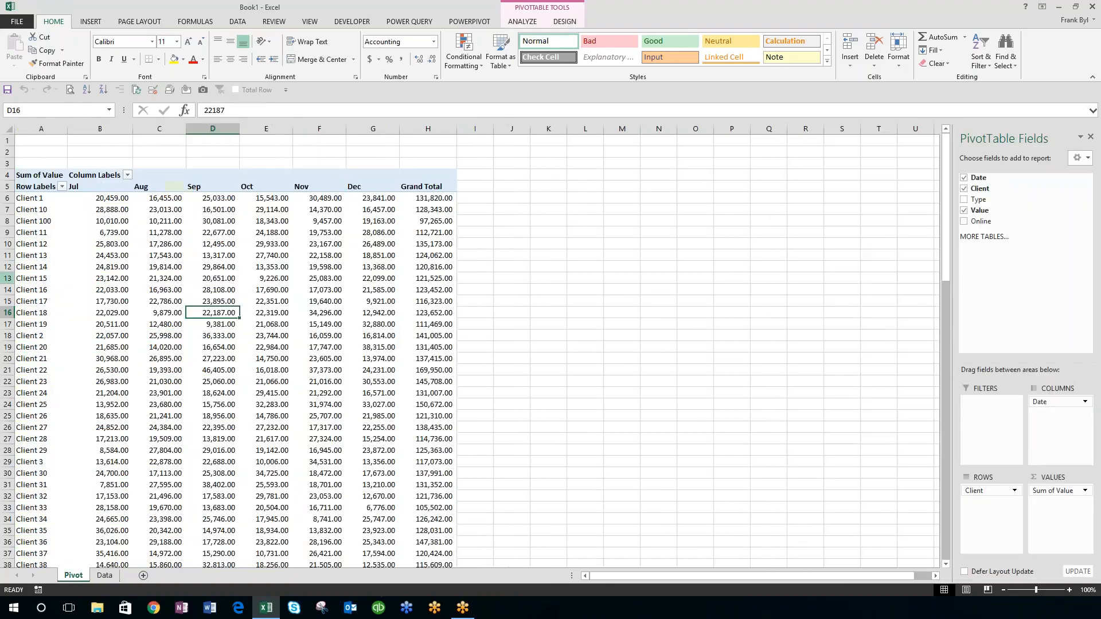
scroll(down, 3)
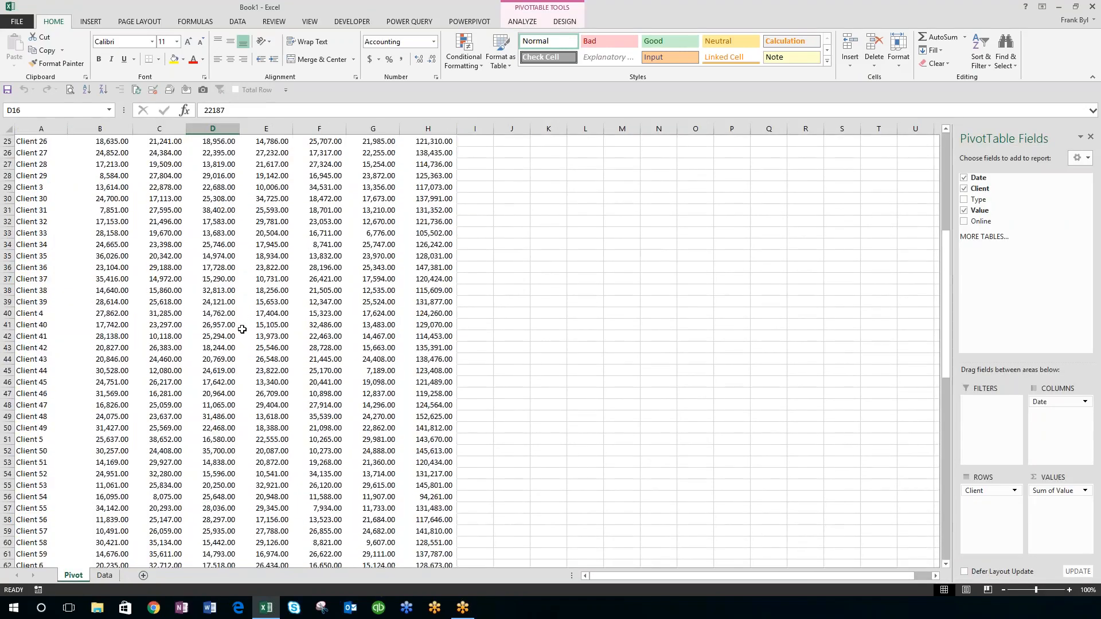
scroll(down, 3)
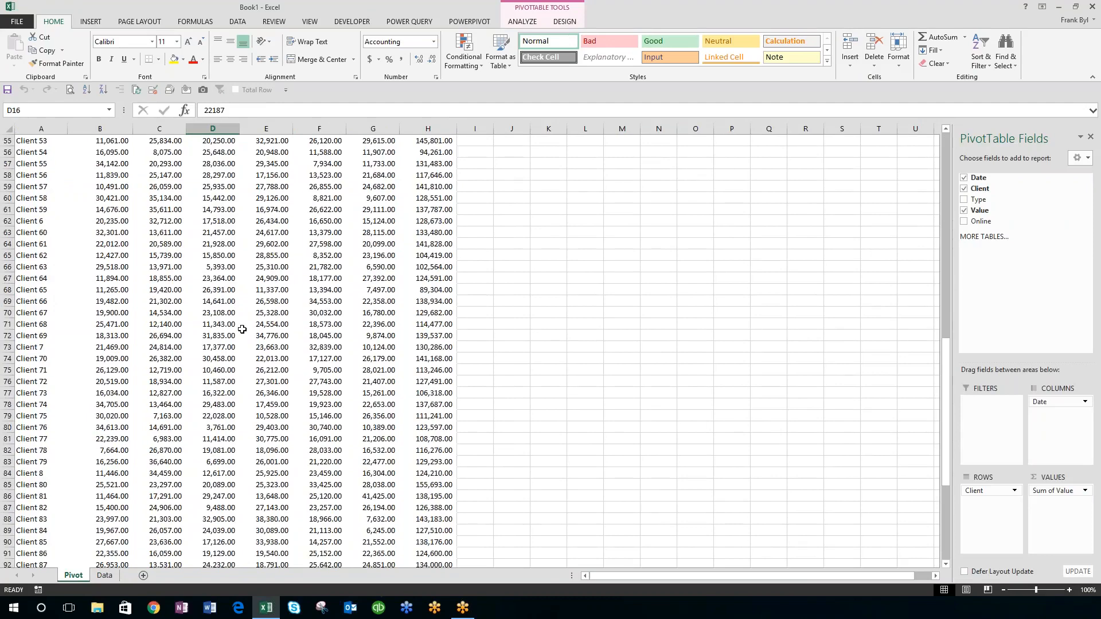
scroll(up, 3)
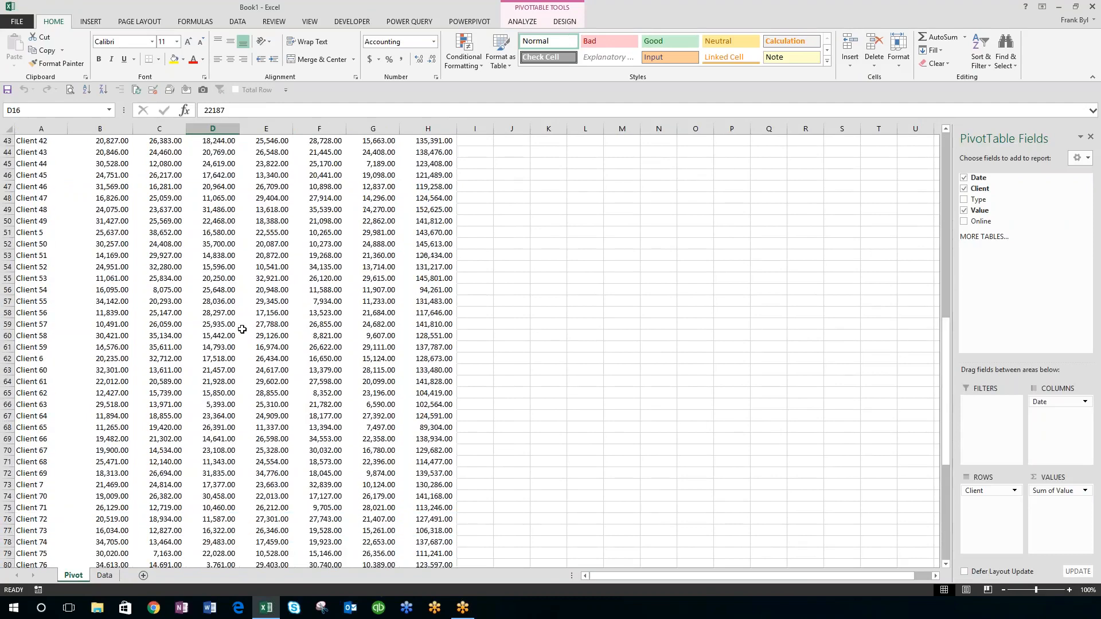